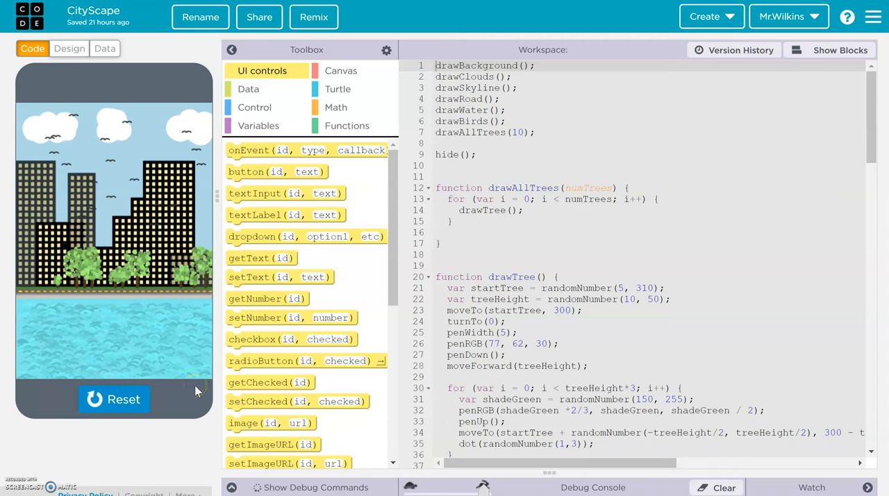
mouse_move(188, 321)
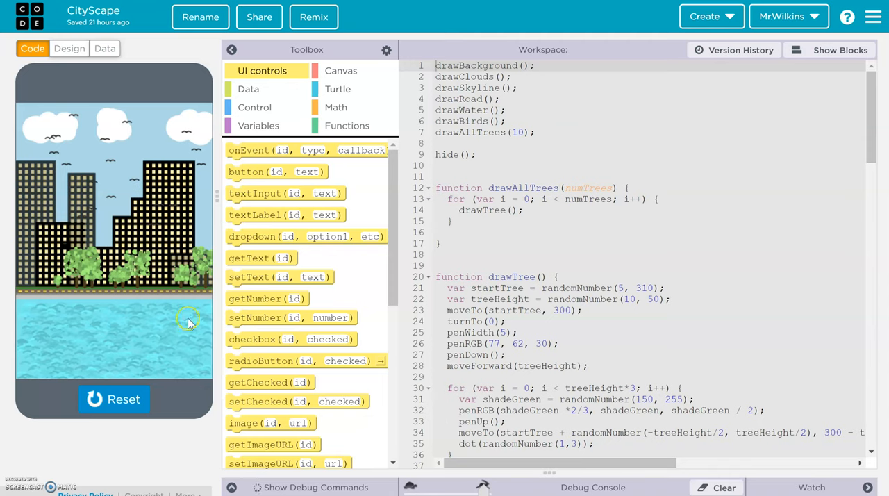
mouse_move(201, 184)
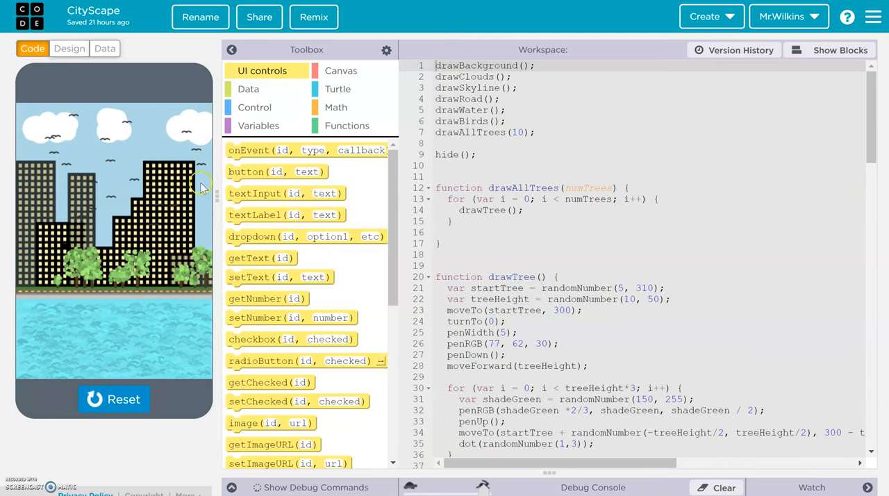
mouse_move(113, 266)
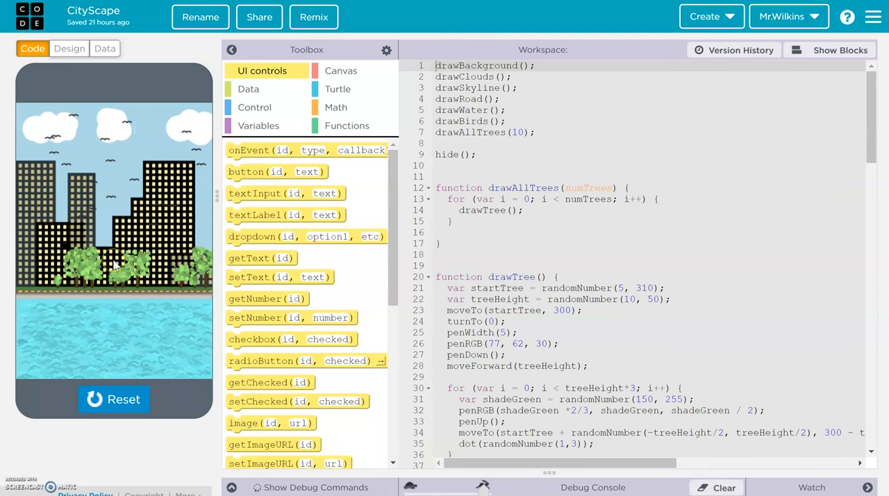
mouse_move(110, 141)
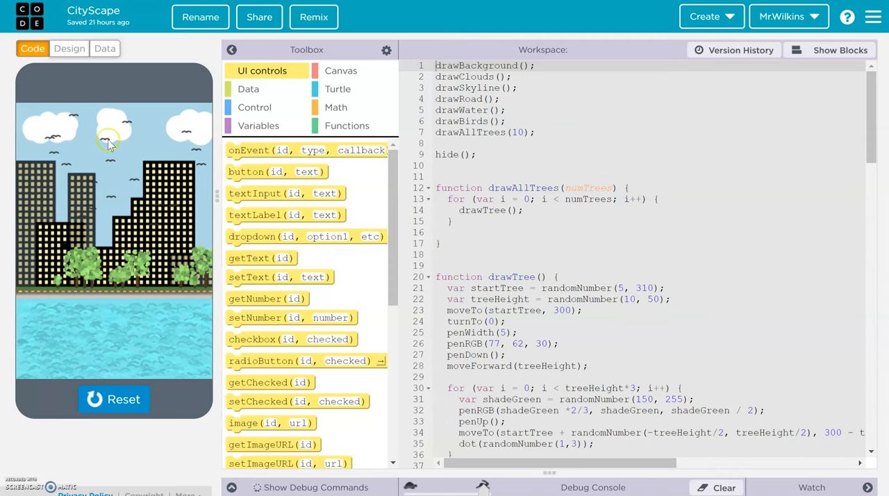
mouse_move(151, 224)
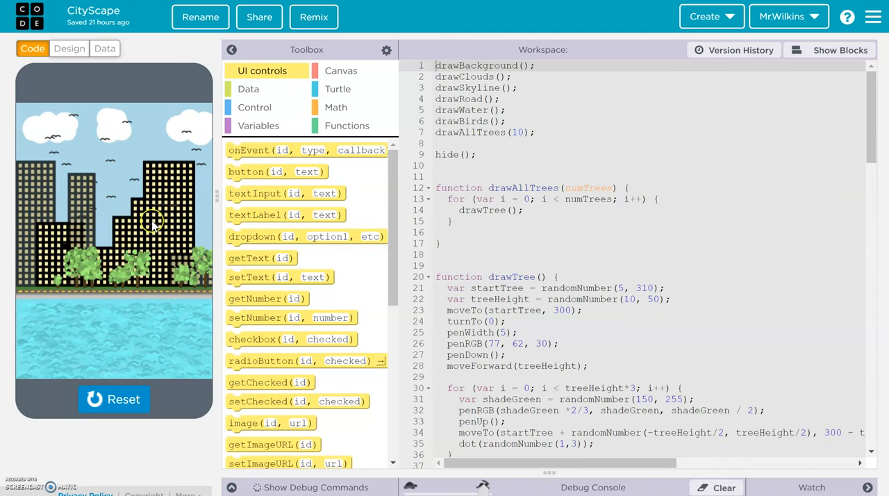
mouse_move(178, 208)
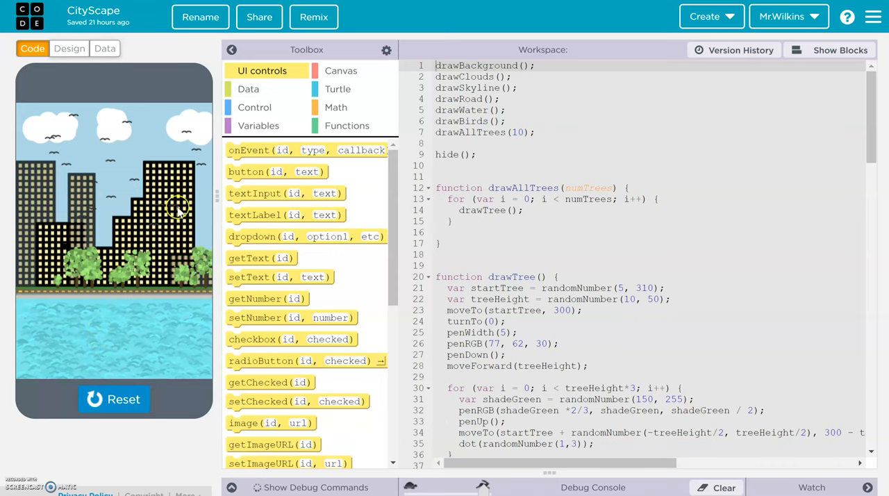
mouse_move(132, 330)
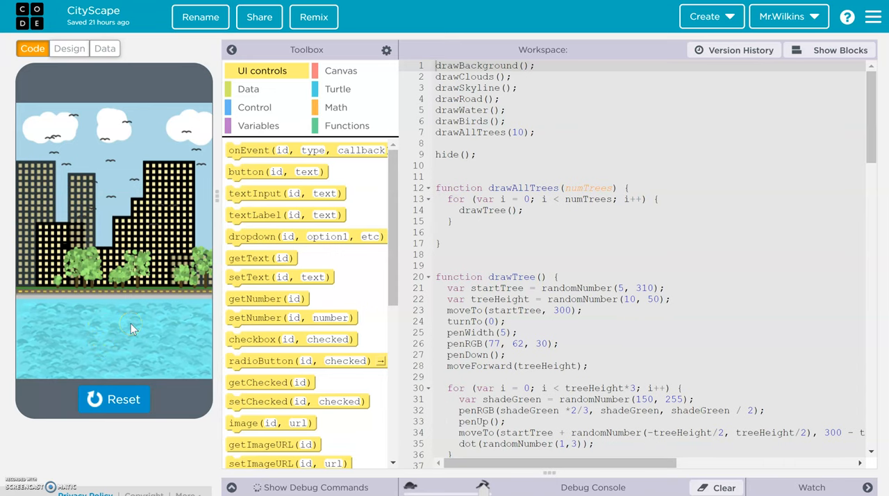
Reset and rerun CityScape repeatedly to redraw the scene with new random skyline, trees, water and birds.
left_click(114, 399)
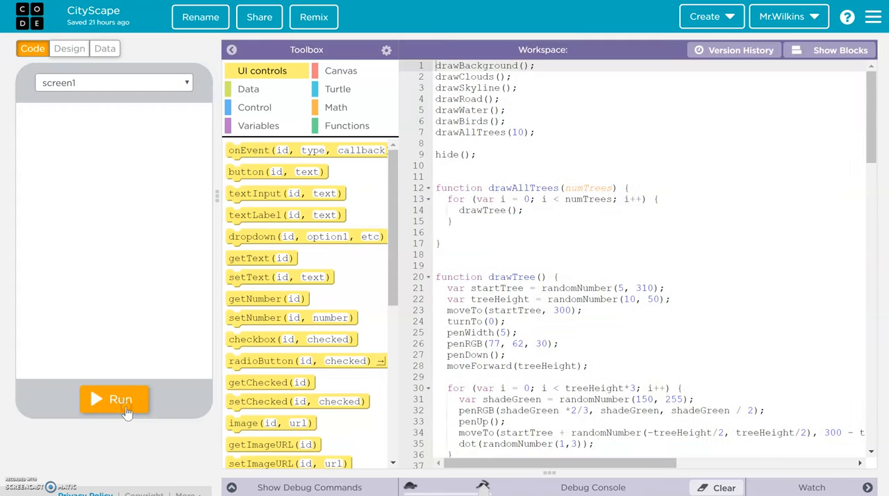
left_click(114, 398)
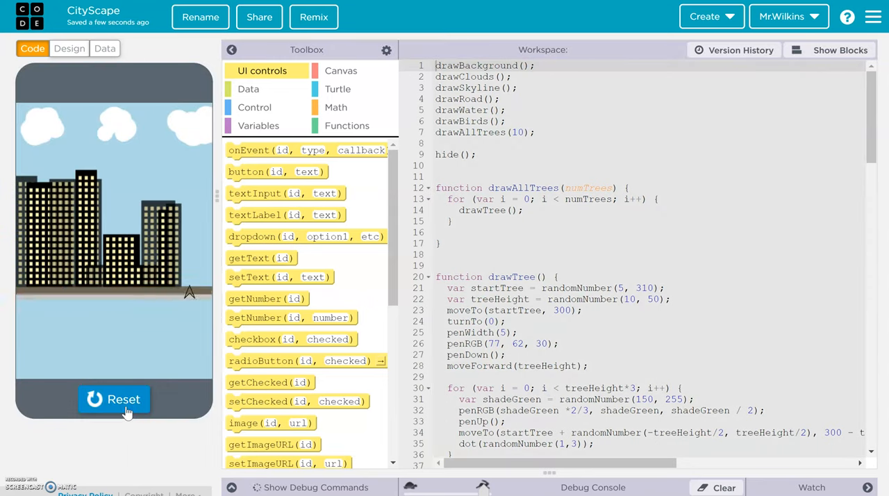
left_click(114, 398)
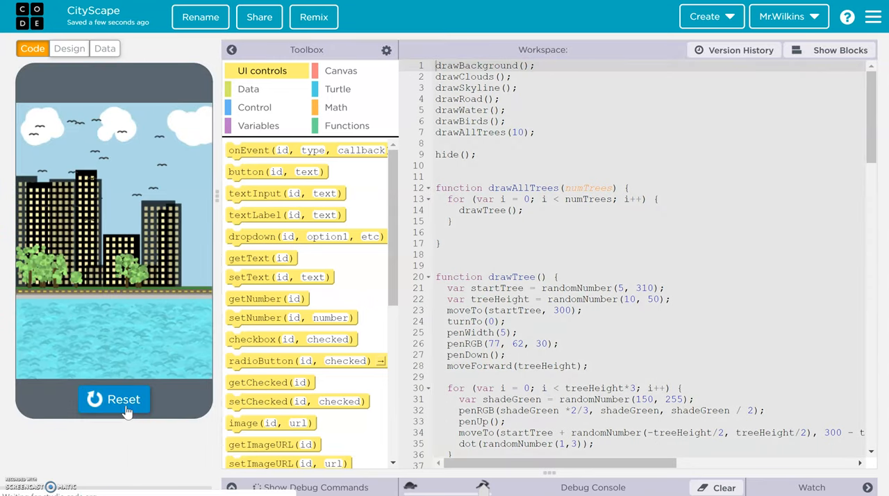
left_click(114, 398)
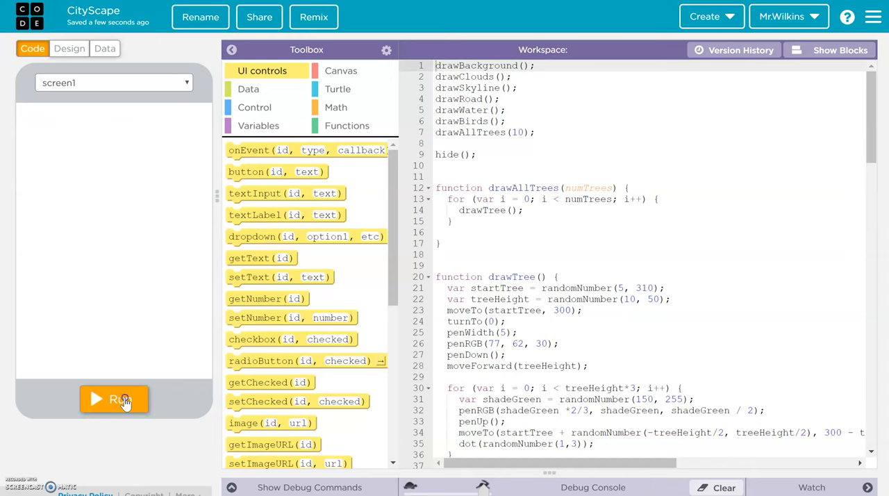
left_click(114, 398)
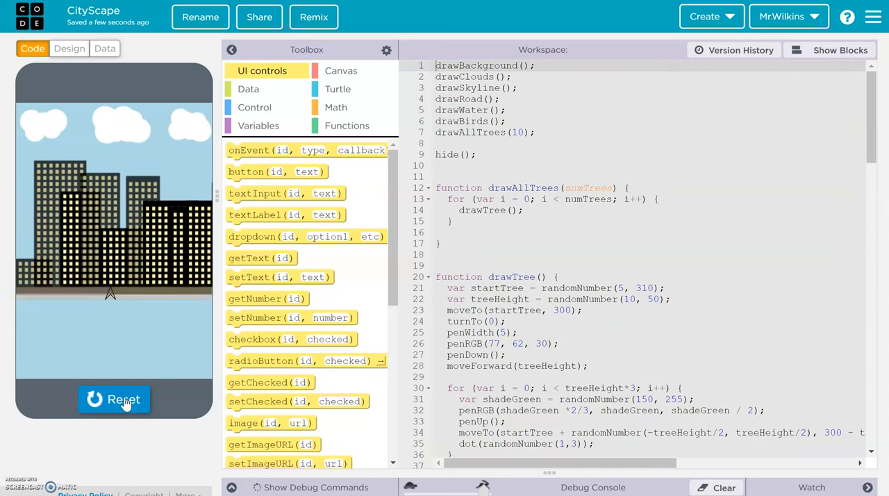
left_click(114, 398)
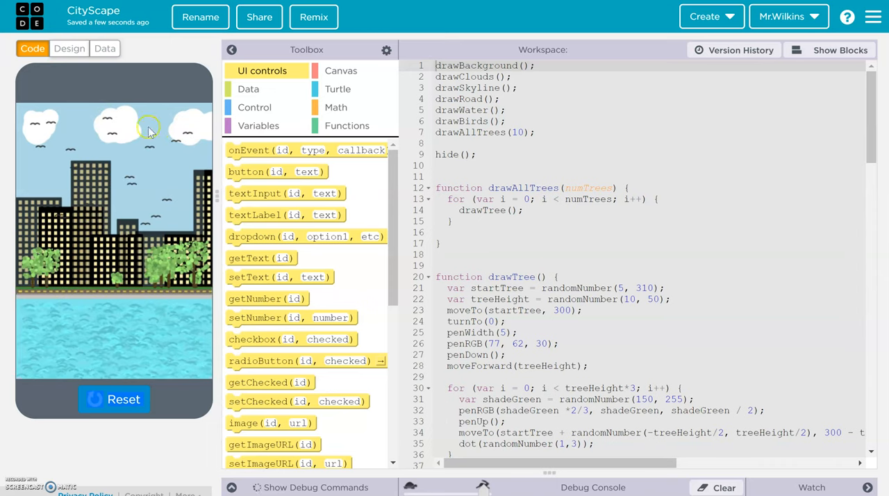
left_click(114, 399)
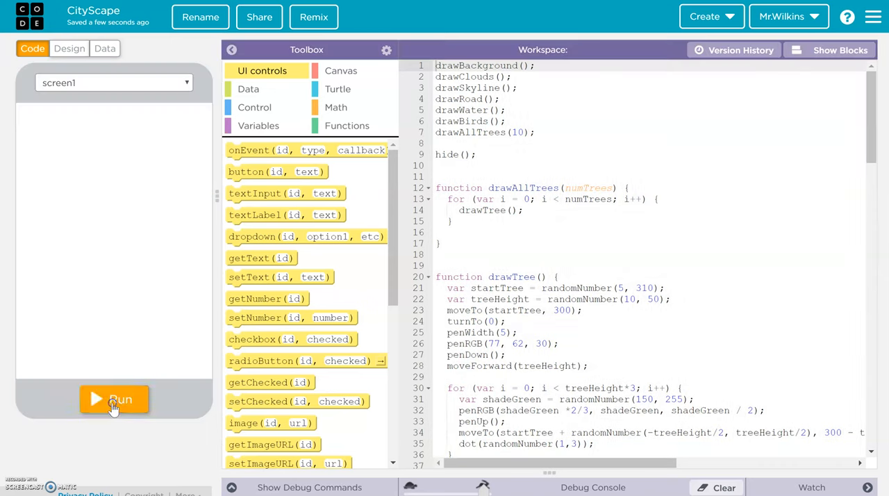
left_click(114, 399)
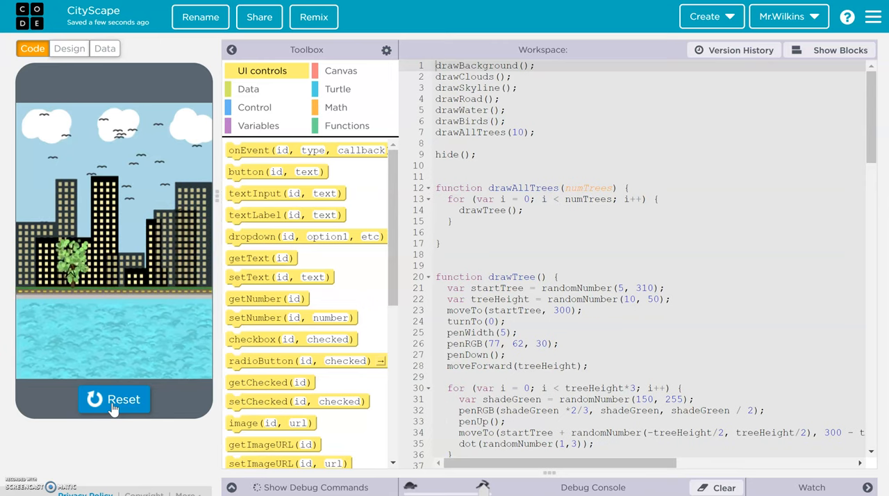
left_click(113, 399)
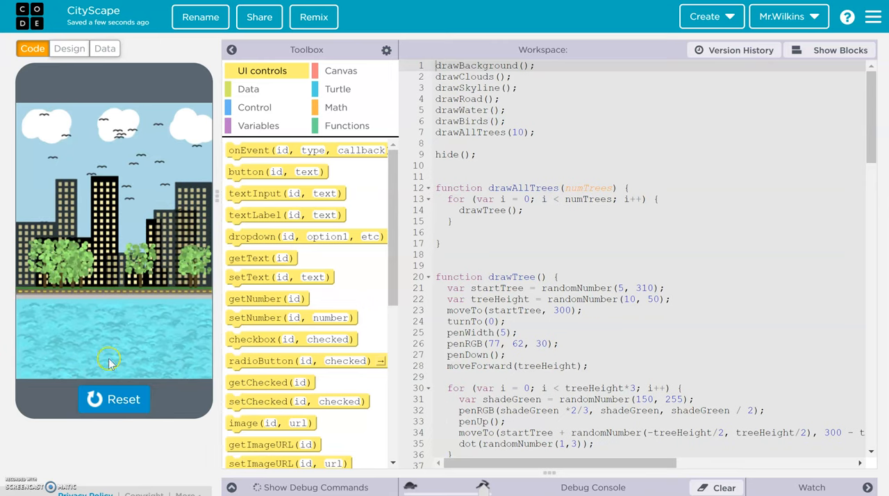
left_click(114, 399)
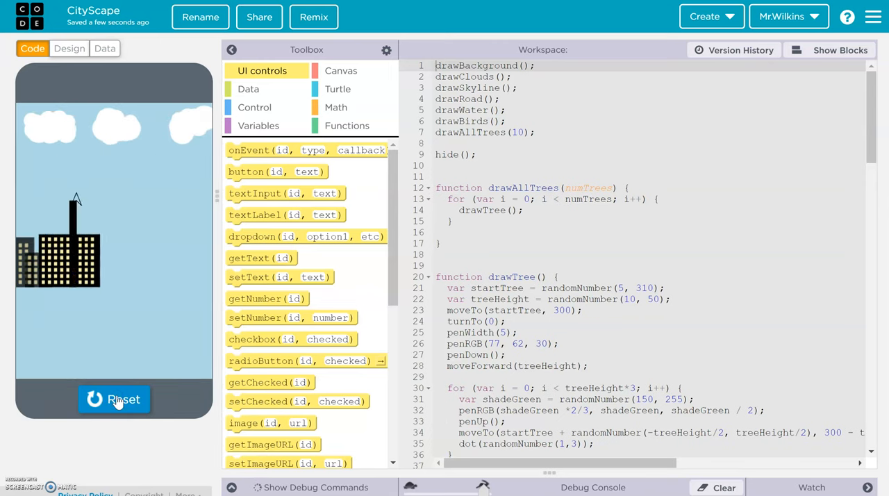
left_click(114, 400)
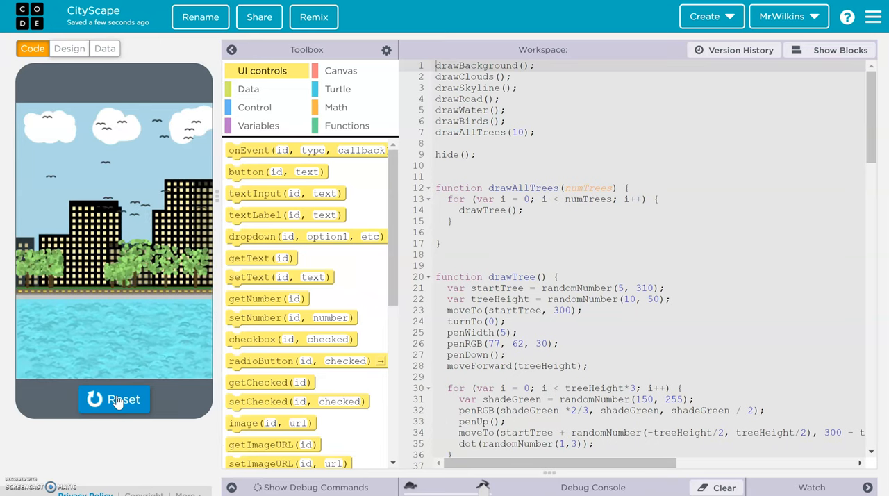
left_click(114, 400)
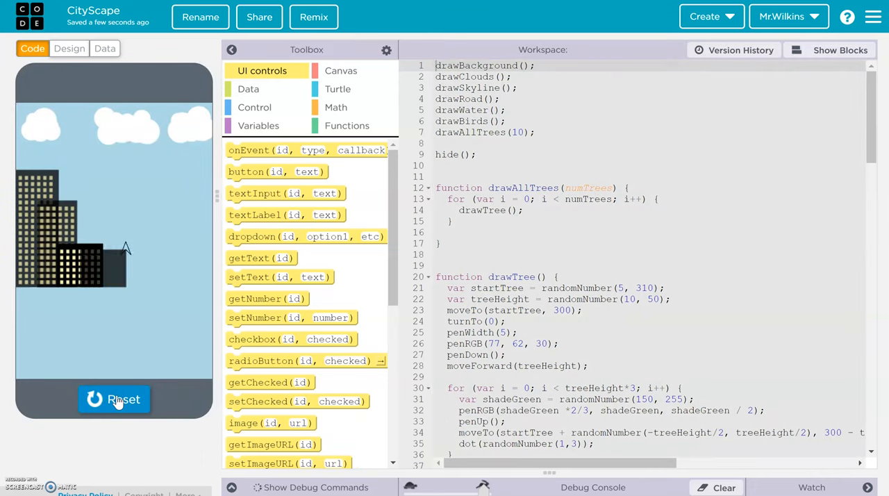
left_click(114, 400)
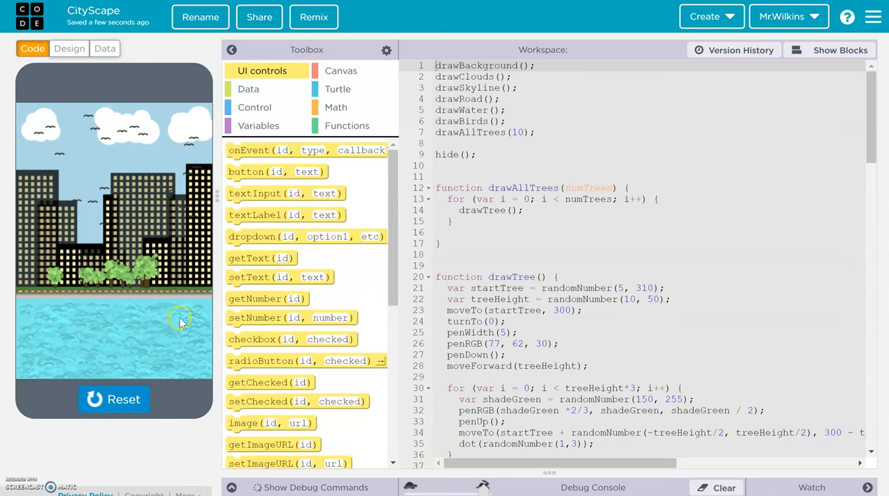
left_click(114, 399)
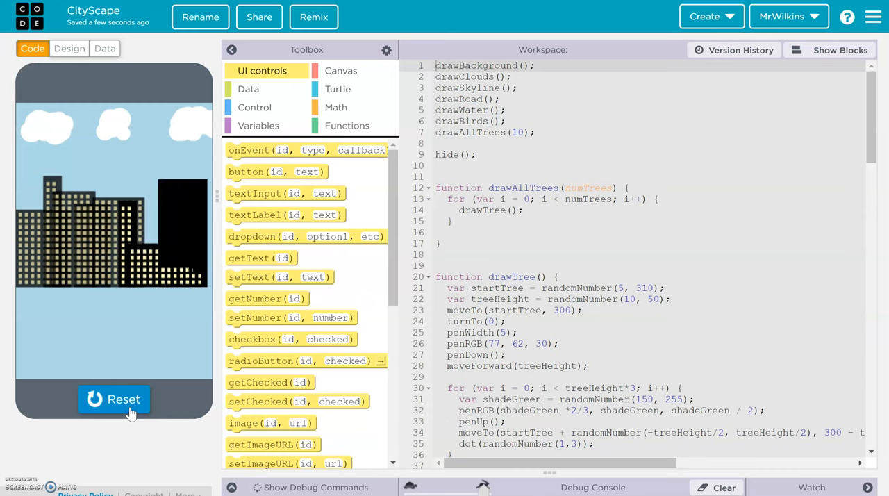
left_click(113, 399)
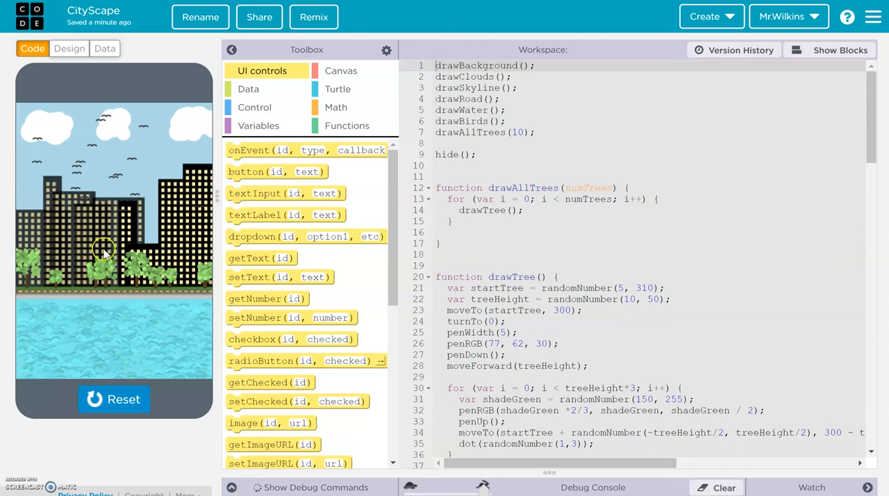
mouse_move(150, 250)
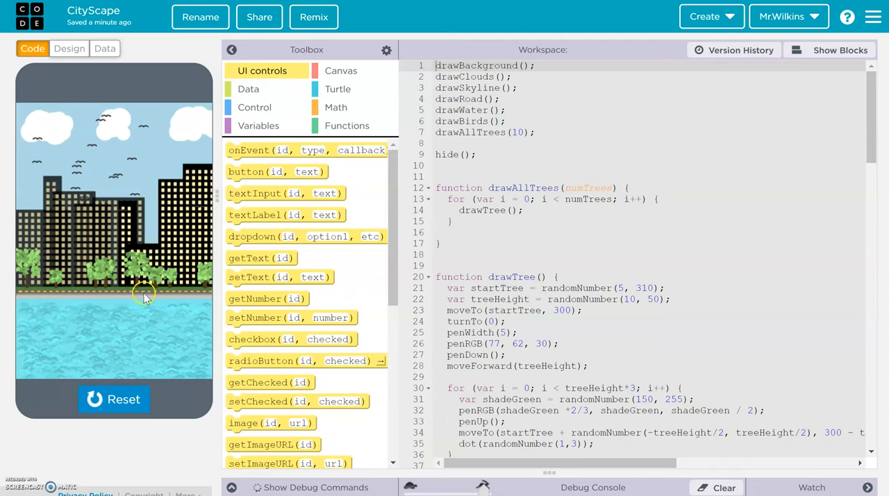
mouse_move(138, 312)
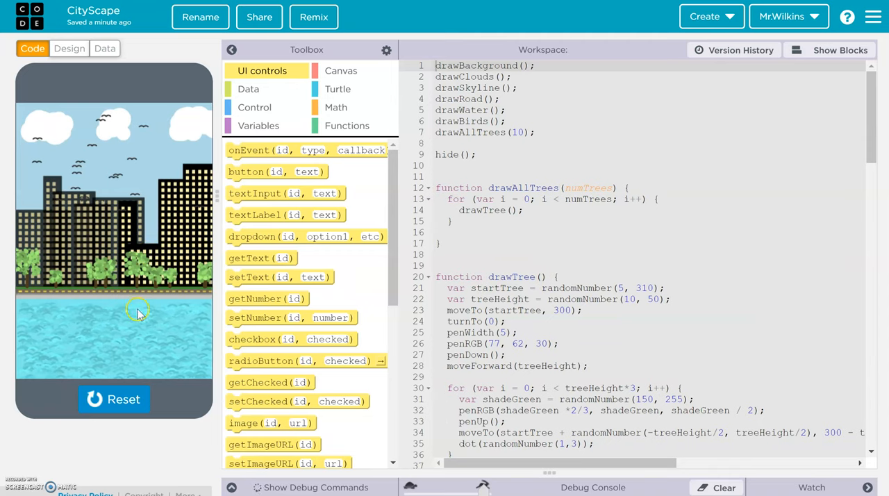
mouse_move(103, 356)
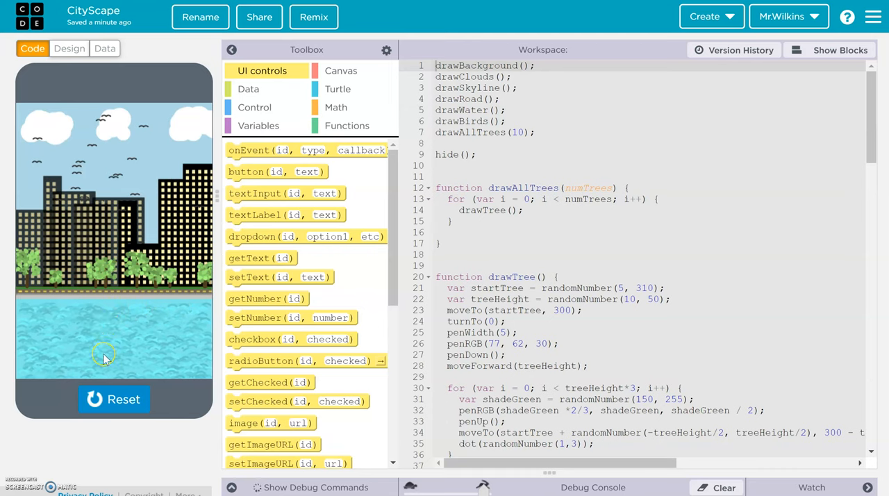
mouse_move(102, 357)
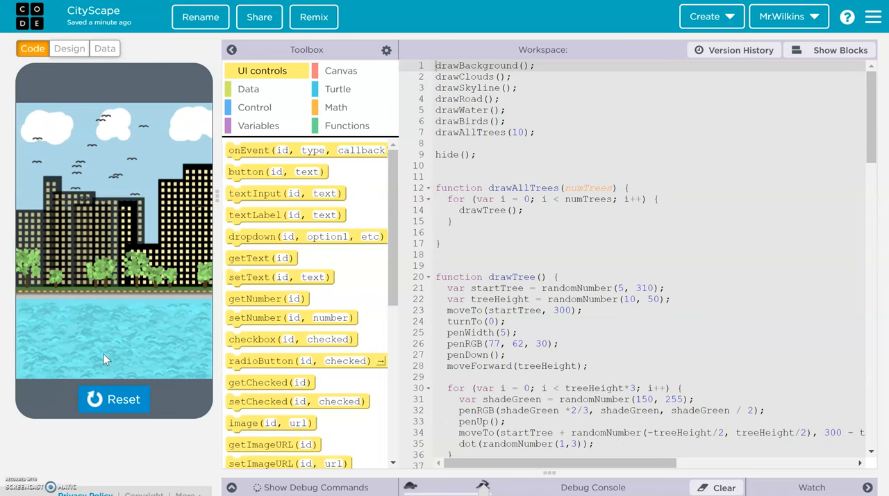
left_click(114, 400)
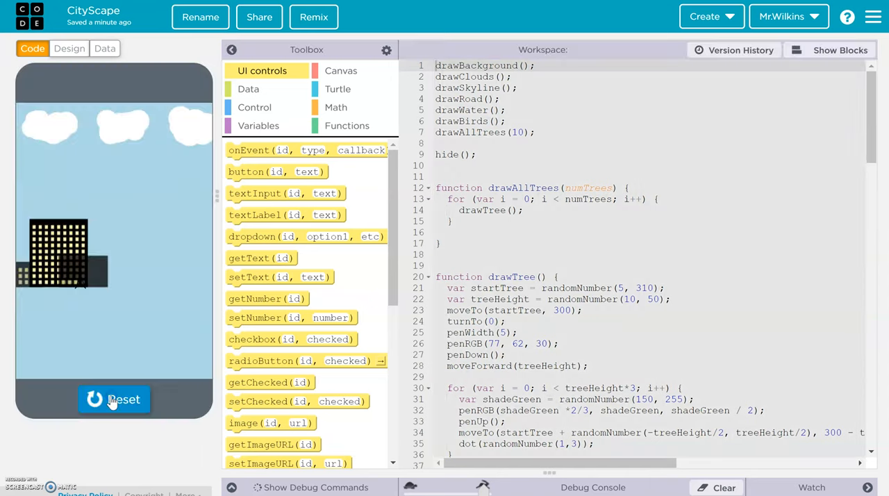
left_click(114, 399)
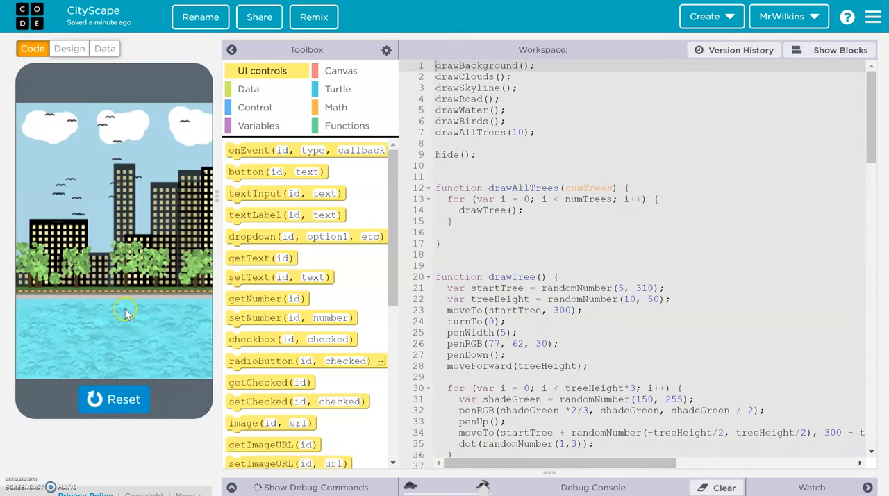
mouse_move(131, 318)
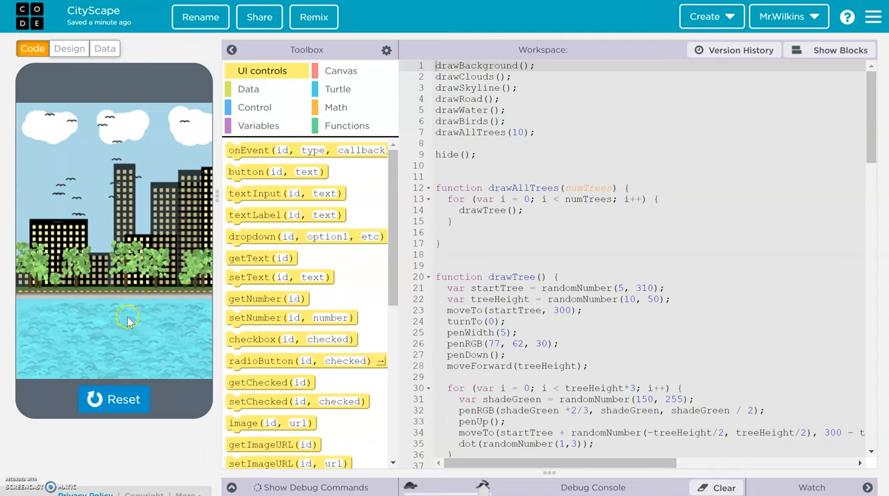
mouse_move(118, 397)
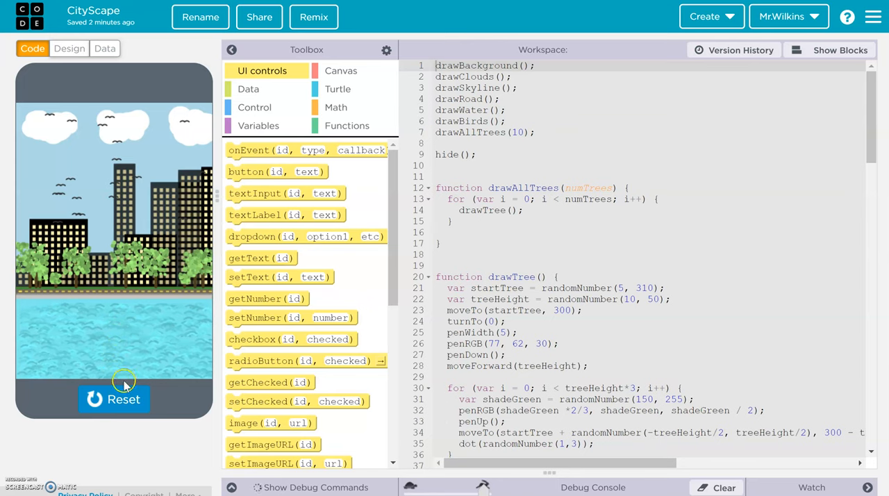
Stop CityScape, then create a new empty App Lab project from the Projects page.
left_click(114, 398)
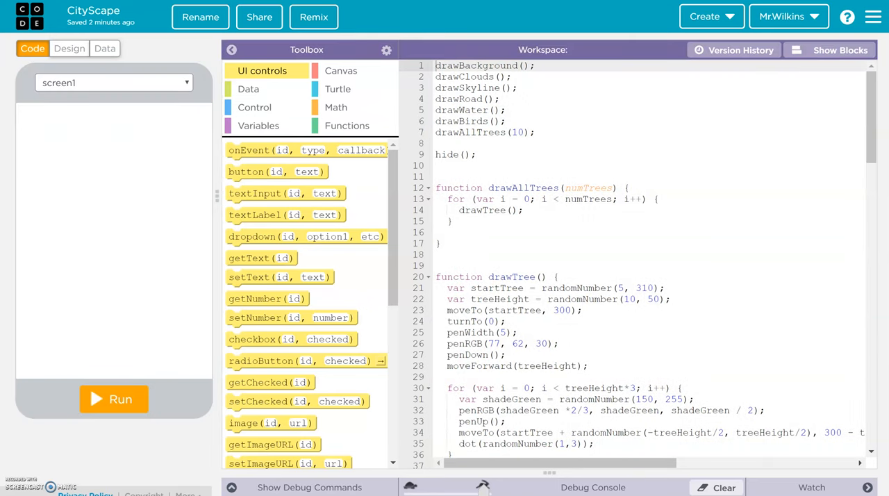
mouse_move(161, 18)
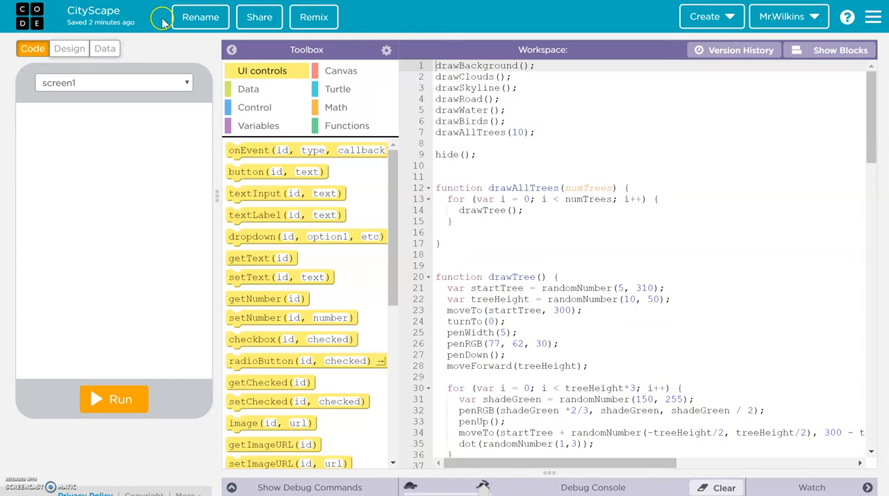
mouse_move(29, 17)
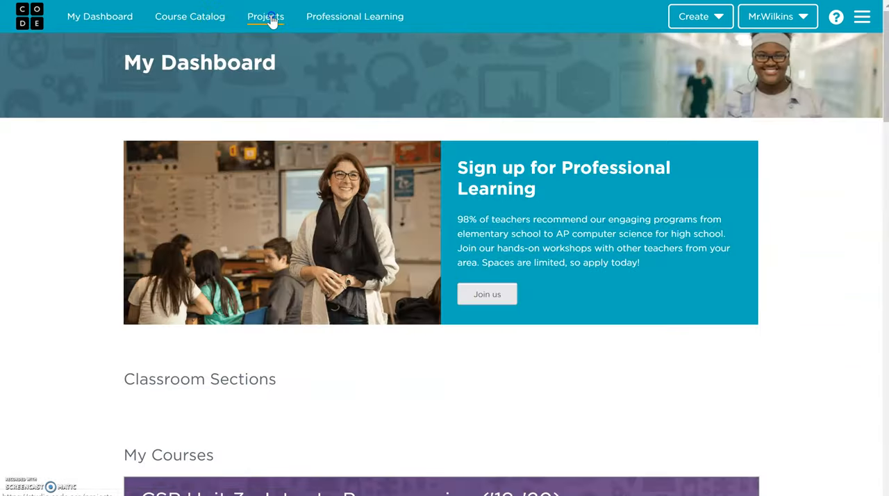
left_click(265, 16)
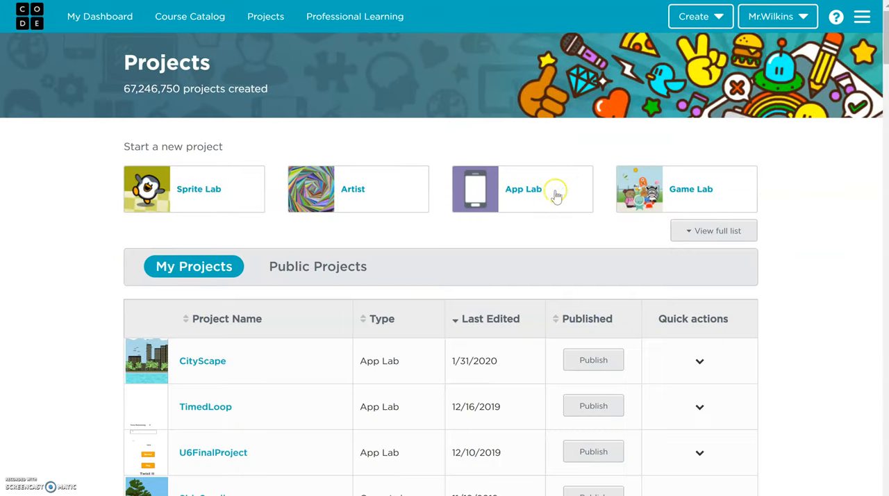
left_click(522, 189)
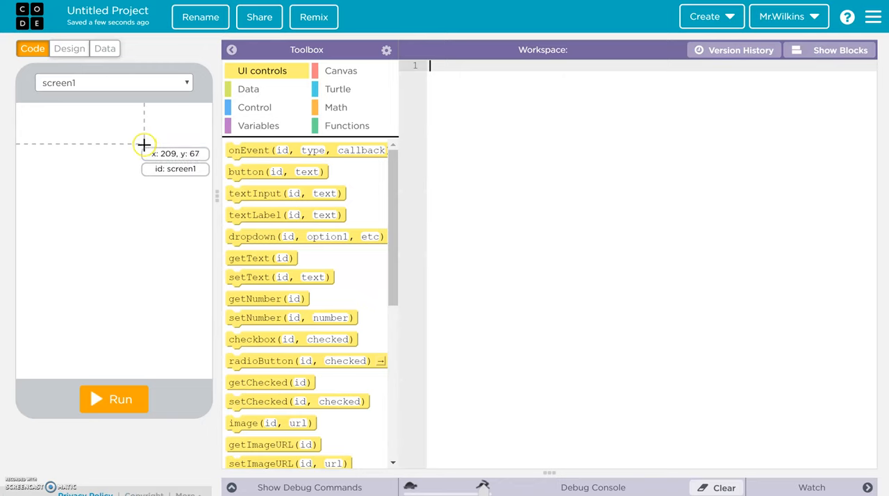
mouse_move(528, 118)
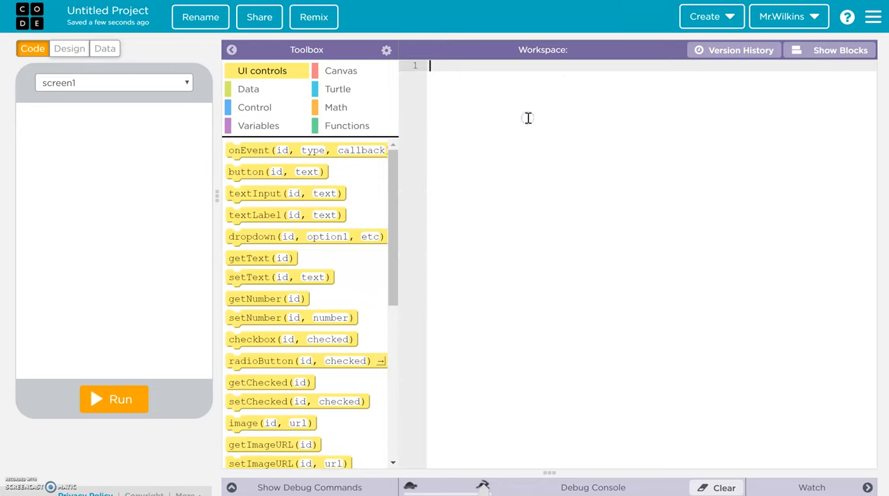
mouse_move(531, 144)
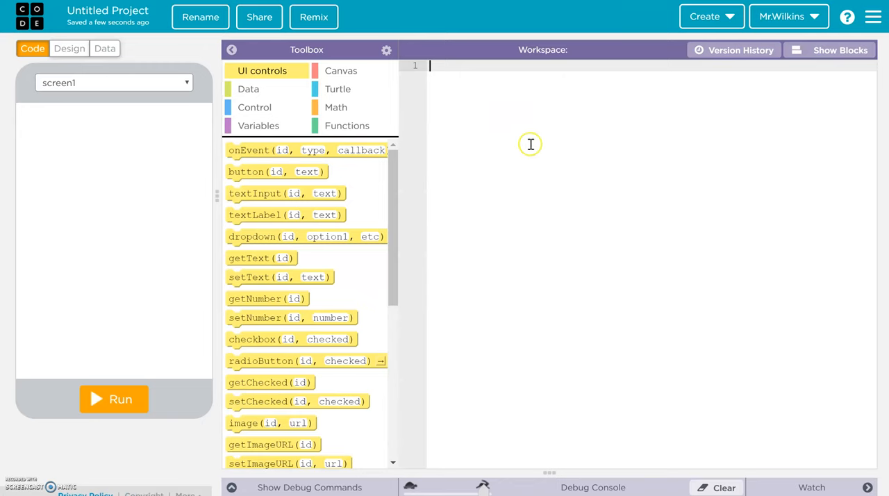
mouse_move(527, 133)
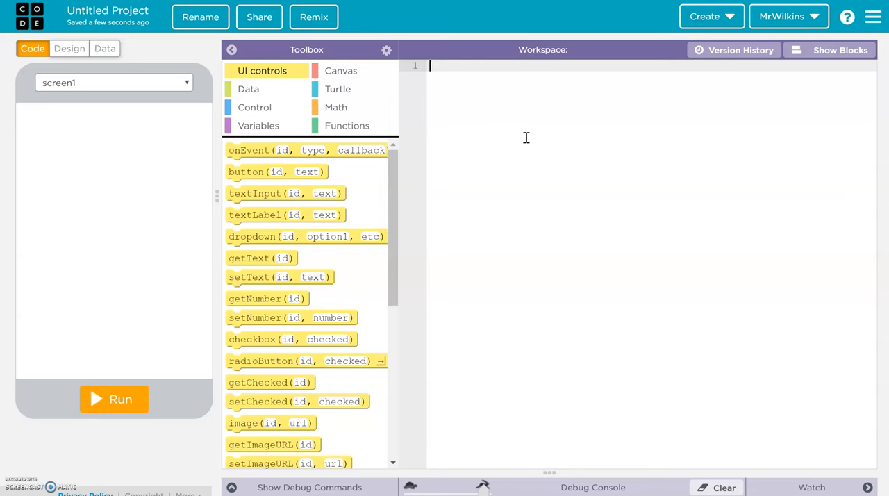
mouse_move(538, 150)
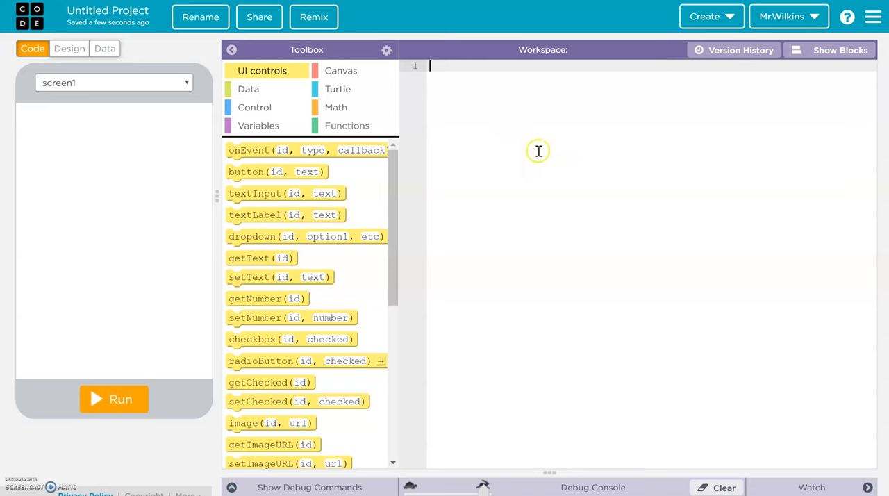
mouse_move(541, 154)
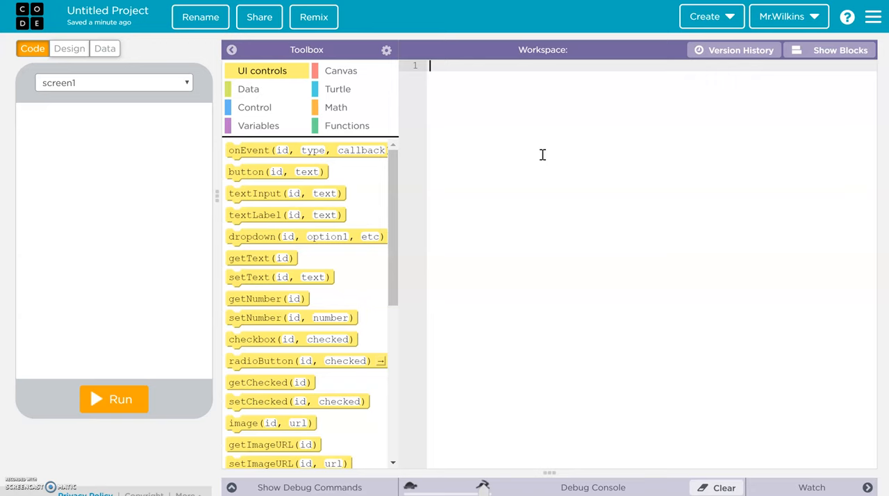
mouse_move(595, 181)
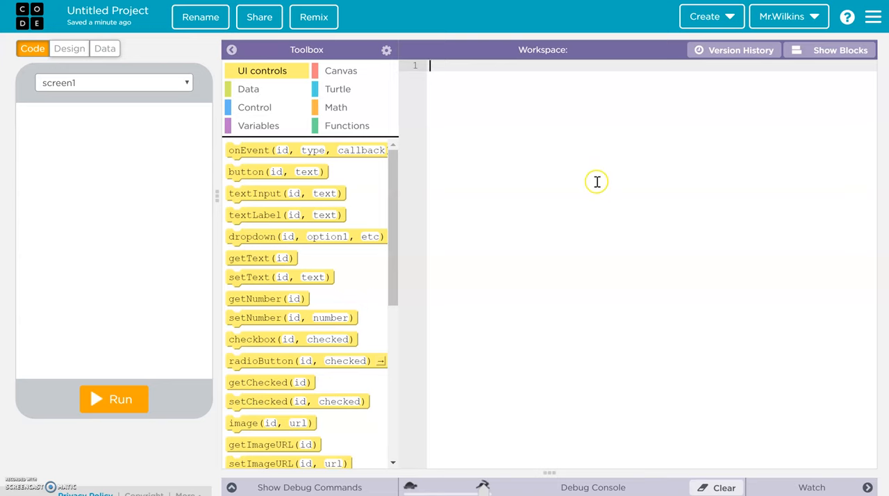
mouse_move(597, 180)
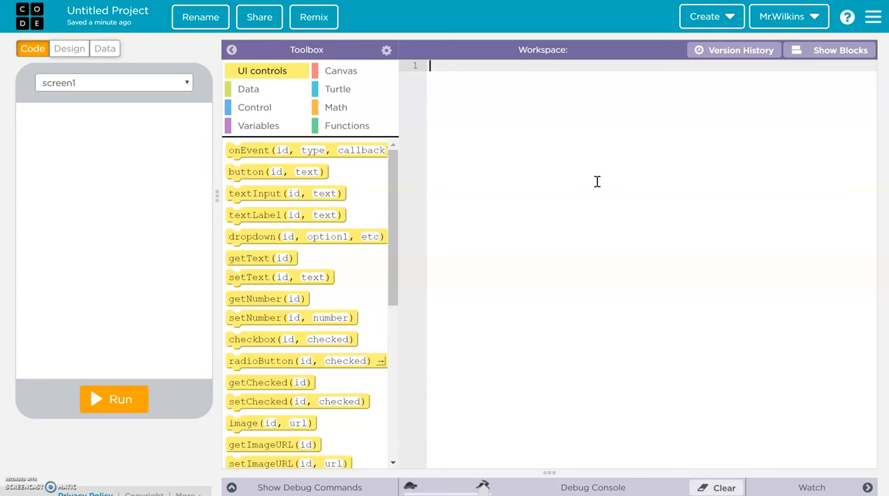
mouse_move(331, 95)
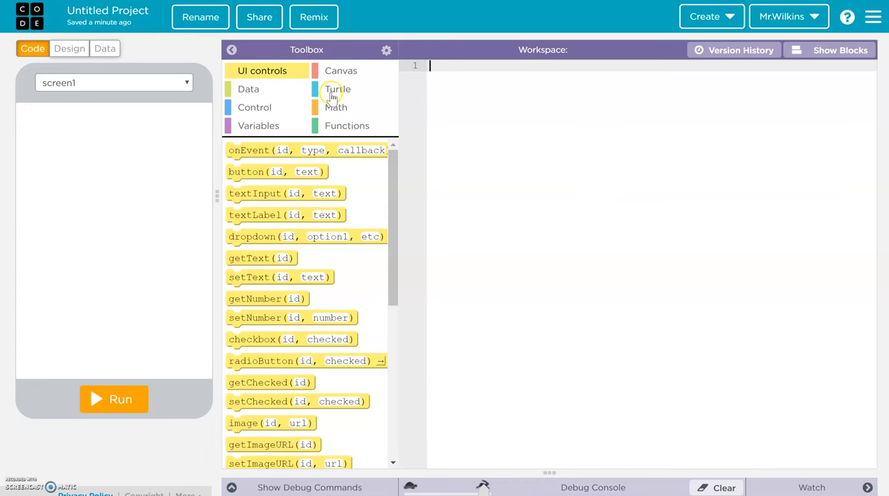
Insert a penUp() call from the Turtle commands as the program's first line.
left_click(337, 89)
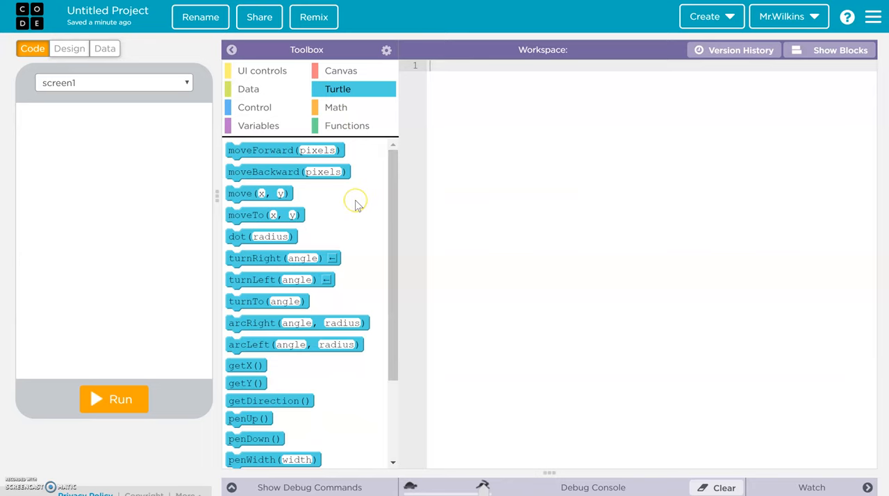
mouse_move(380, 252)
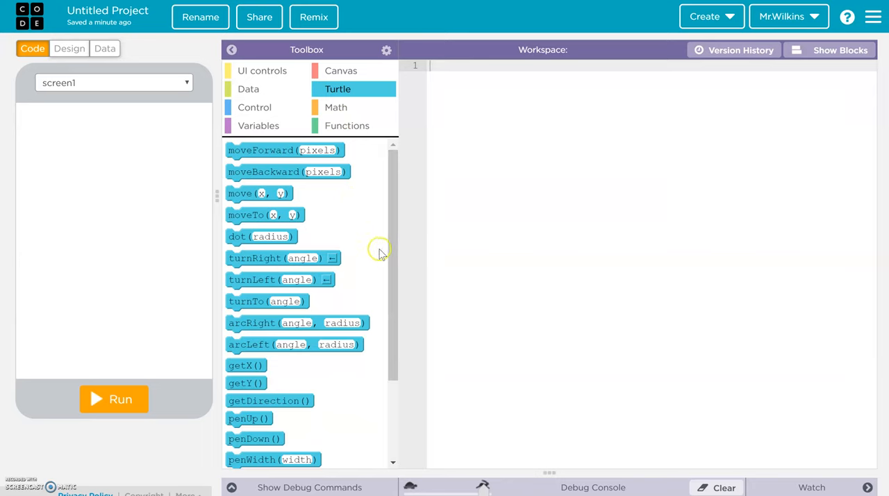
mouse_move(249, 418)
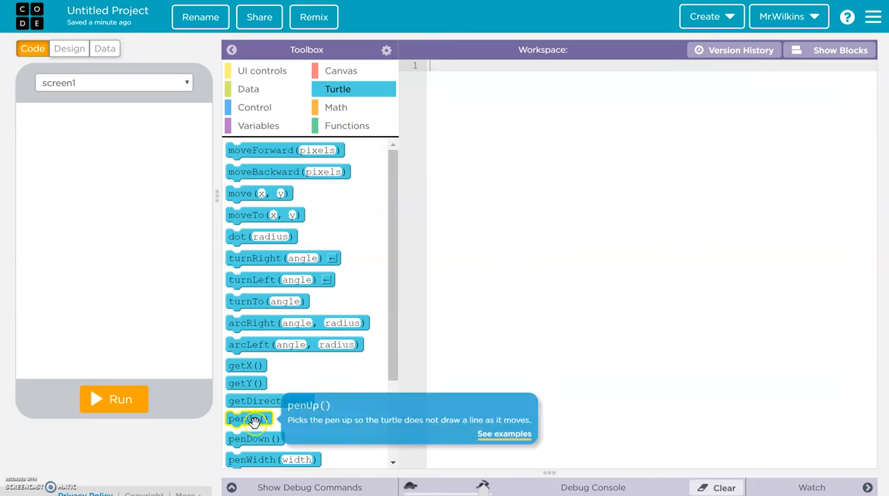
left_click(247, 418)
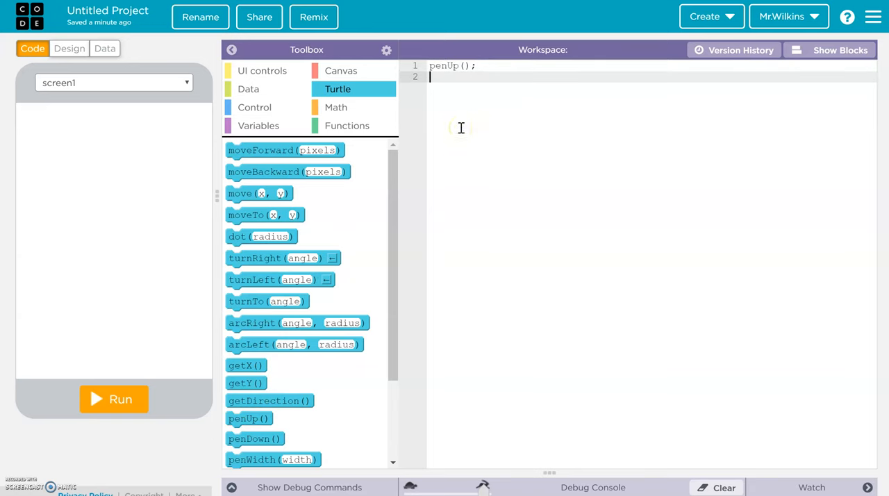
mouse_move(458, 136)
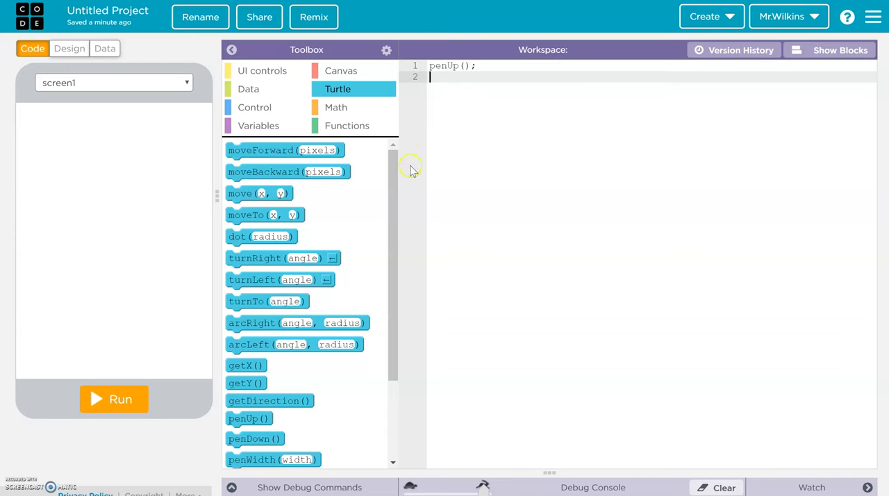
mouse_move(438, 133)
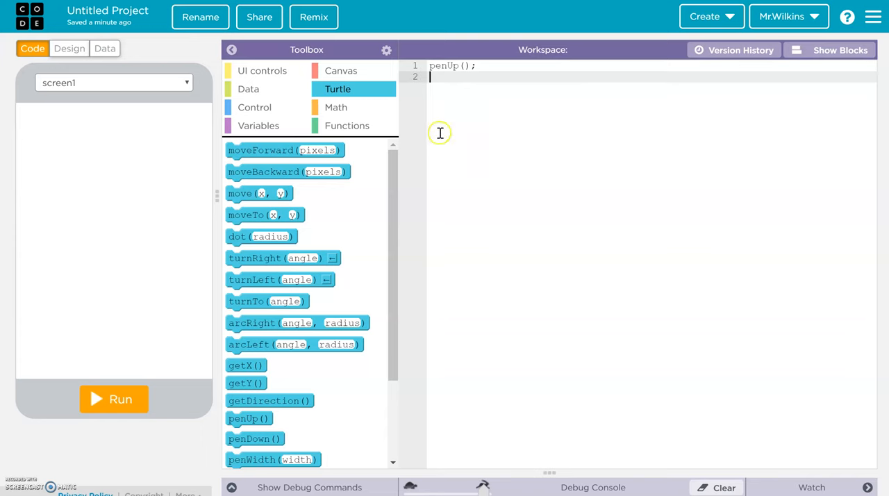
mouse_move(180, 285)
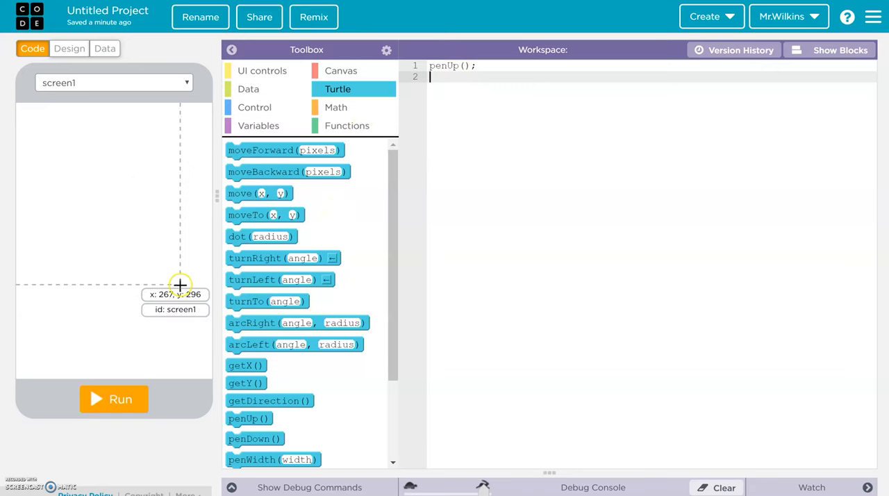
mouse_move(127, 247)
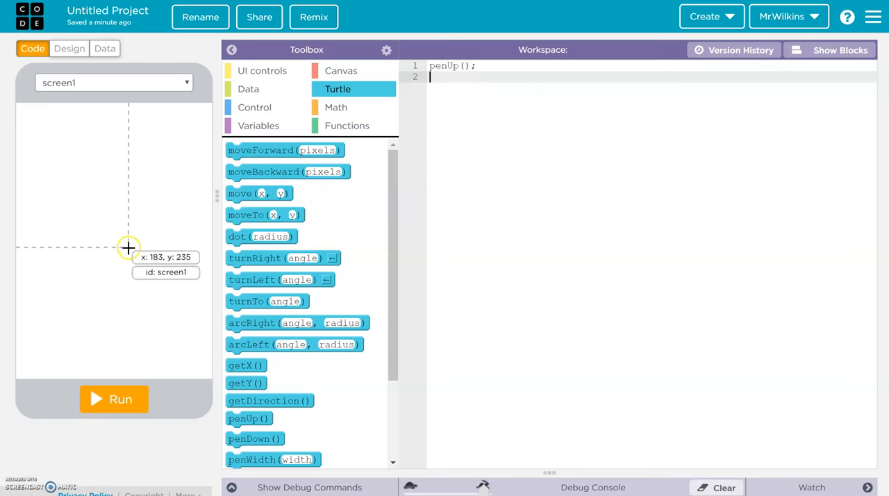
mouse_move(197, 211)
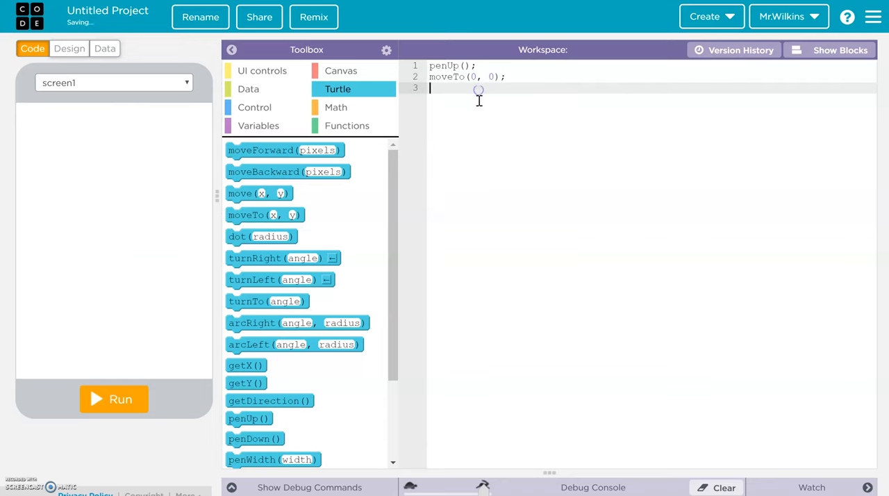
Set moveTo to (160, 225), add dot(1000), and run to draw the huge dot.
left_click(475, 77)
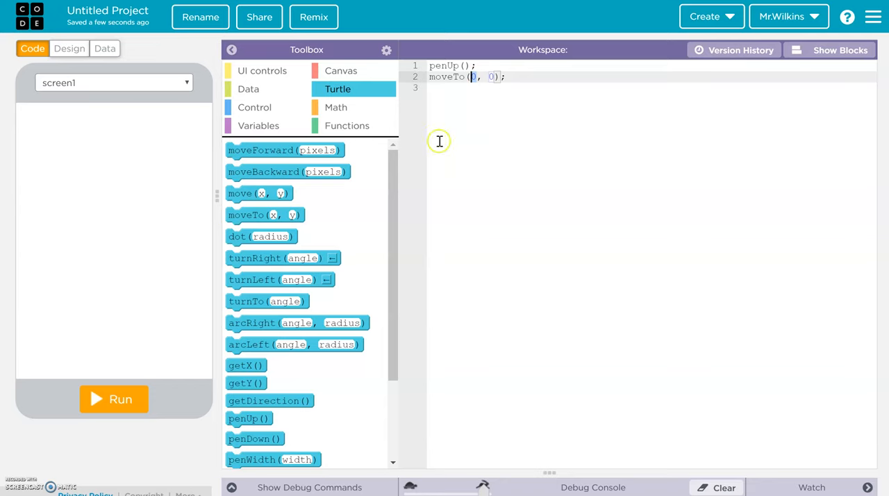
mouse_move(248, 214)
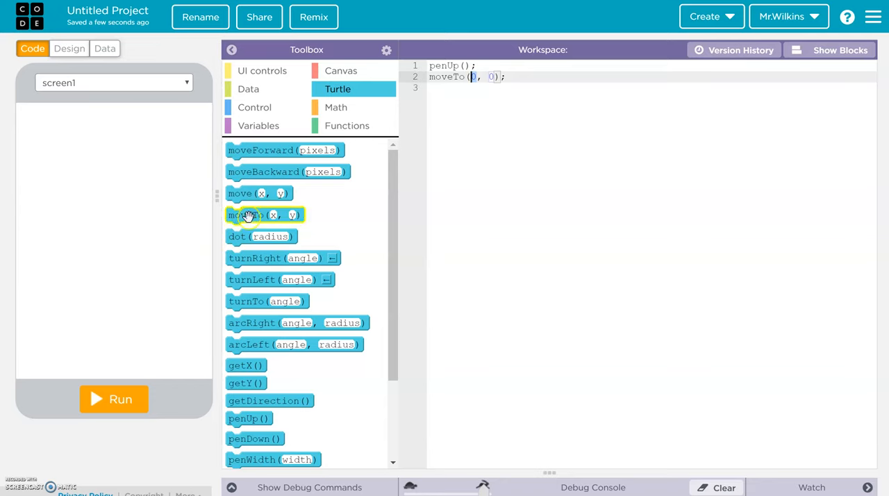
type("16")
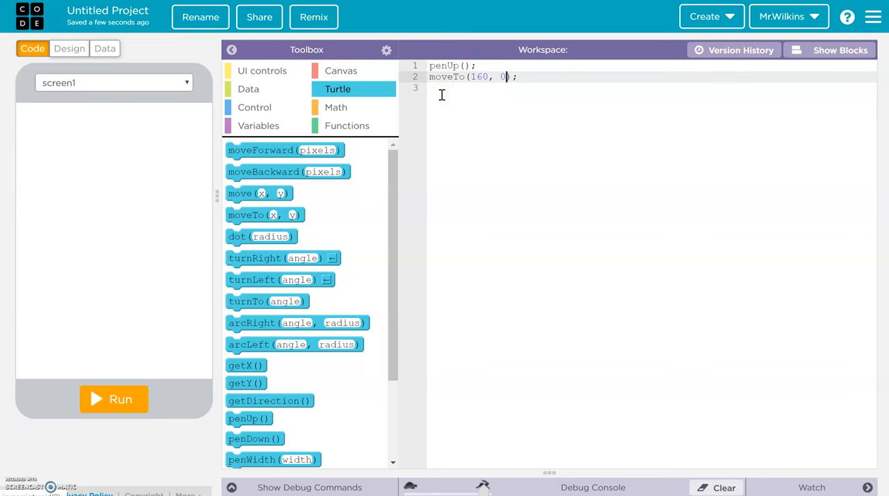
type("225")
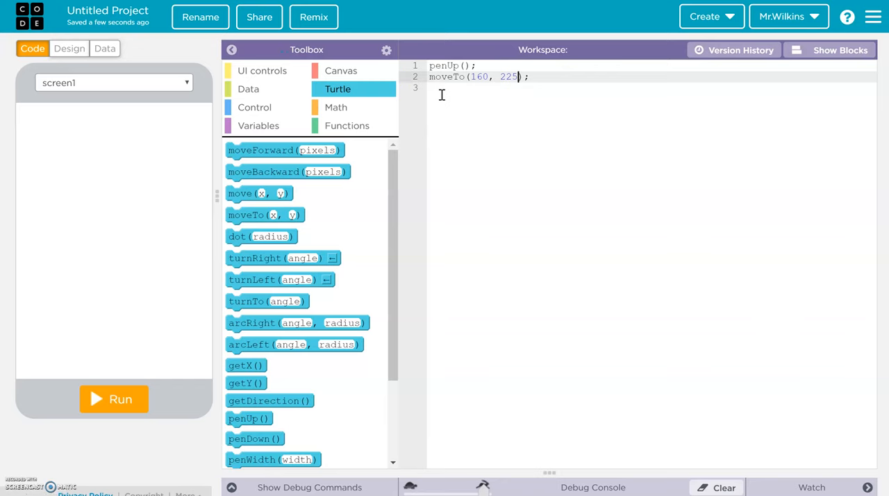
mouse_move(114, 238)
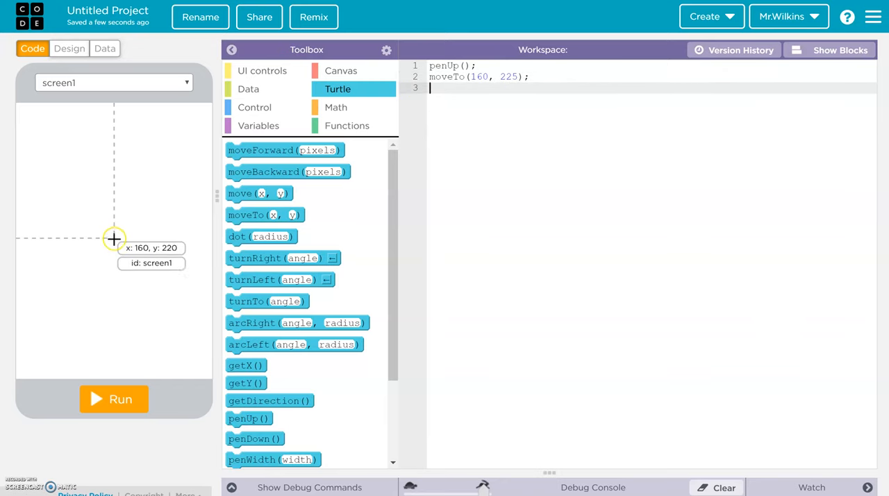
mouse_move(118, 236)
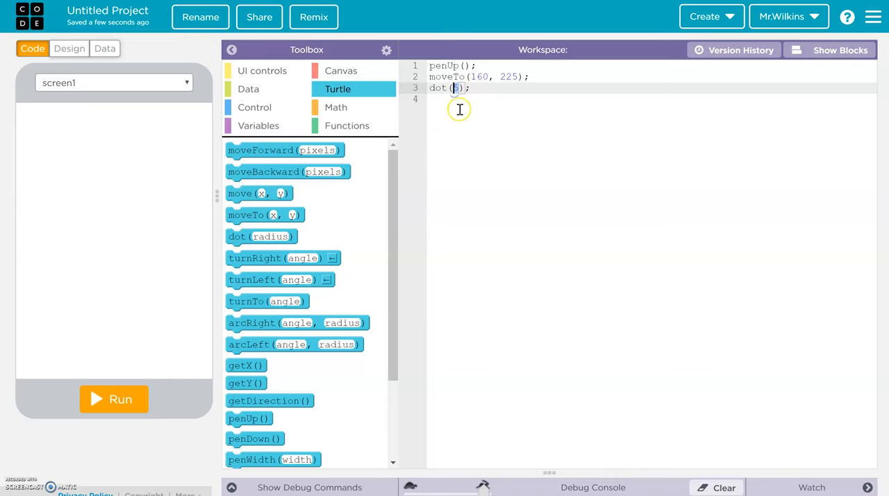
type("1000")
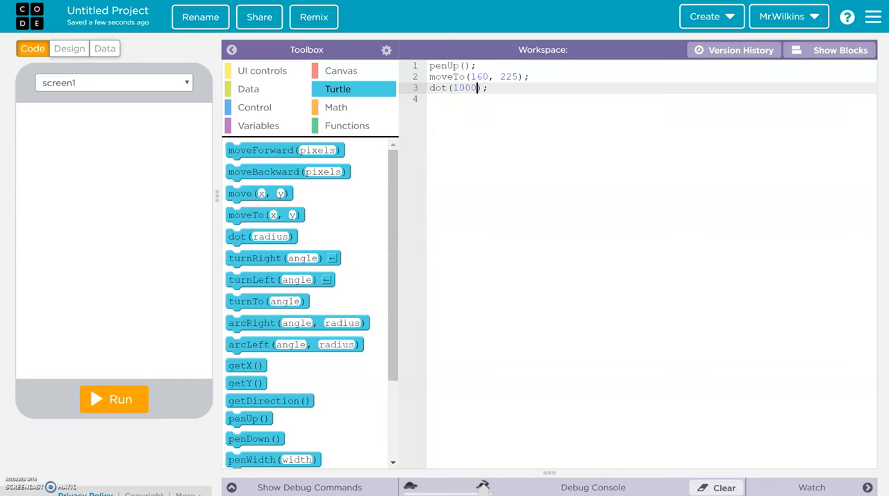
mouse_move(120, 382)
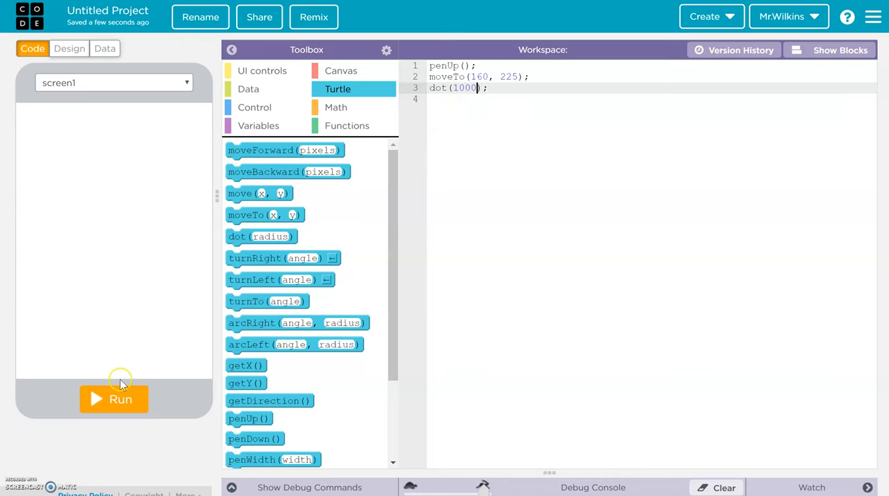
mouse_move(114, 239)
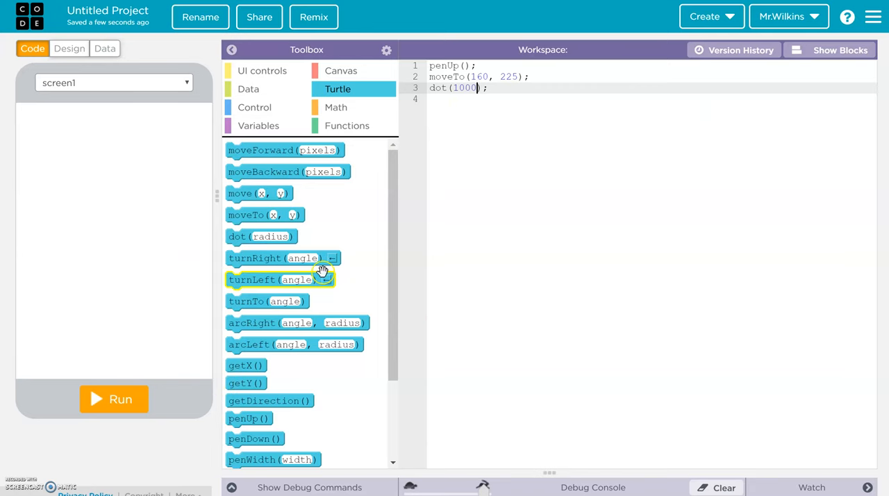
mouse_move(419, 123)
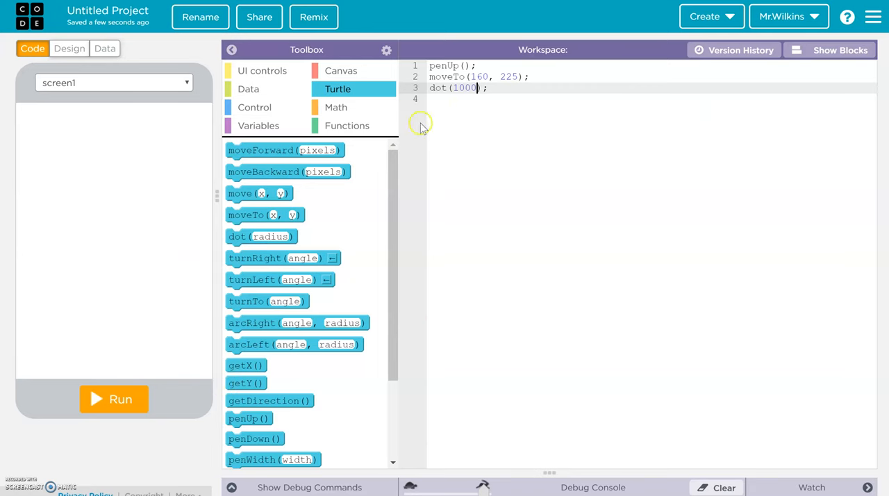
left_click(114, 399)
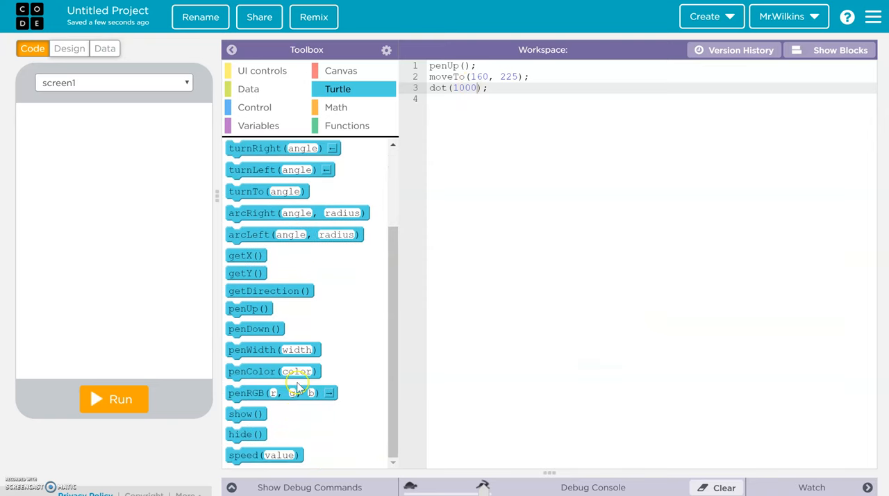
Add a penRGB(120, 180, 200) colour line just before dot(1000).
left_click_drag(280, 391, 493, 86)
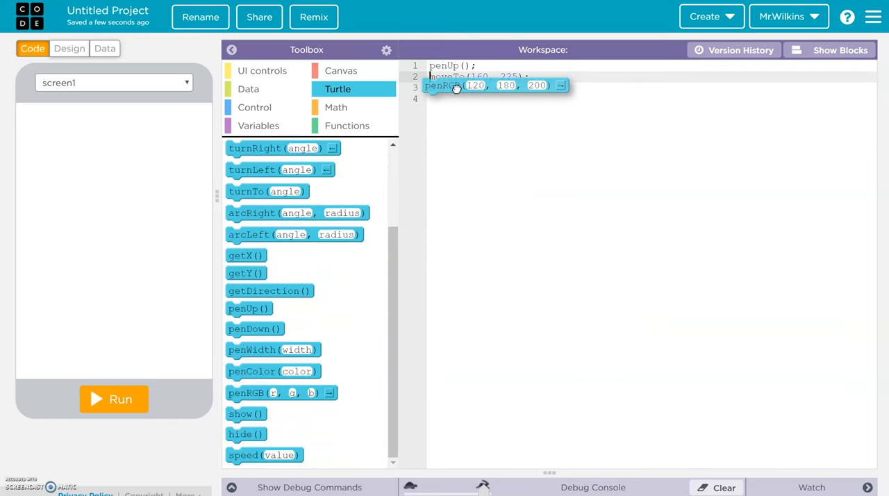
type("dot(1000);")
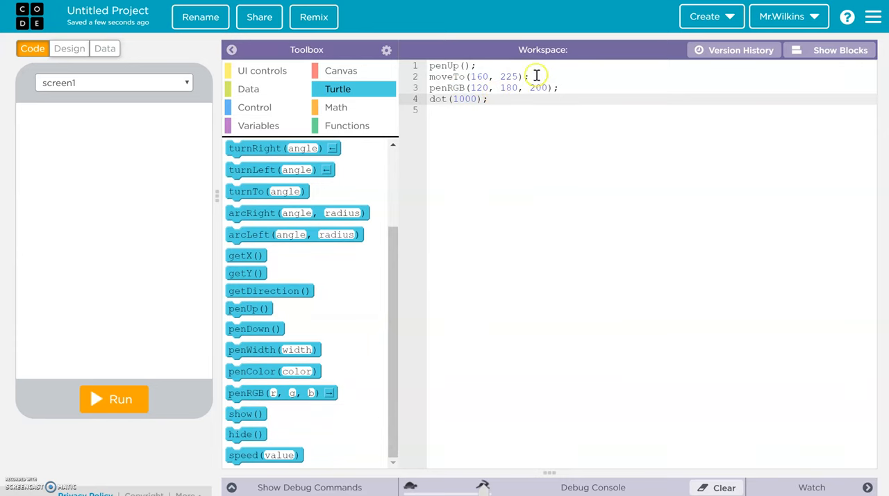
mouse_move(292, 371)
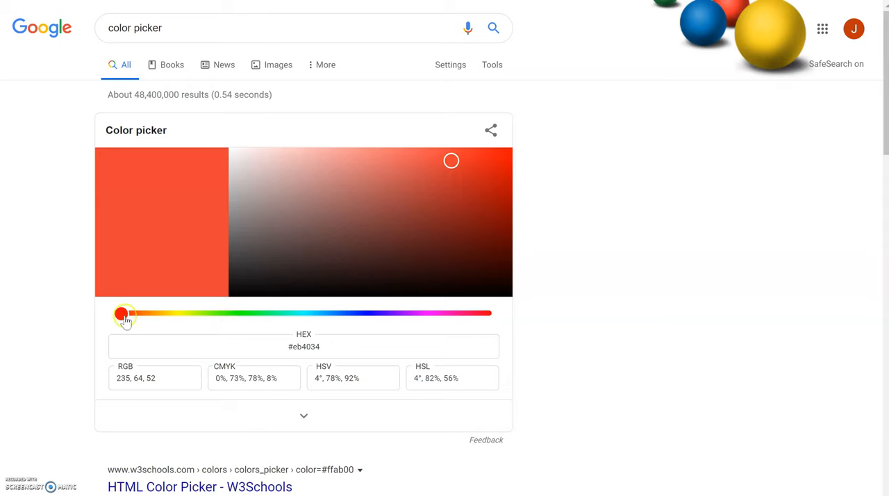
Adjust the colour picker's hue and shade to a pale sky blue, reading RGB 160, 221, 250.
left_click_drag(124, 314, 313, 314)
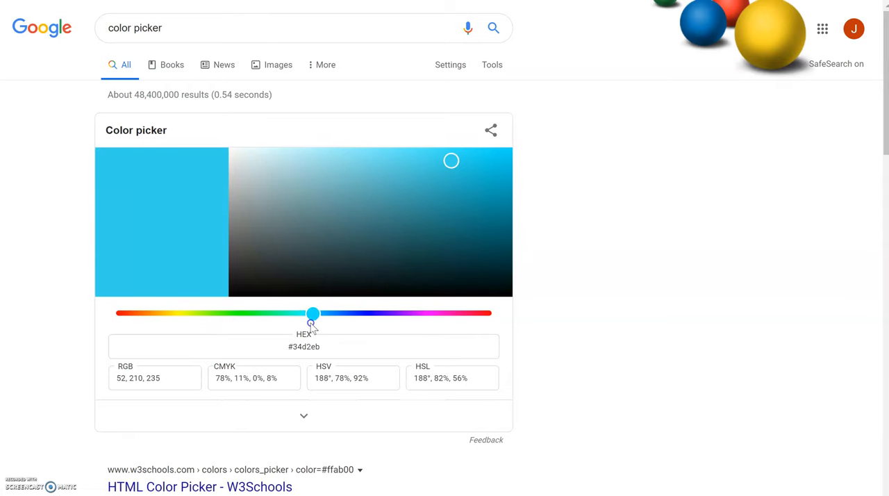
left_click_drag(450, 161, 392, 157)
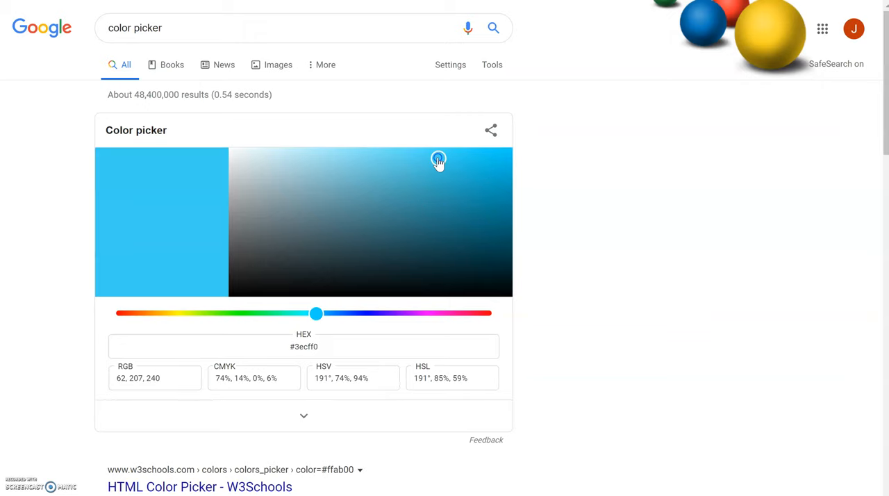
left_click_drag(317, 314, 354, 307)
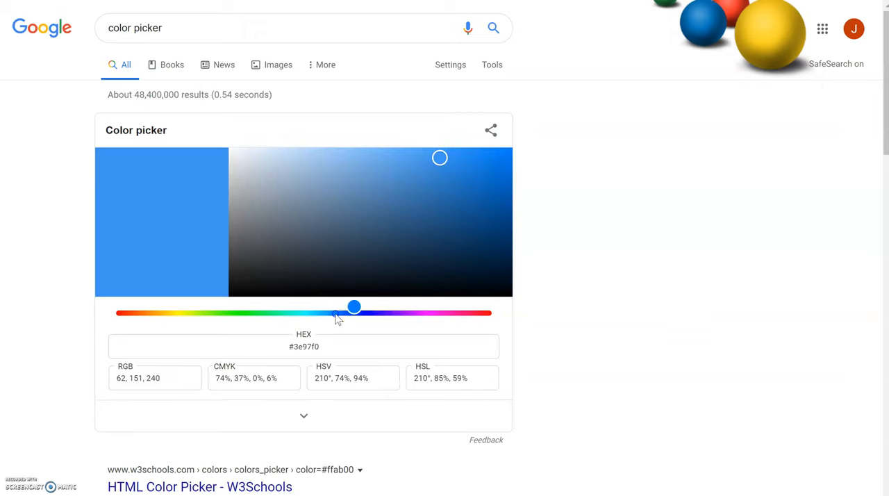
left_click_drag(354, 306, 311, 313)
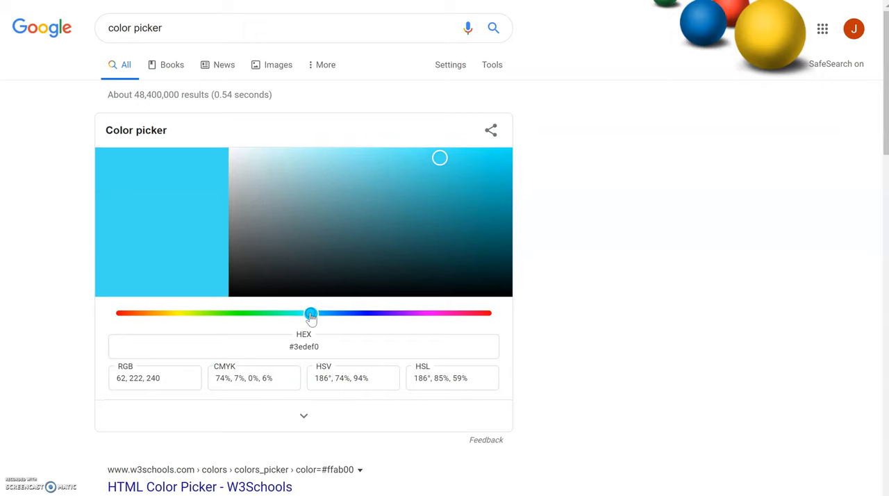
left_click_drag(311, 314, 324, 314)
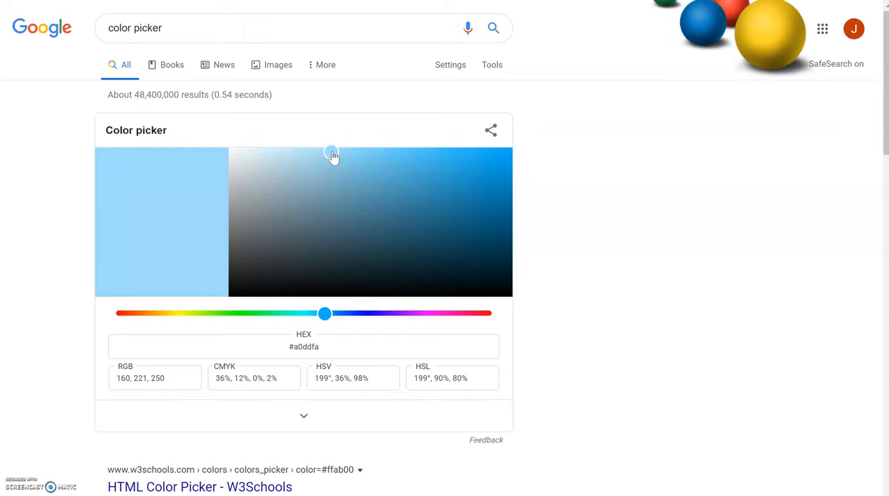
double_click(159, 378)
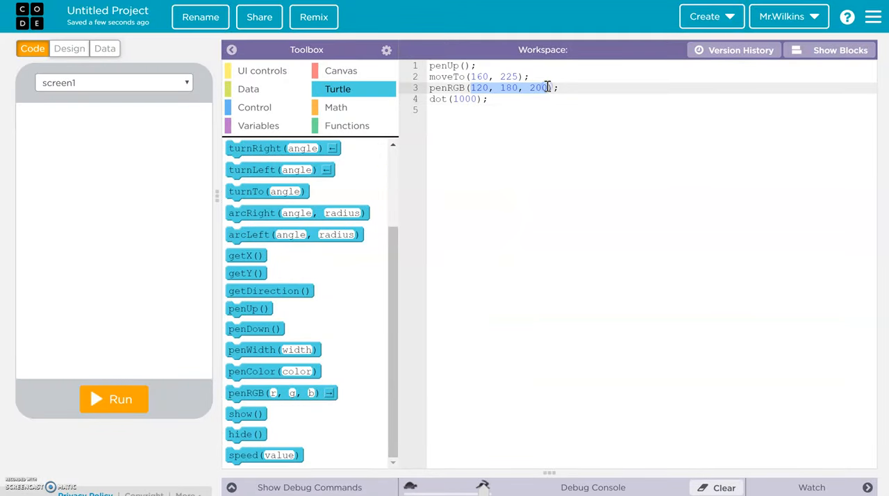
Run the program to preview the pale sky blue from penRGB(160, 221, 250).
left_click(114, 399)
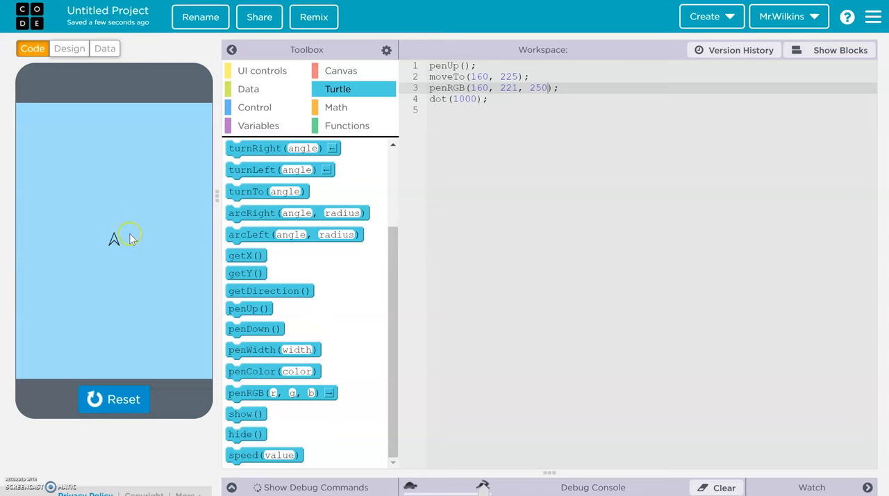
mouse_move(146, 281)
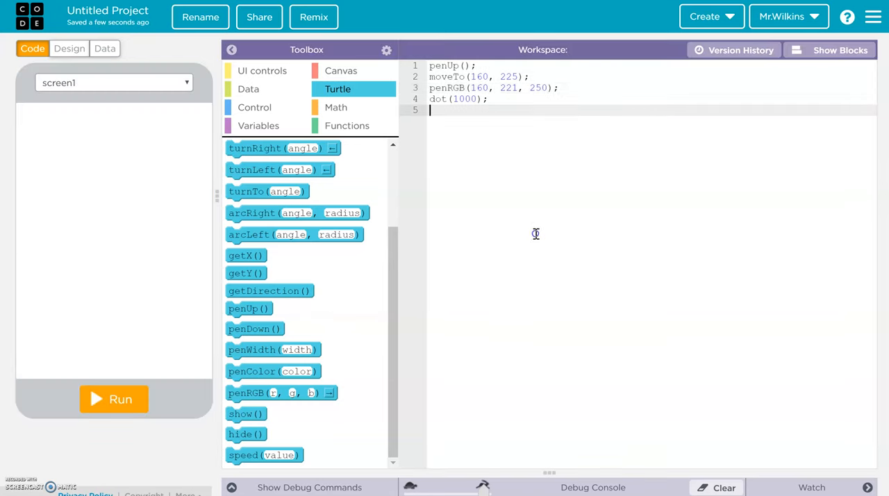
mouse_move(462, 141)
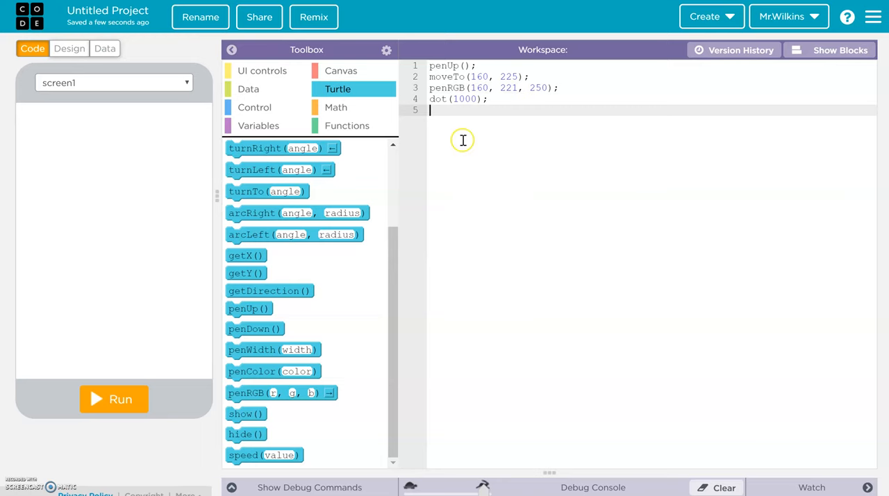
mouse_move(375, 125)
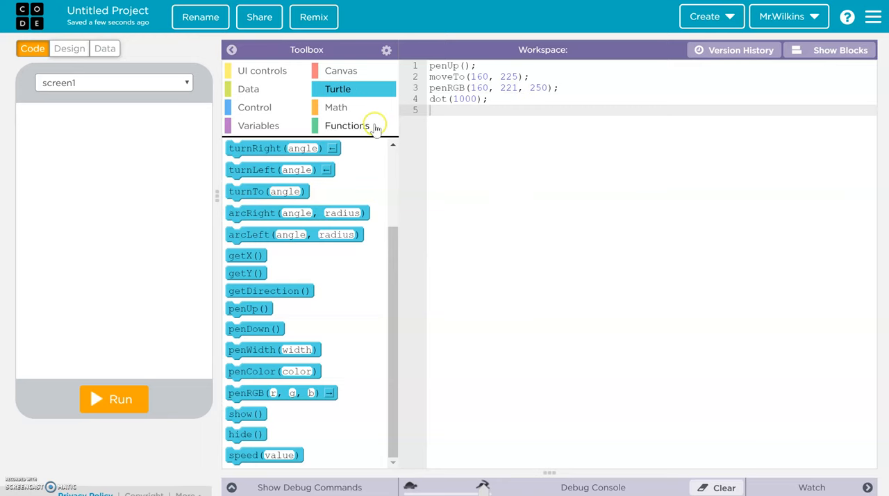
Define a drawBackground function around the sky lines and call drawBackground(); on line 1.
left_click(347, 125)
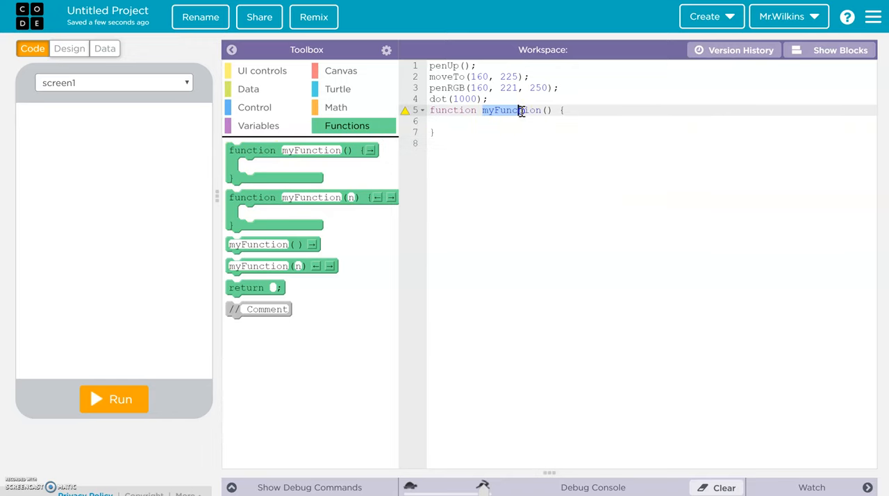
type("drawBackgro")
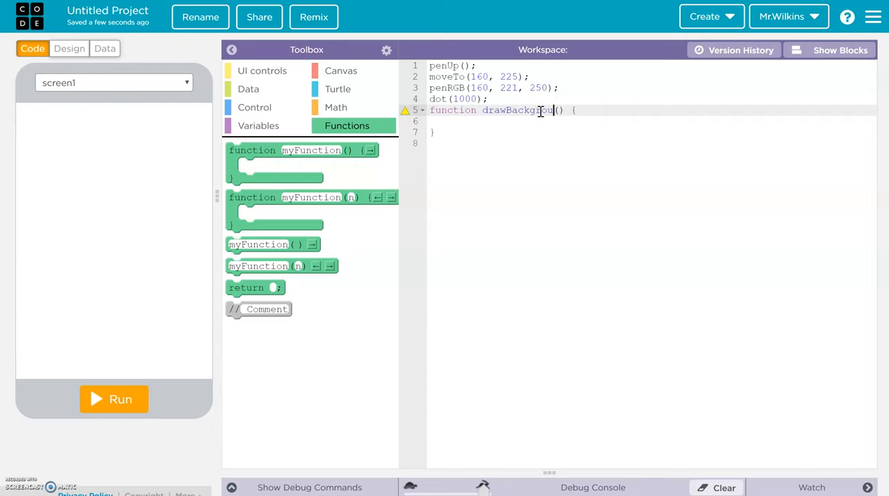
left_click(489, 99)
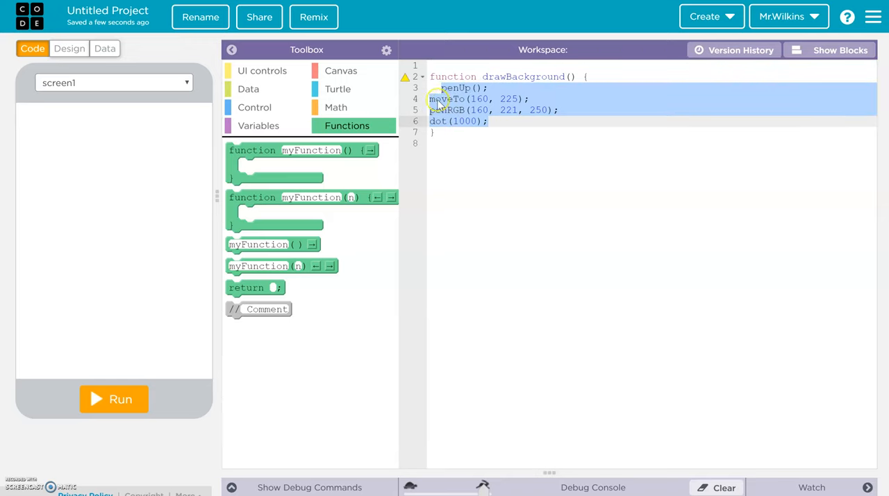
left_click(471, 121)
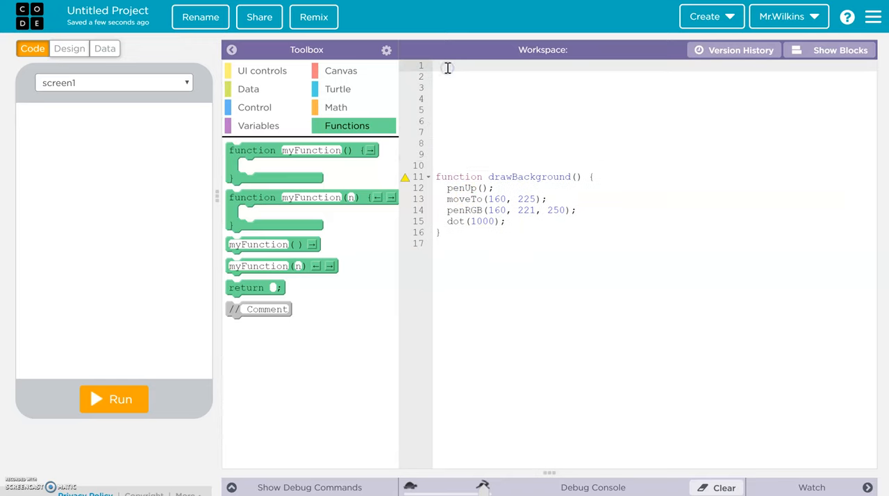
type("drawBack")
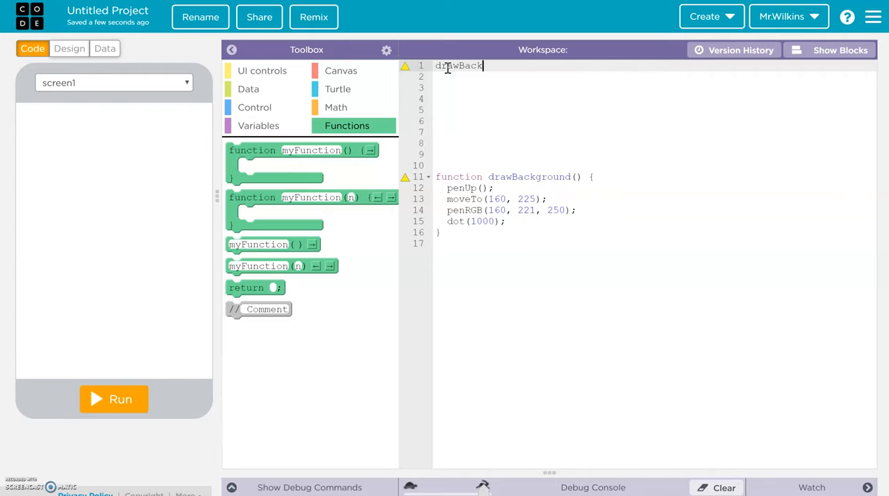
type("ground();")
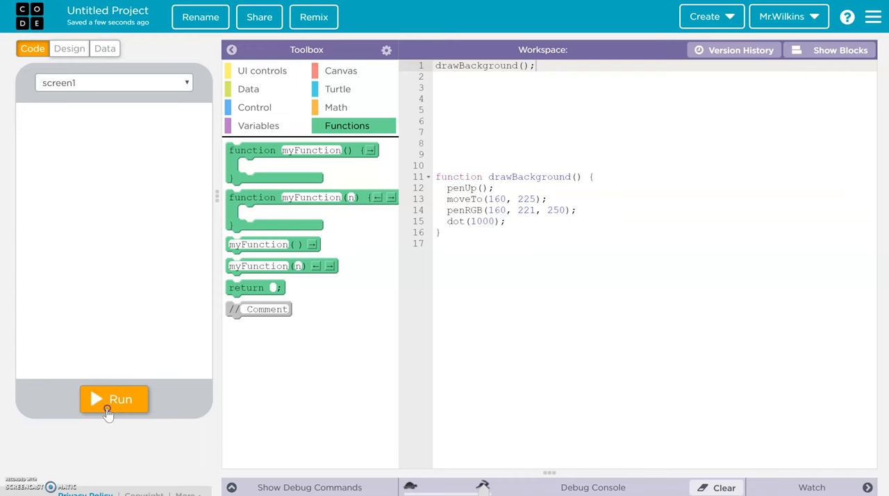
mouse_move(507, 335)
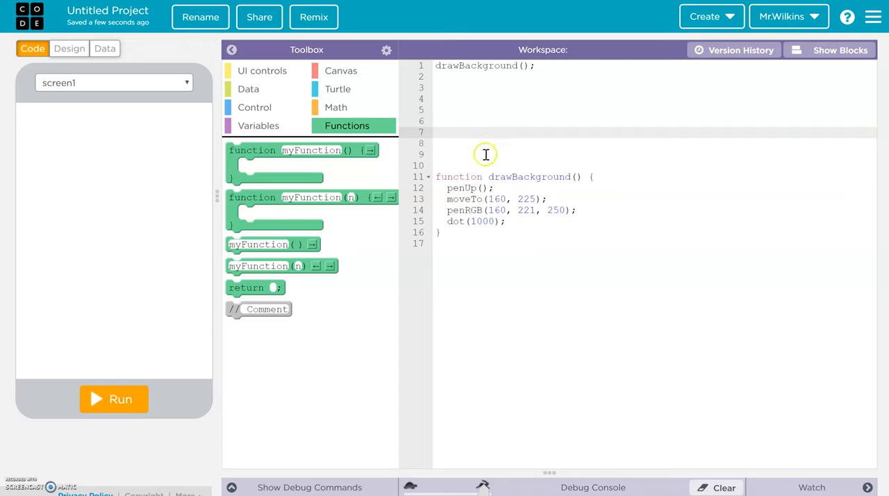
Add turnTo(45) and arcRight(90, 5) below drawBackground(), running the program to check the arc.
left_click(338, 89)
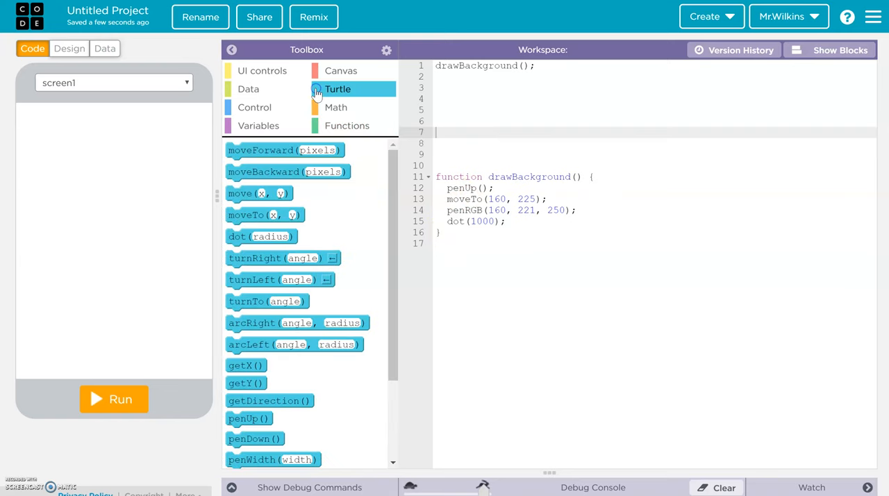
mouse_move(264, 344)
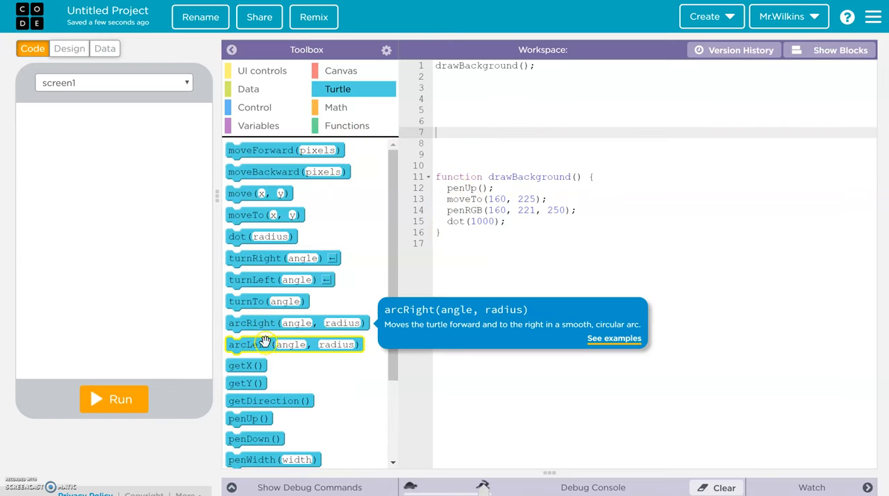
mouse_move(86, 250)
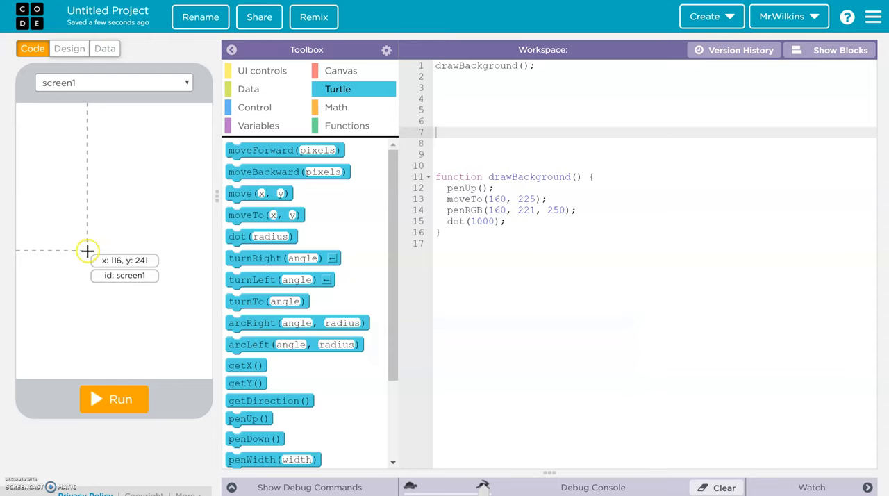
mouse_move(78, 234)
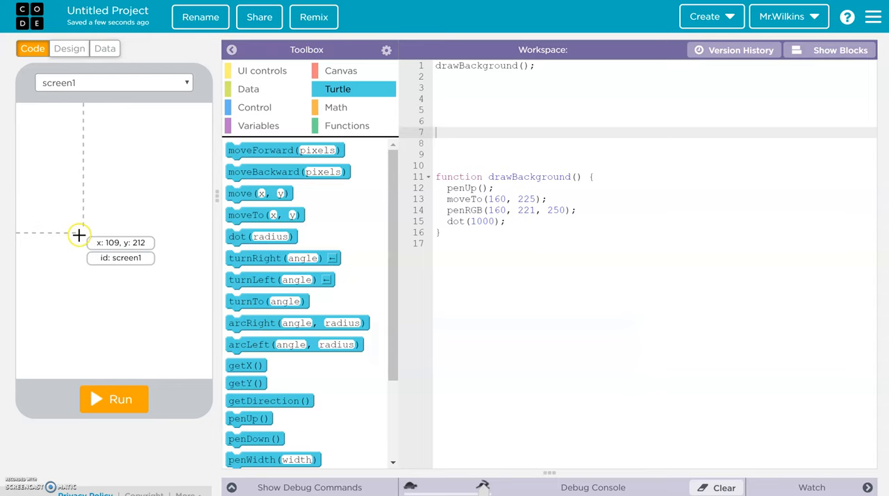
mouse_move(186, 292)
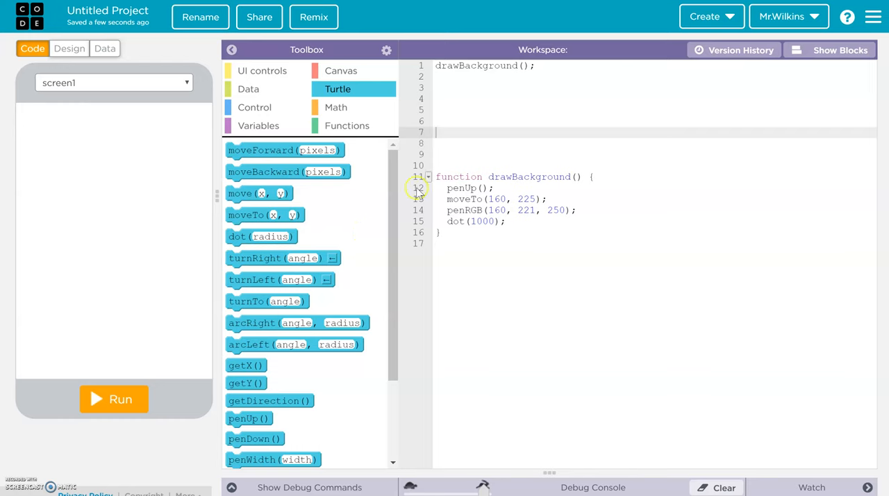
mouse_move(123, 247)
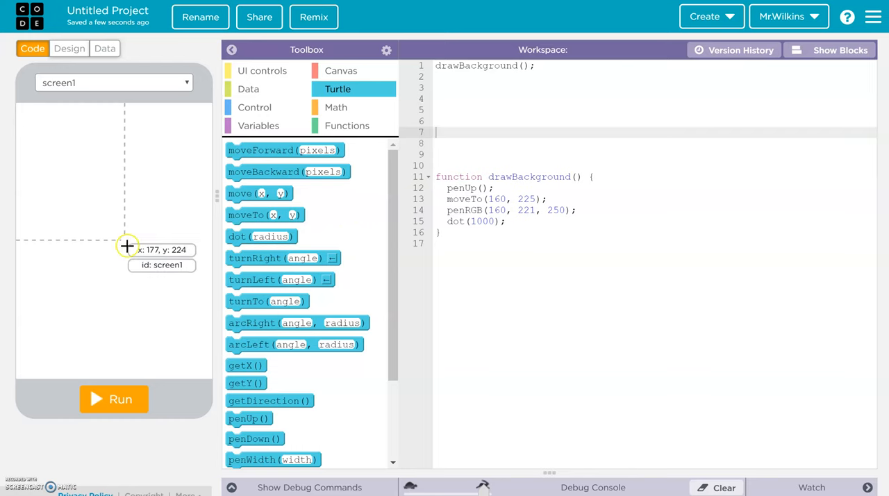
mouse_move(512, 326)
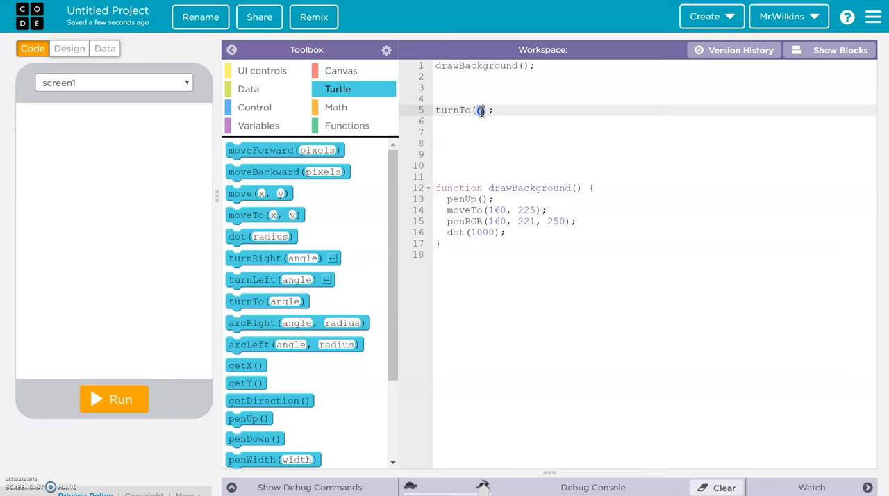
type("45")
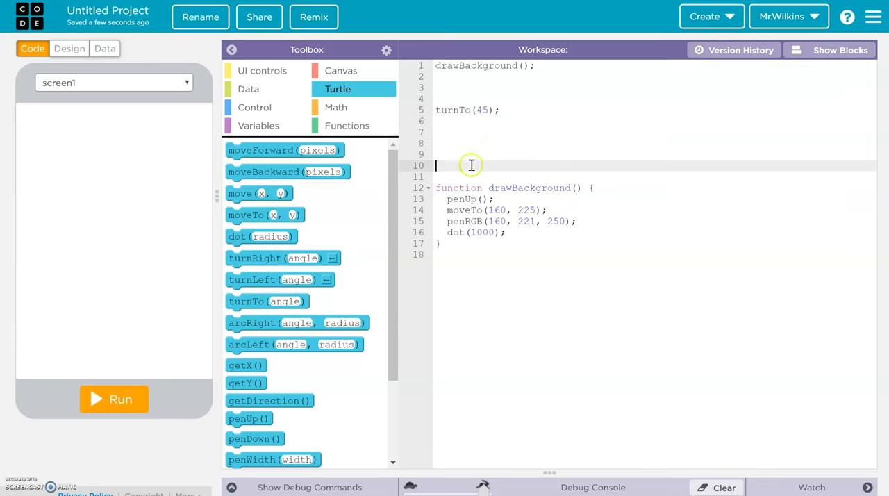
mouse_move(72, 285)
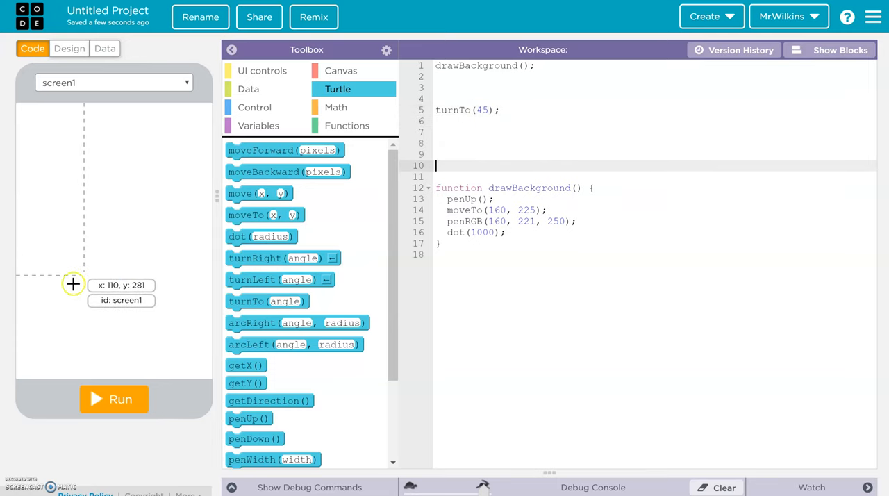
left_click(114, 399)
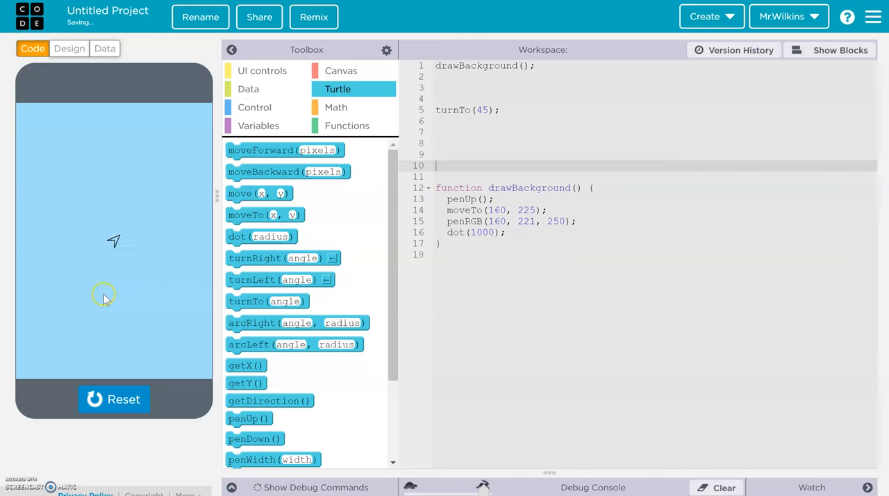
left_click(114, 398)
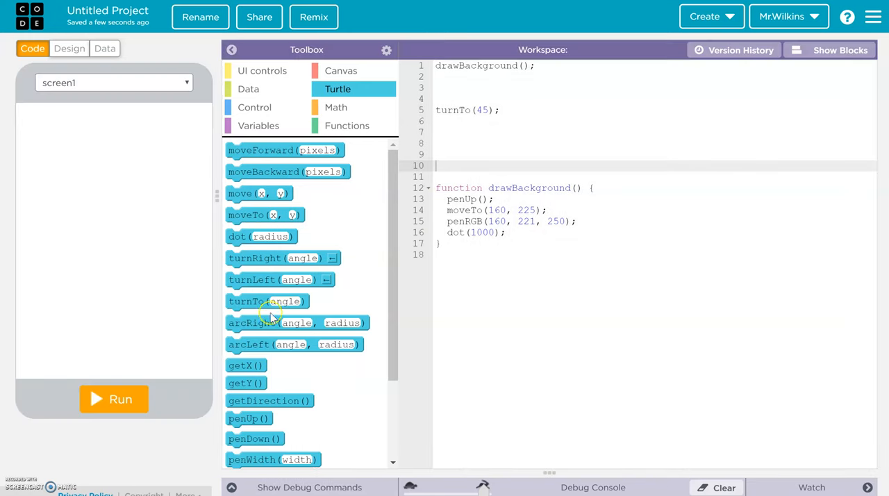
mouse_move(262, 322)
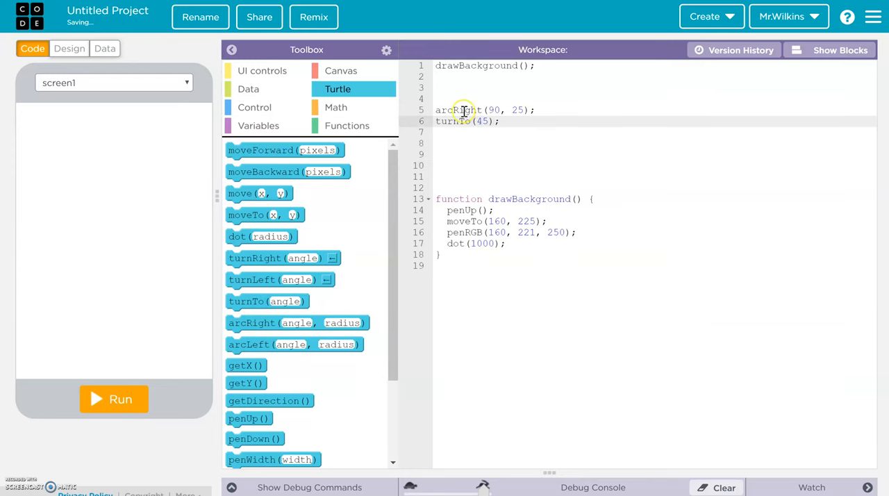
left_click(453, 97)
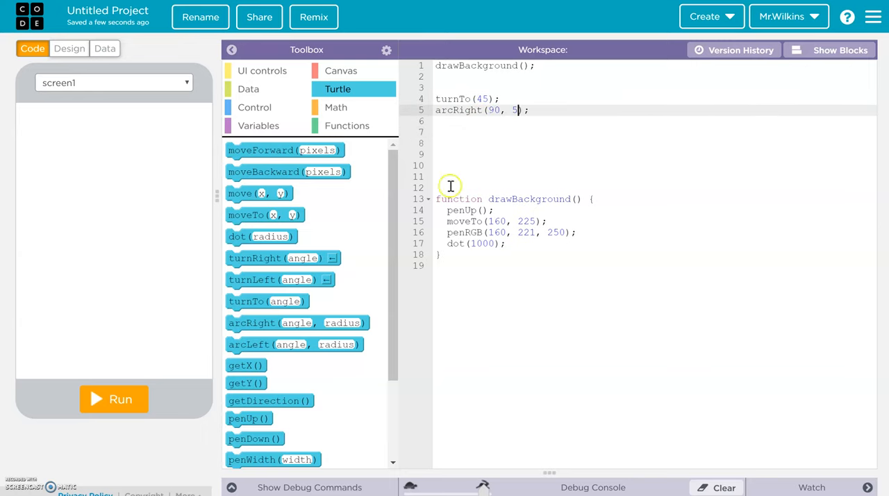
left_click(114, 398)
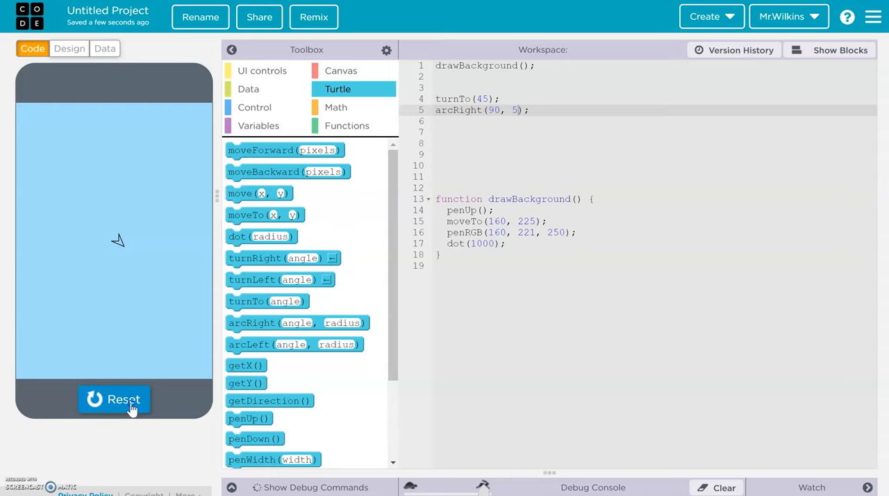
Add penUp() after the background and penRGB(0, 0, 0) with penDown() before the arc, then run.
left_click(114, 398)
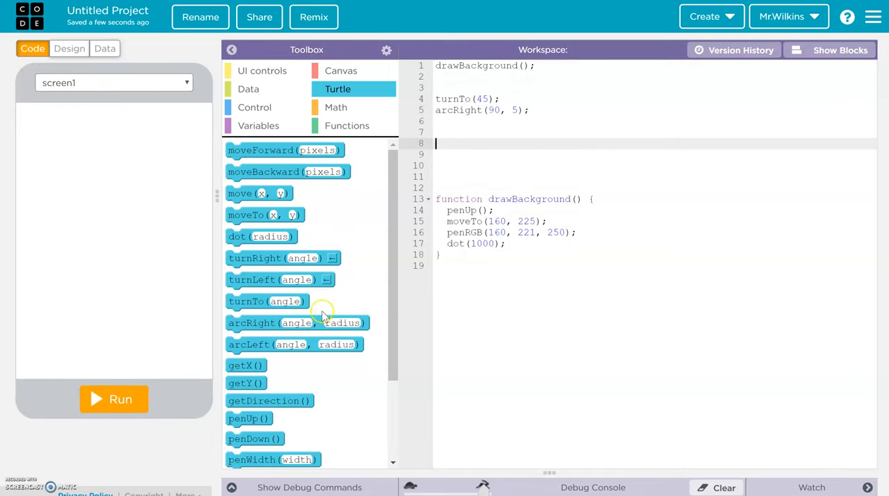
mouse_move(275, 302)
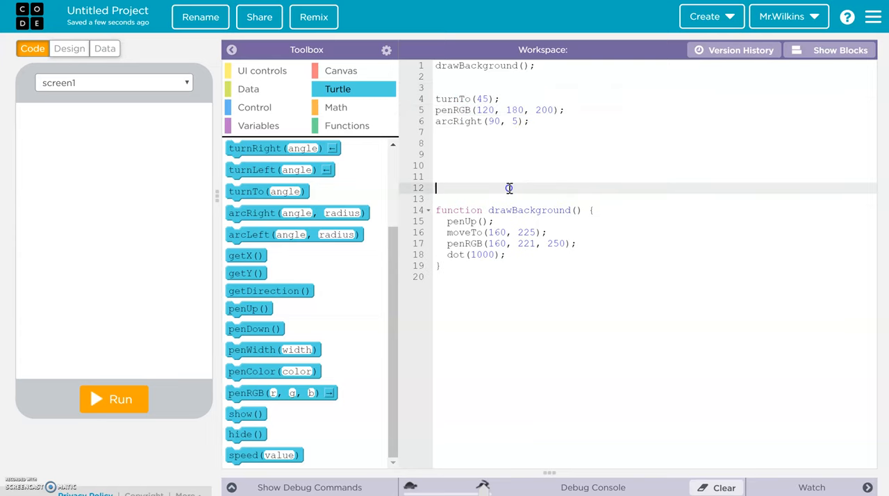
mouse_move(270, 290)
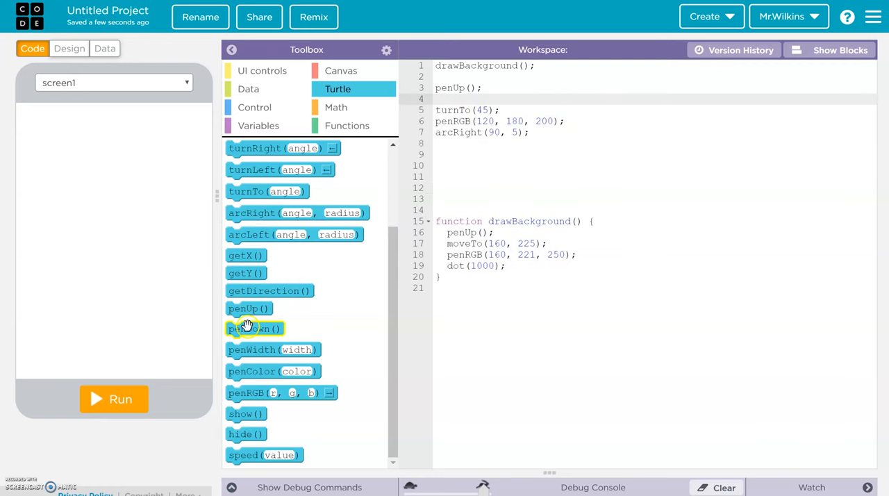
left_click(249, 327)
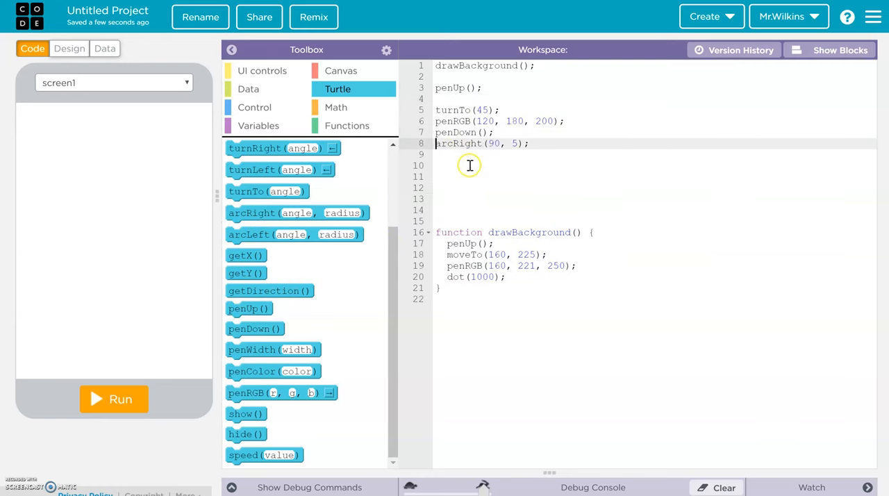
left_click(114, 399)
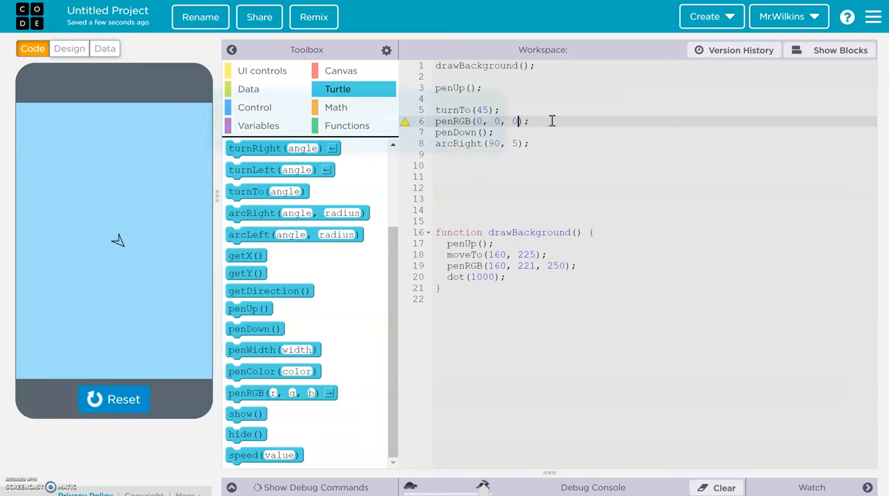
left_click(113, 398)
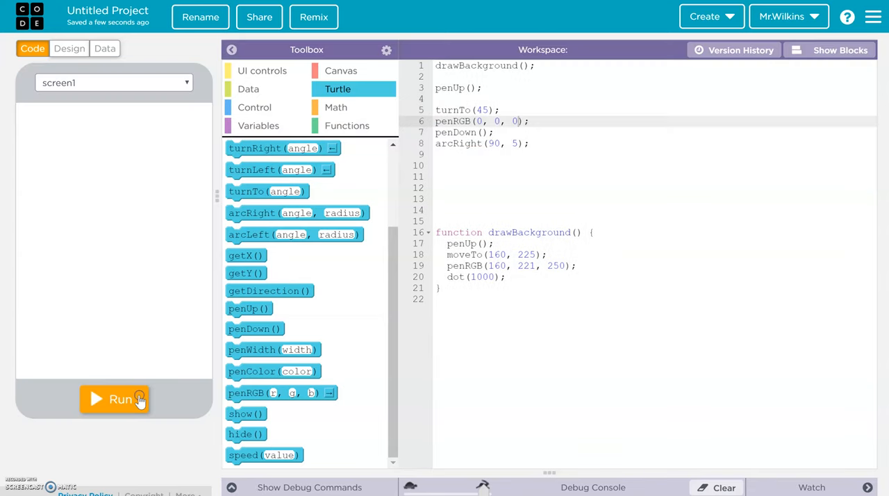
left_click(114, 398)
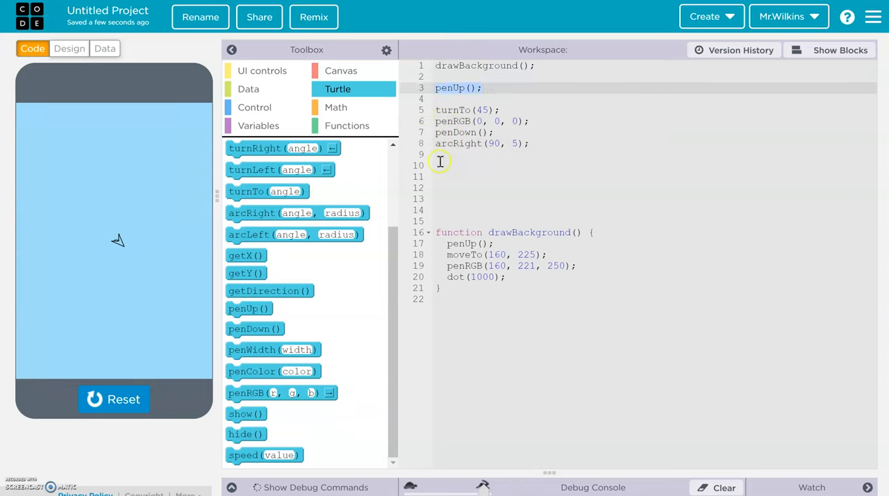
Add penUp() after the arc and reuse moveTo as moveTo(0, 0).
type("penUp();")
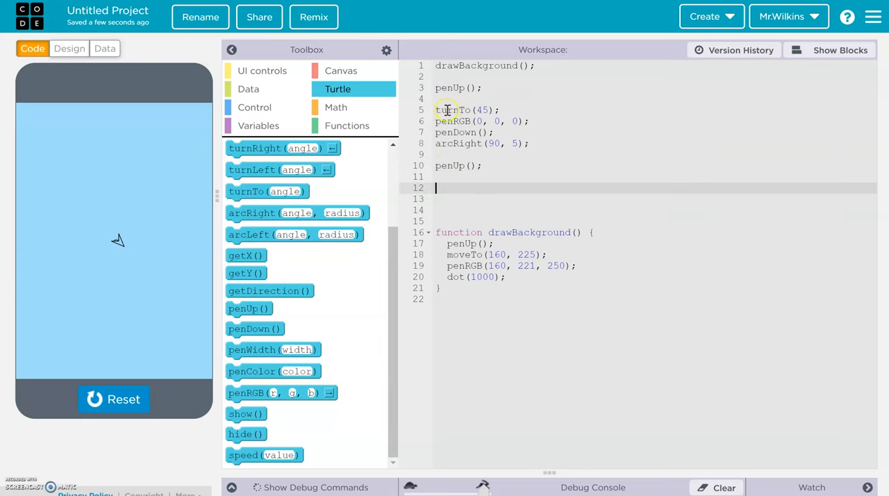
left_click(544, 254)
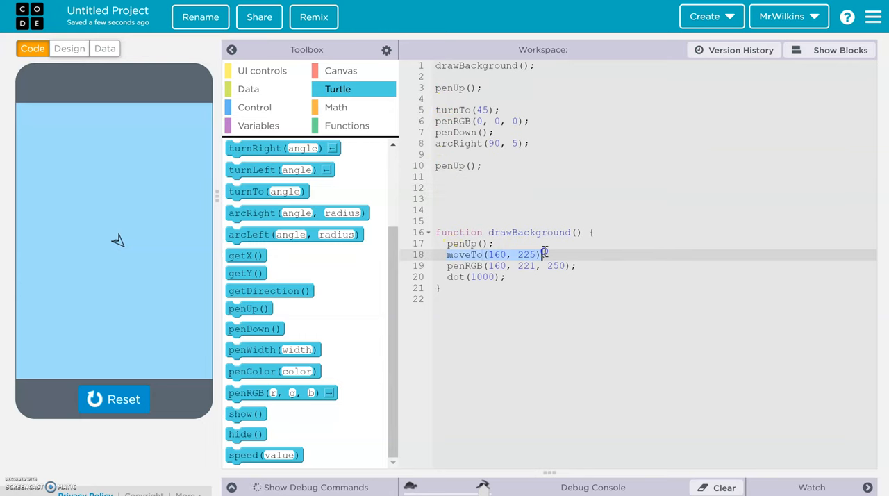
left_click(450, 254)
type("moveTo(0, 0);")
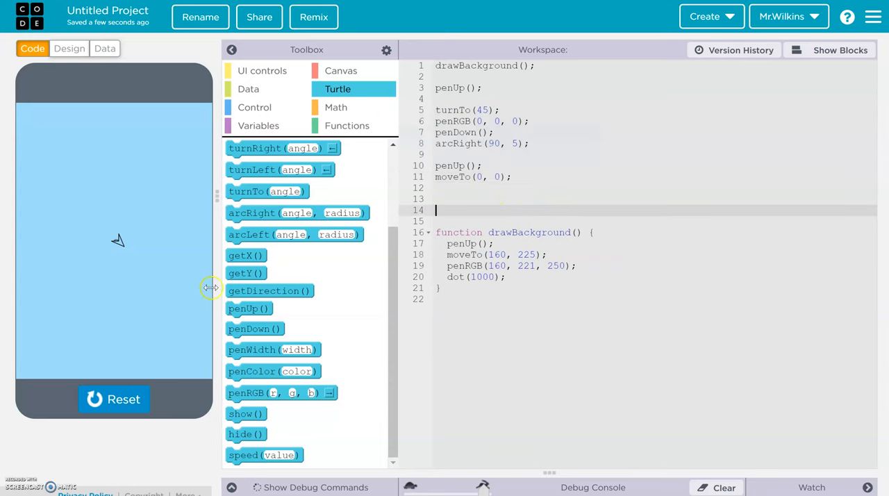
mouse_move(108, 270)
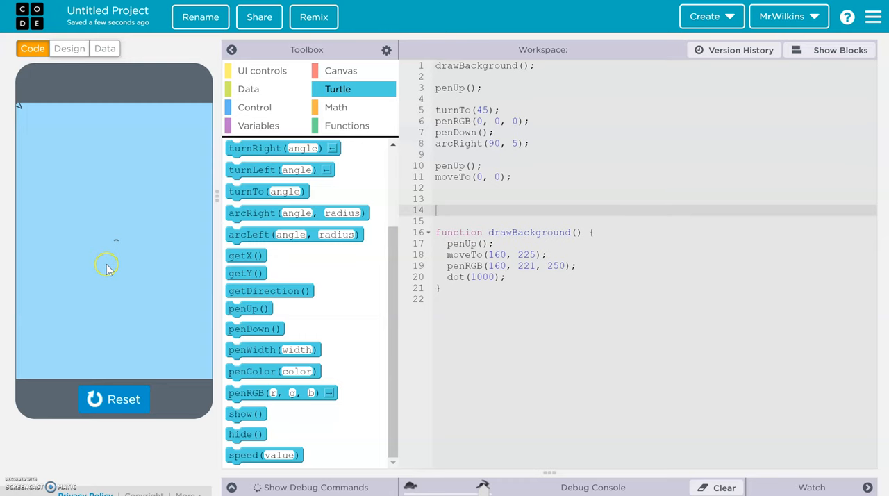
mouse_move(108, 244)
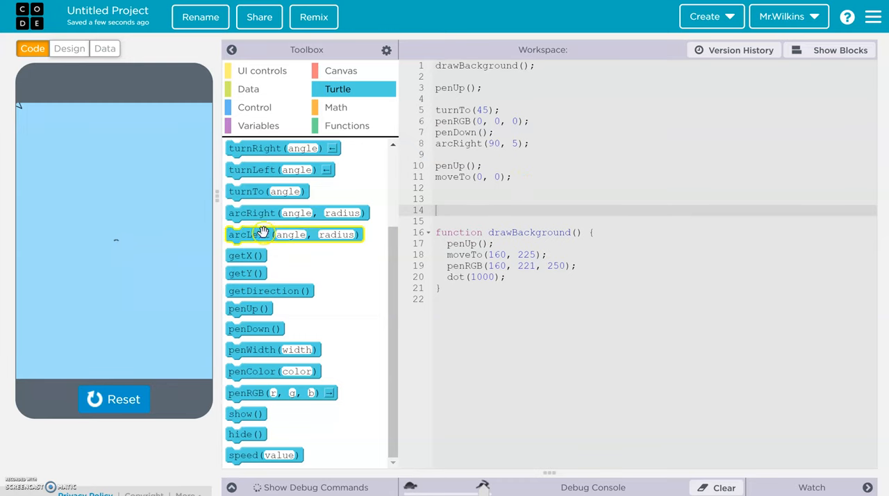
mouse_move(118, 243)
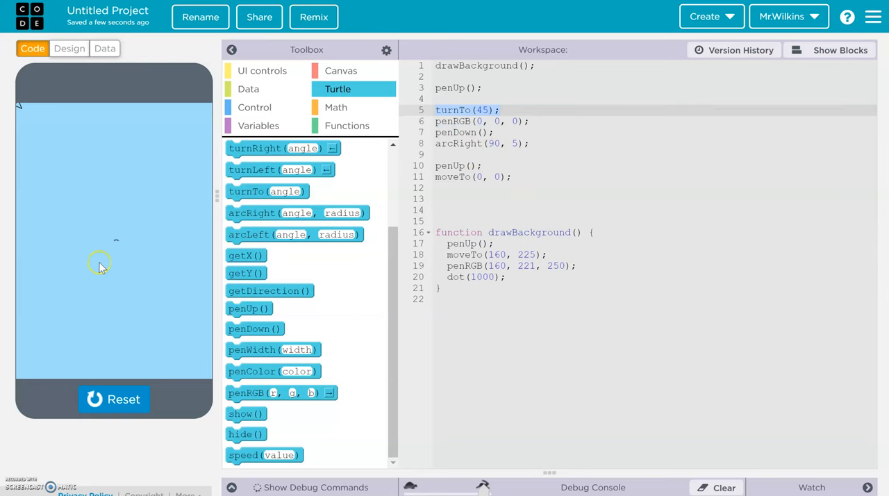
mouse_move(31, 117)
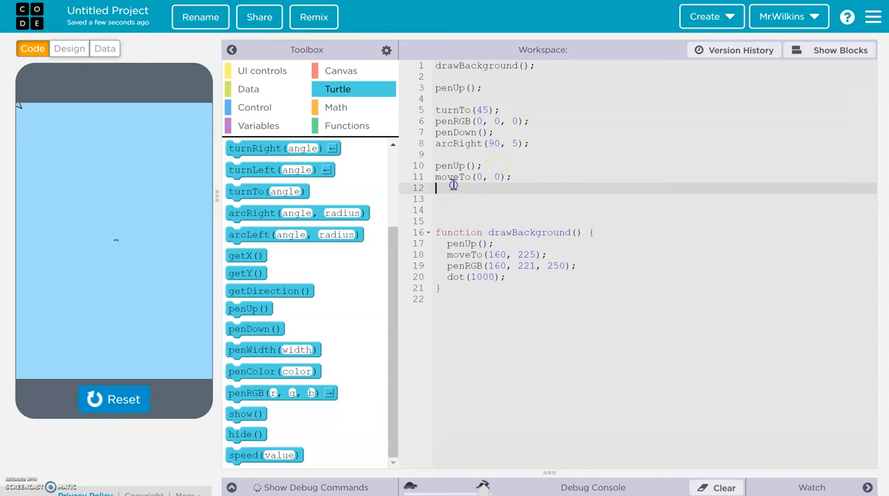
Add a second turnTo(45) and arcRight wing arc, then open blank lines below the bird code.
type("turnTo(45);")
type("arcRight(90, 5);")
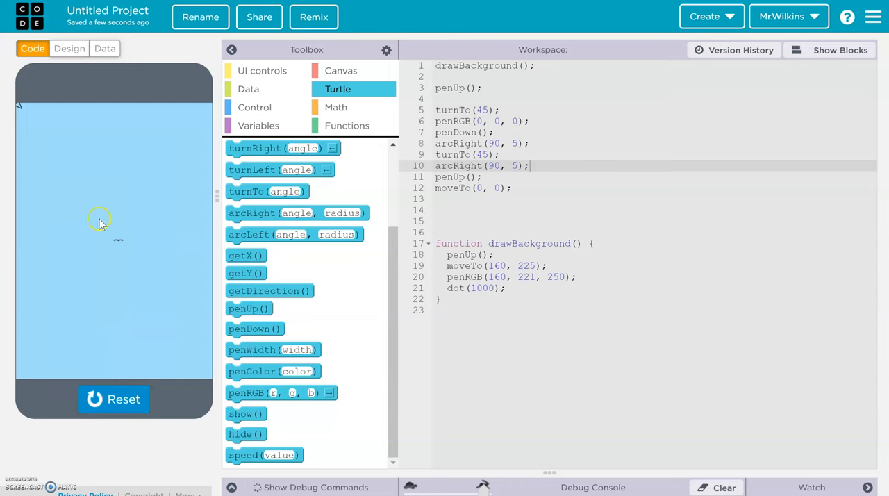
mouse_move(150, 270)
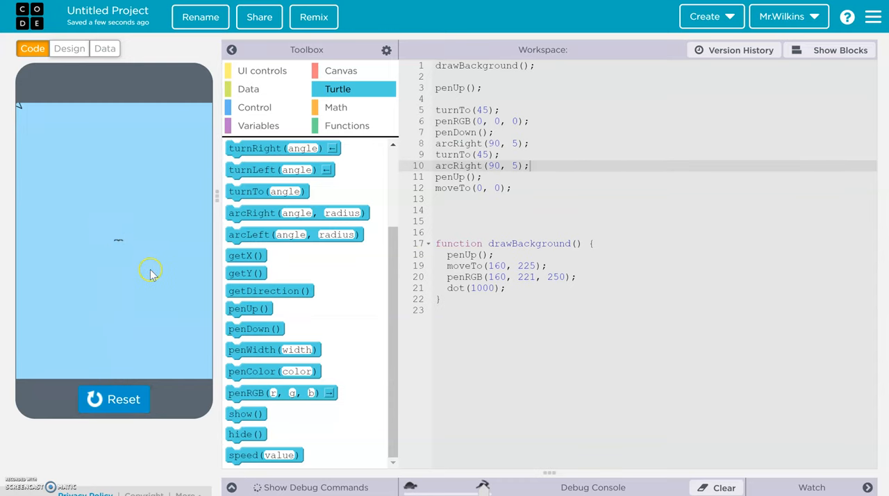
mouse_move(131, 250)
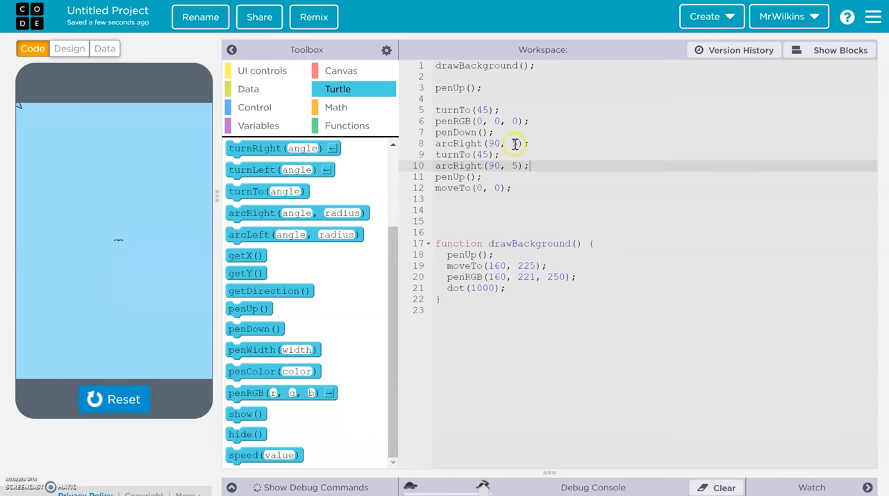
type("10")
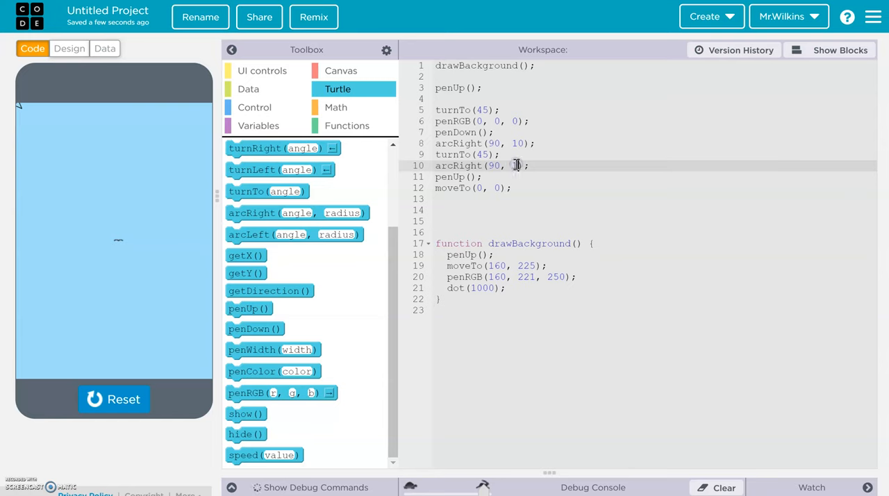
type("10")
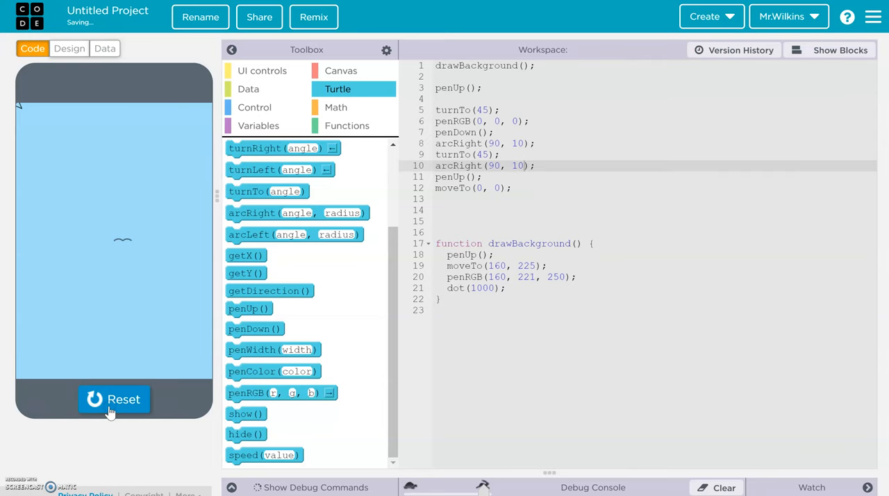
mouse_move(554, 180)
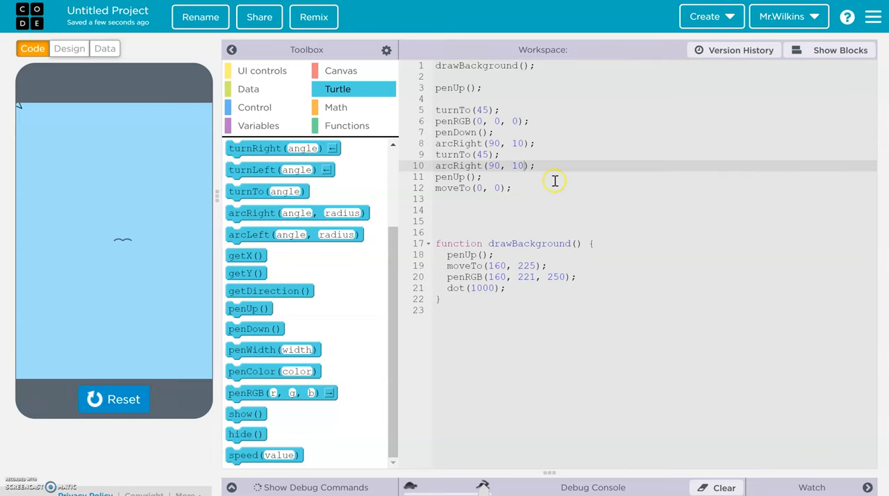
mouse_move(506, 165)
type("3")
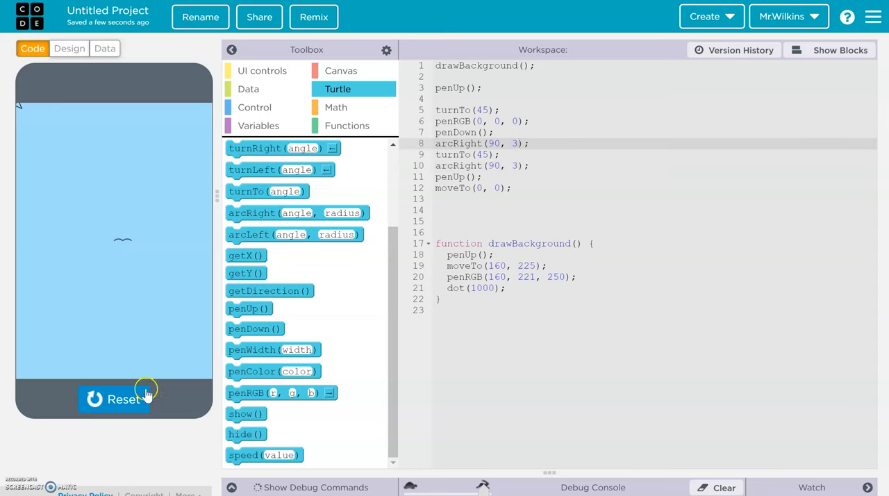
left_click(114, 399)
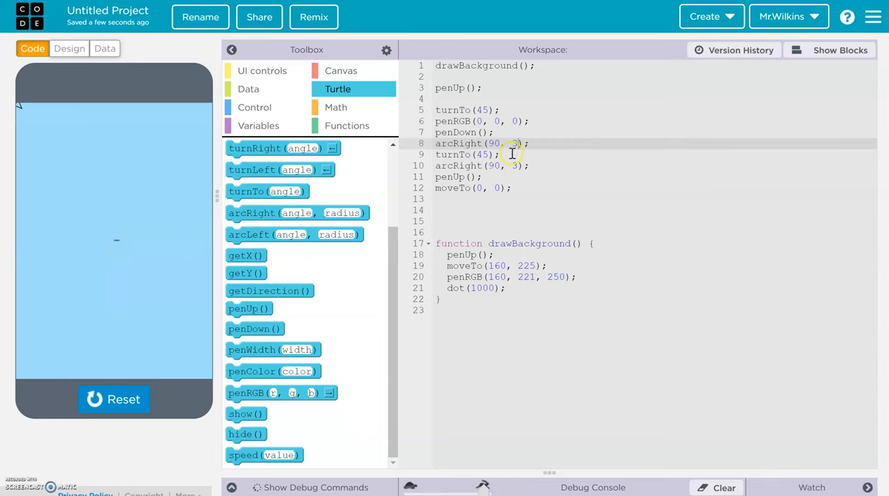
mouse_move(203, 154)
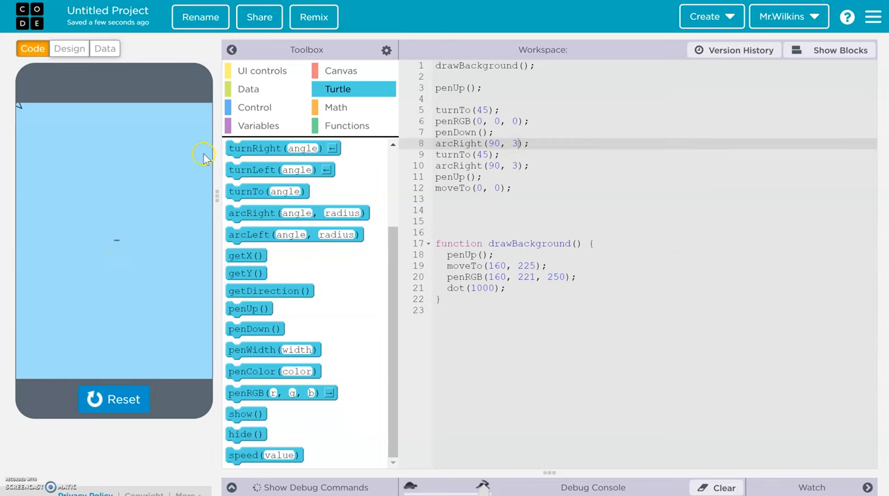
mouse_move(132, 201)
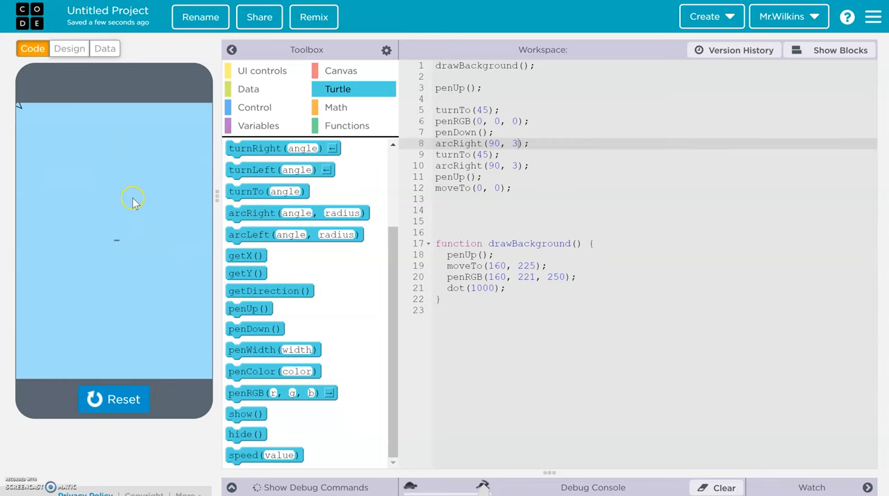
mouse_move(130, 239)
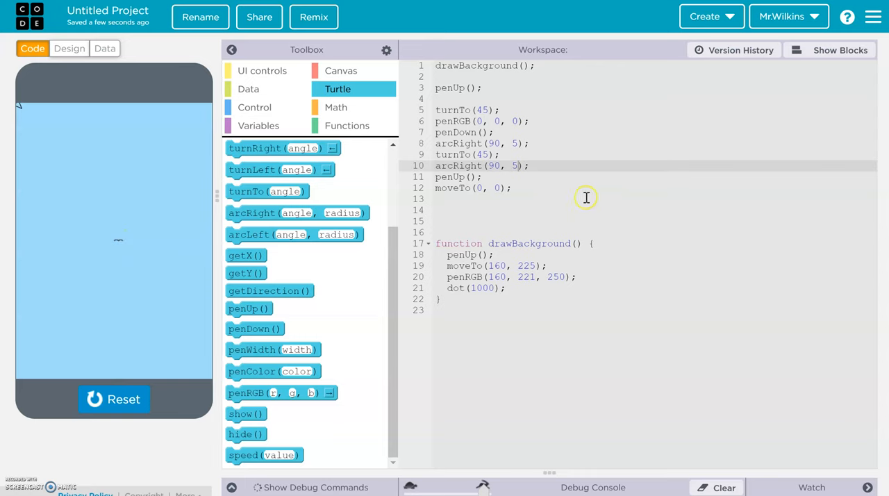
left_click(483, 177)
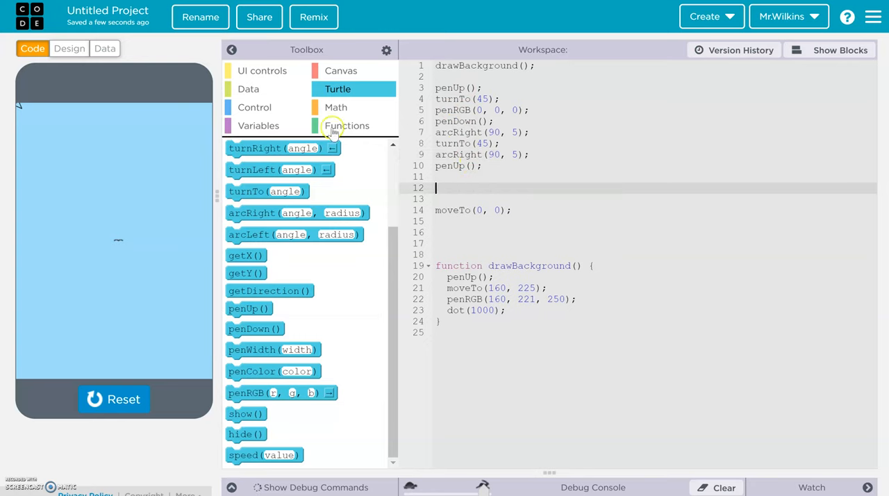
Create a drawBird function and move the indented bird-drawing lines inside it.
left_click(347, 125)
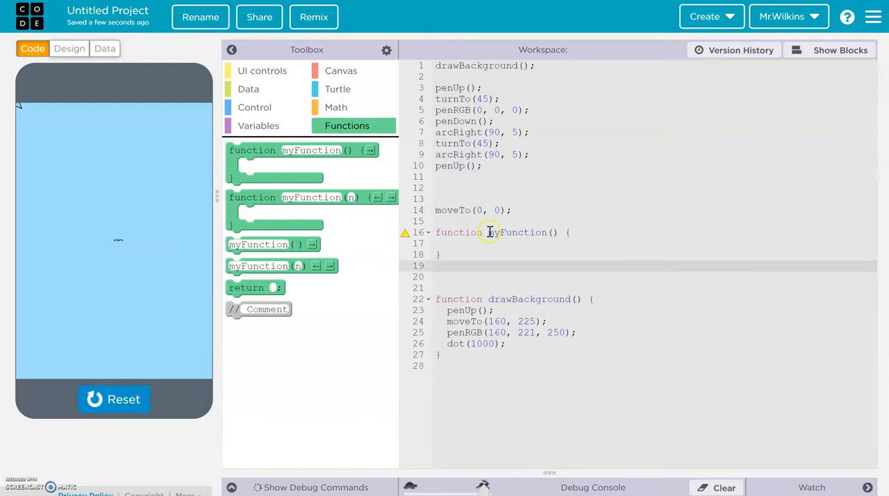
type("draw")
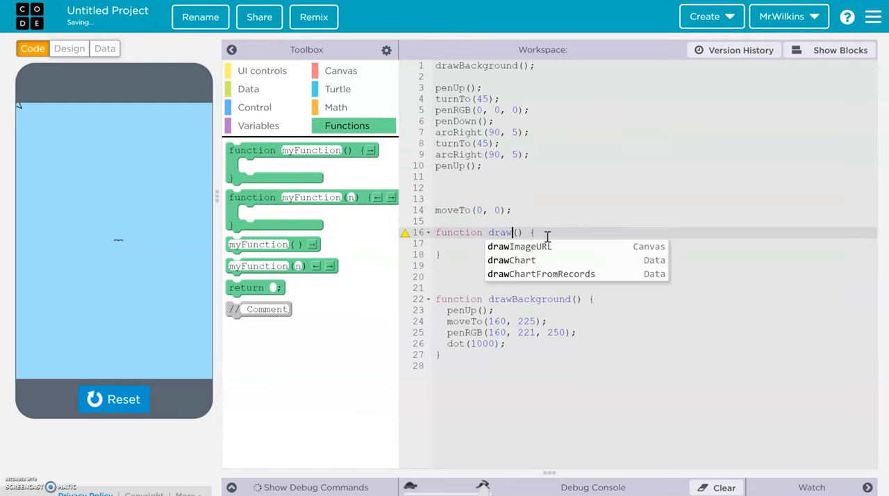
type("Bird")
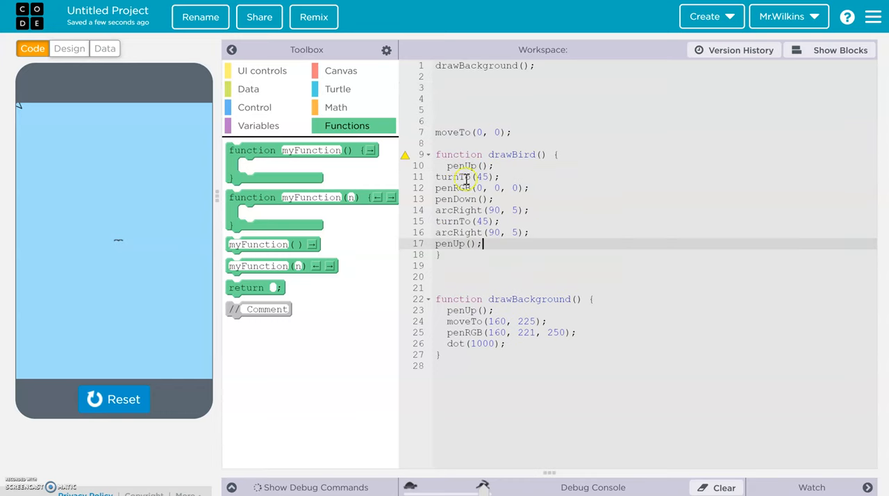
left_click_drag(450, 177, 519, 232)
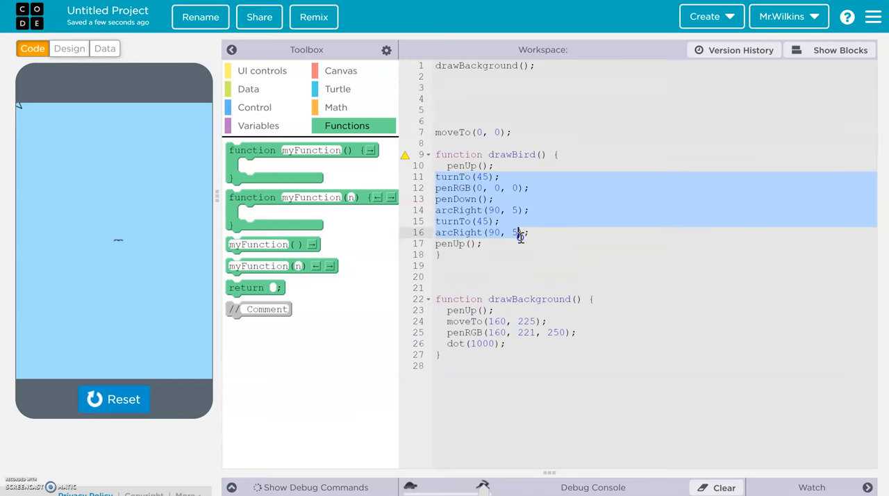
left_click(477, 248)
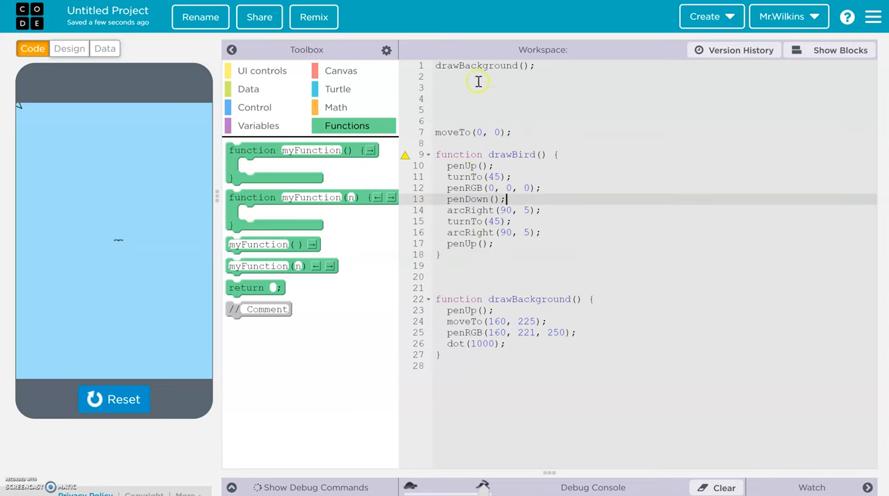
Call drawBird() right after drawBackground().
type("draw")
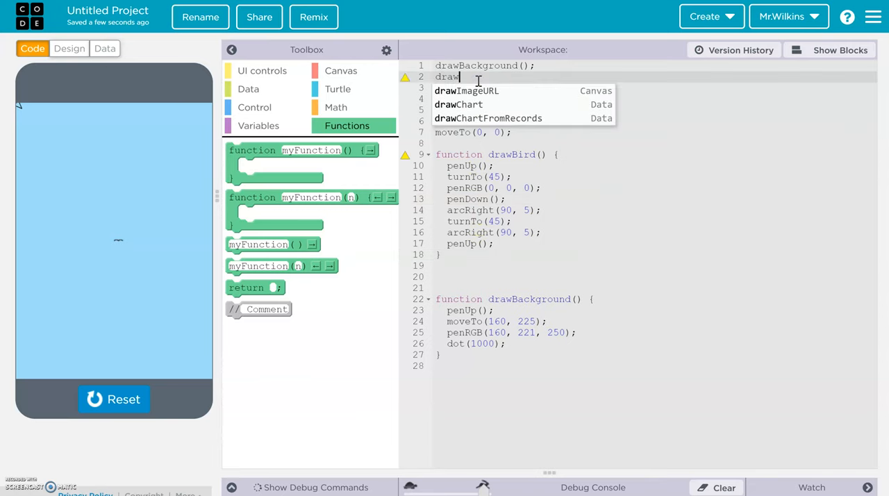
type("Bird();")
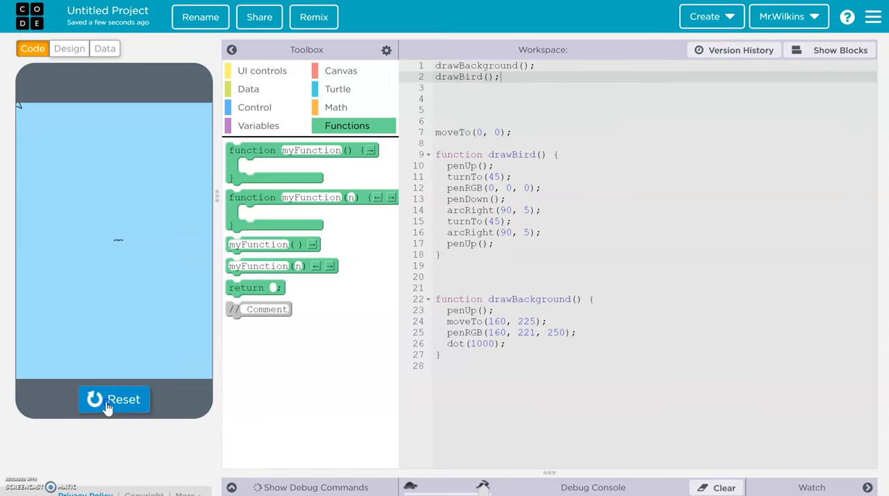
Remove moveTo(0, 0), add a turtle hide() call, test it, then comment it out with //.
left_click(113, 398)
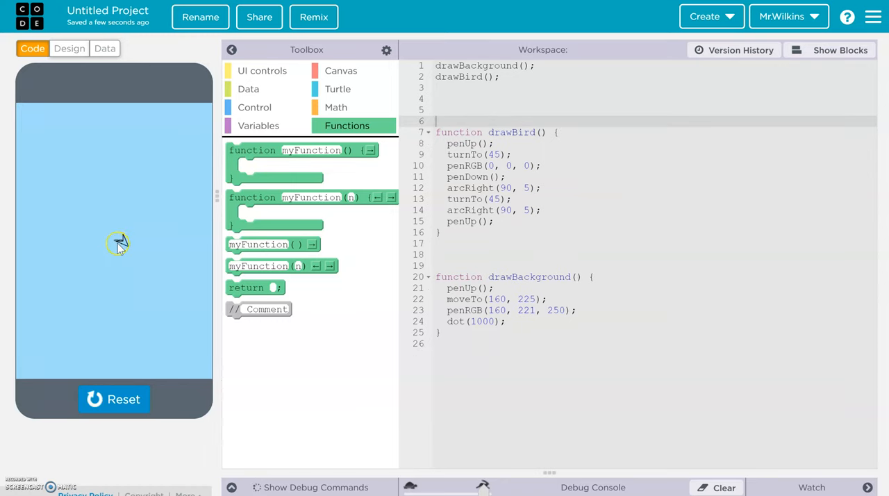
left_click(114, 399)
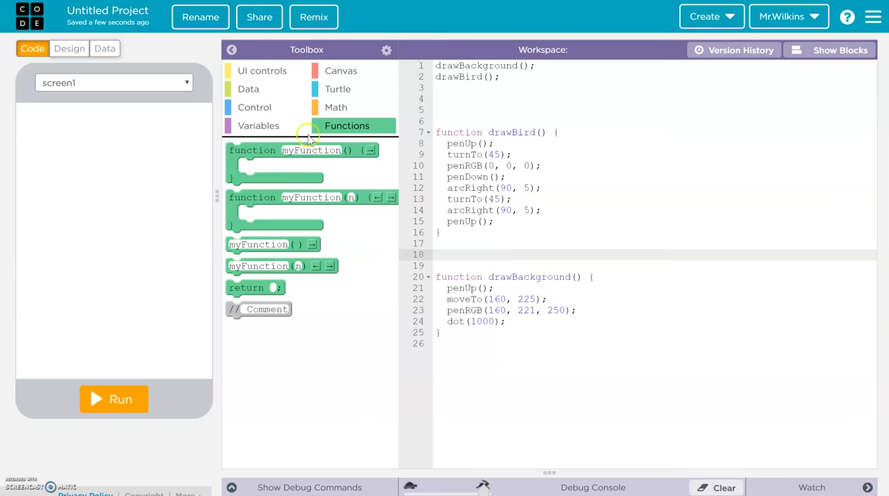
left_click(337, 89)
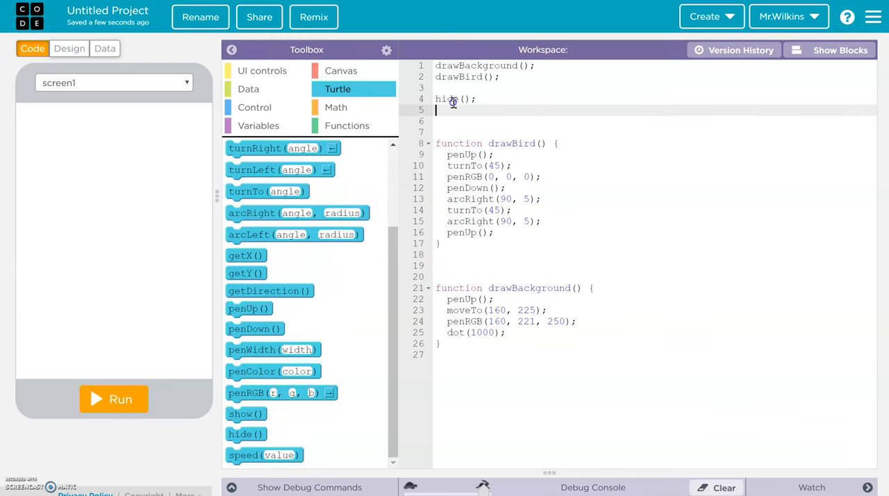
mouse_move(150, 225)
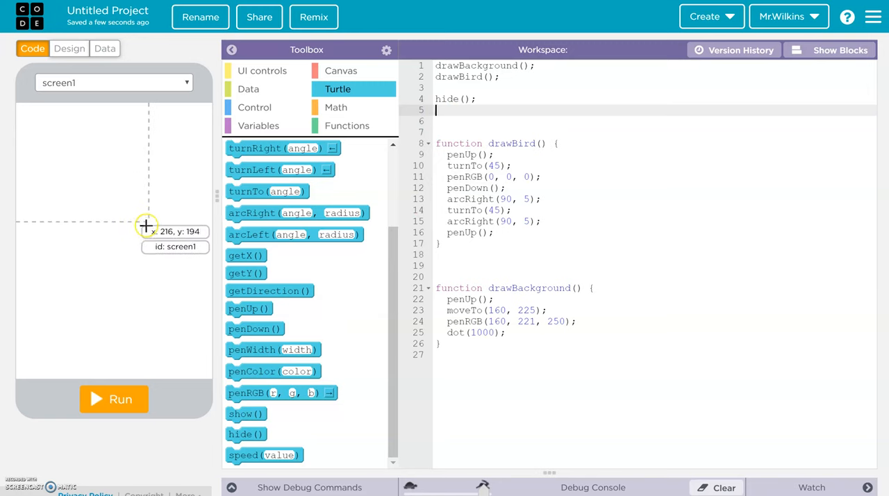
left_click(114, 399)
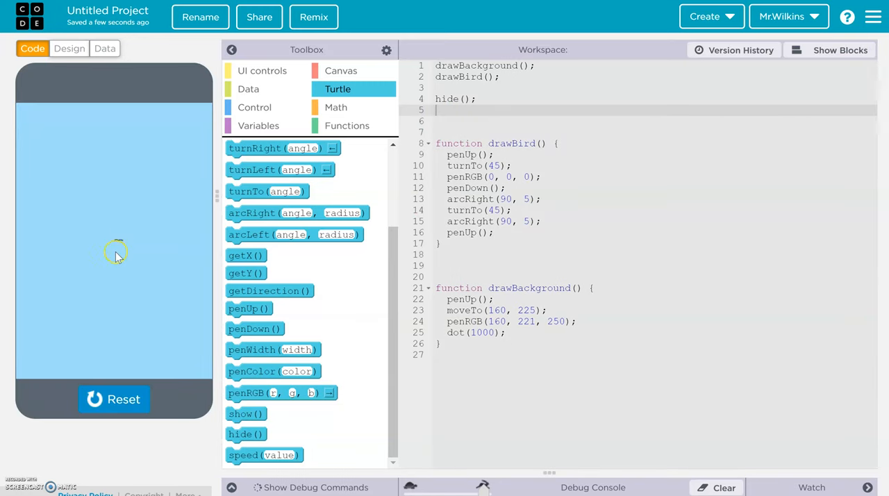
mouse_move(409, 131)
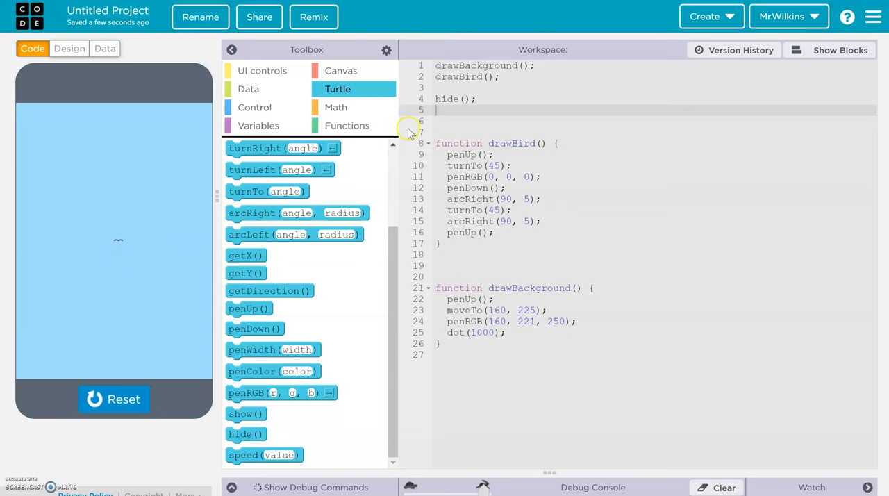
type("//")
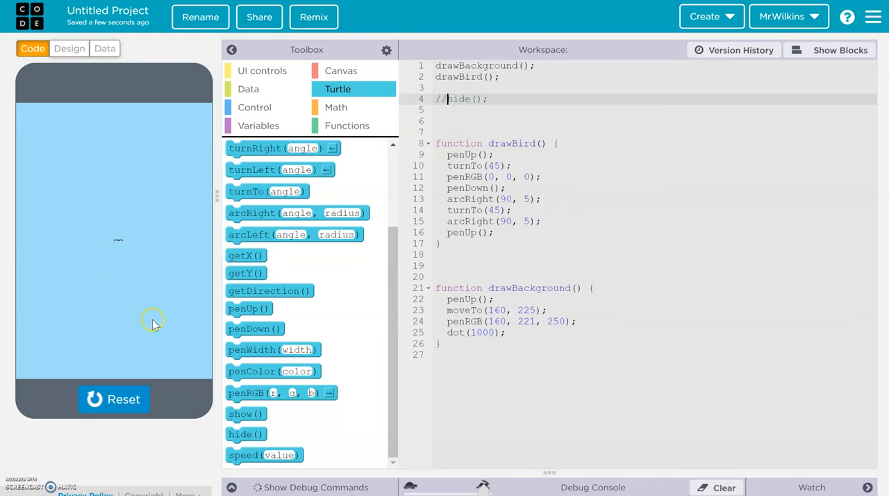
mouse_move(172, 332)
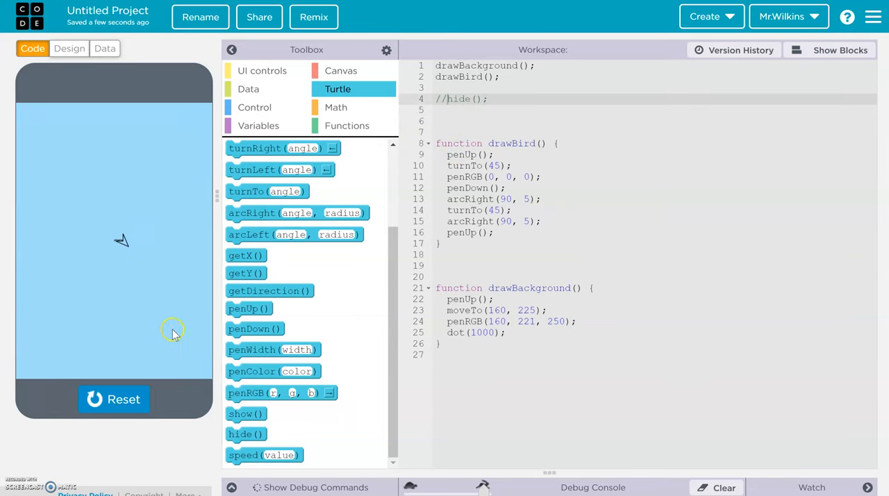
left_click(114, 398)
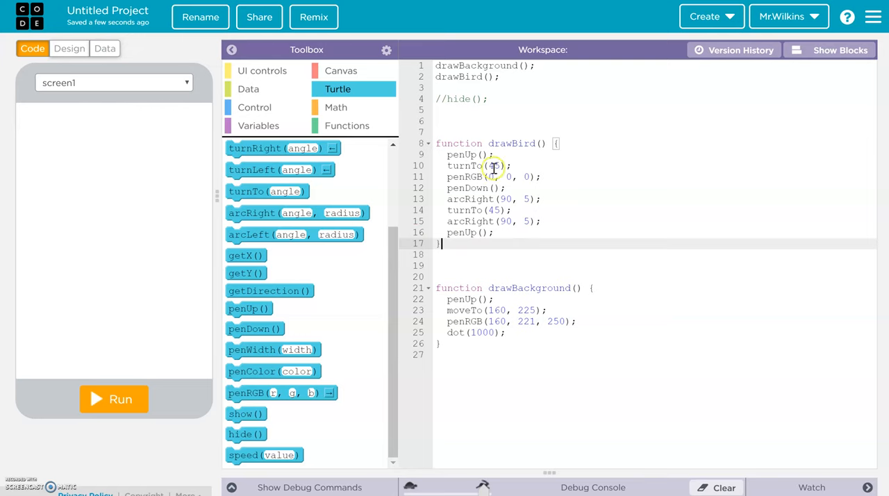
After penUp() in drawBird, add moveTo(160, 225) and replace the numbers with birdX and birdY.
type("45")
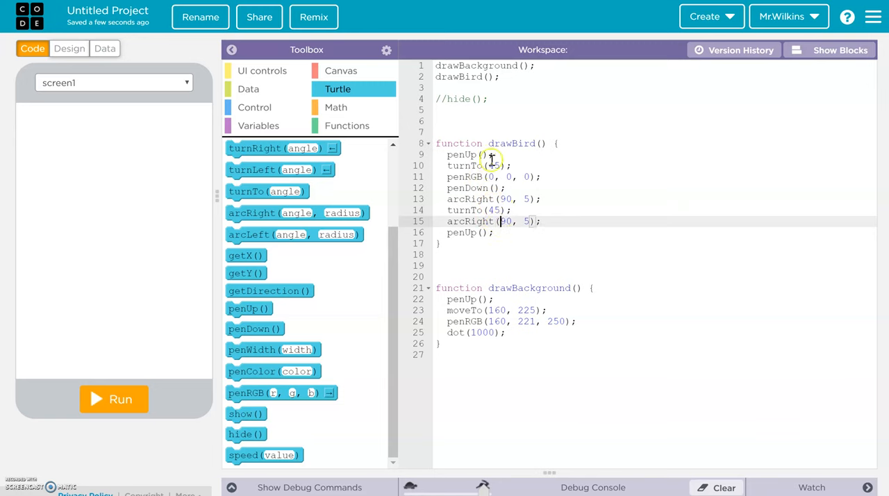
mouse_move(454, 314)
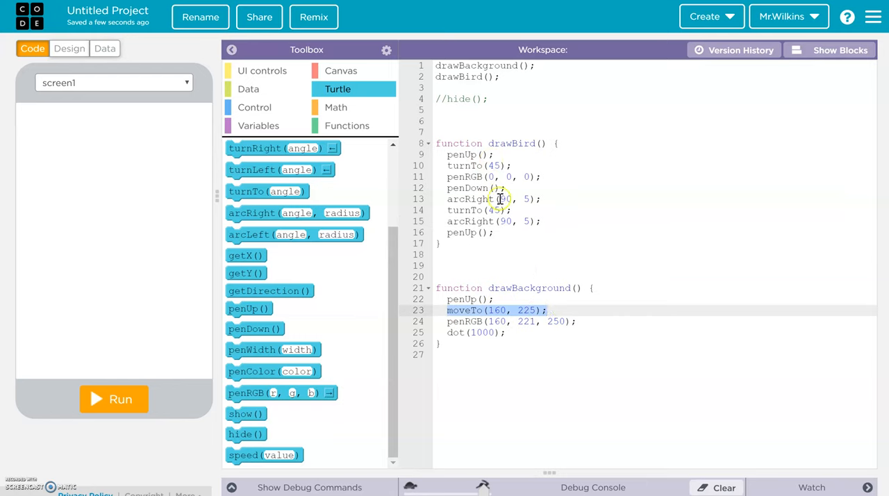
left_click(494, 155)
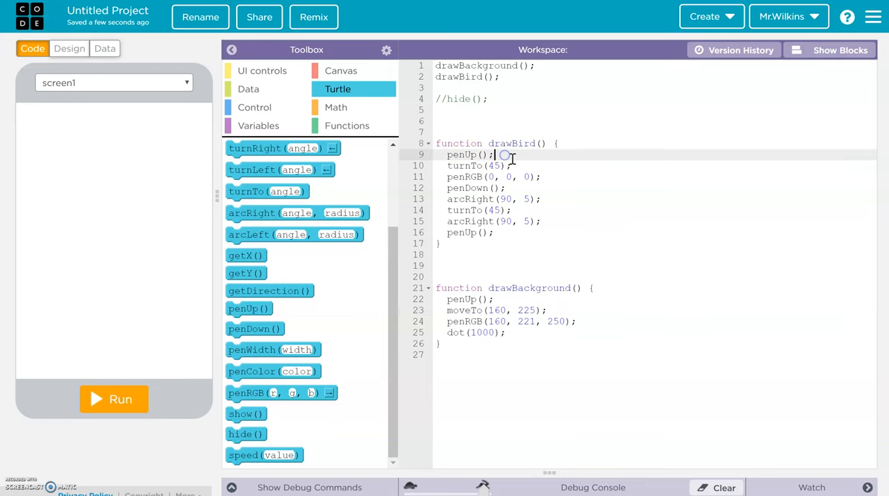
type("moveTo(160, 225);")
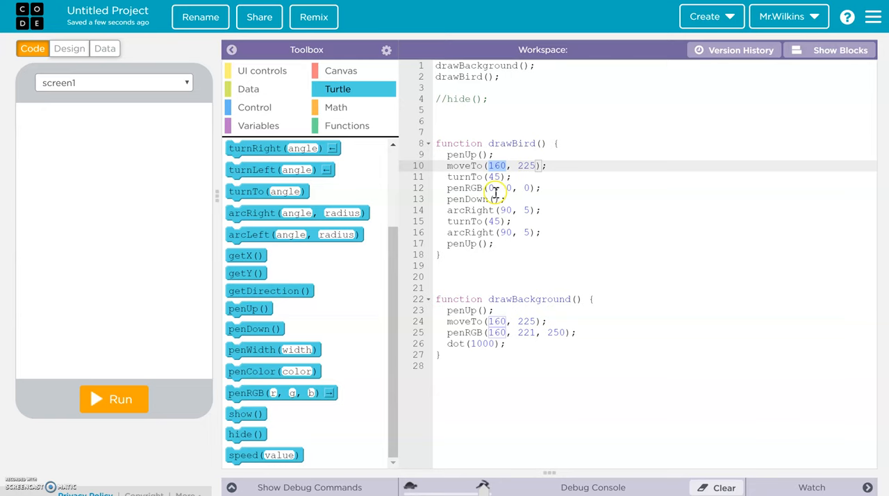
type("birdX")
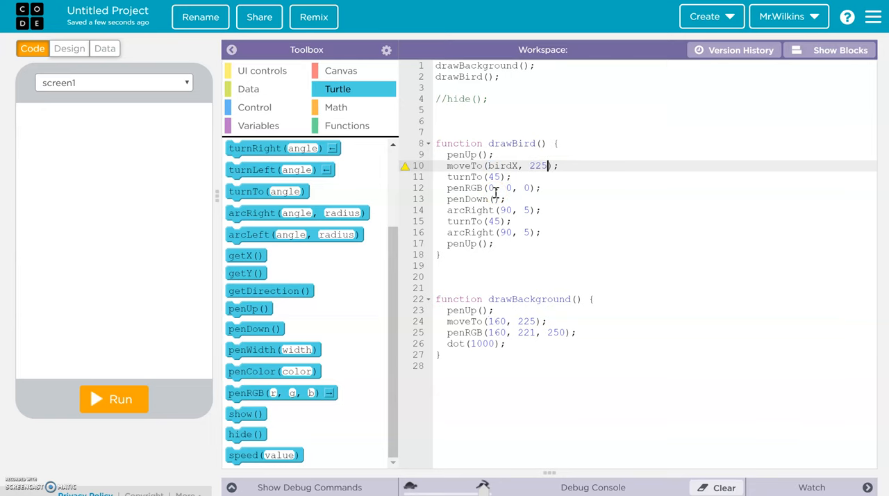
type("birdY")
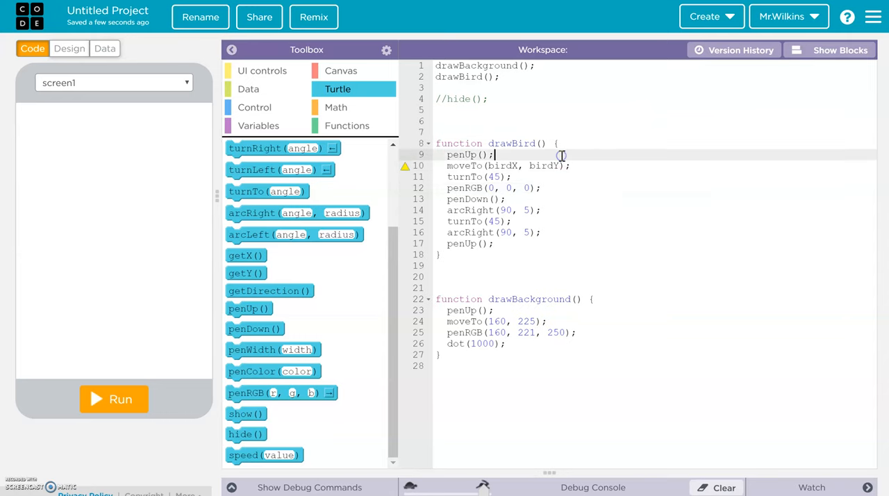
left_click(558, 143)
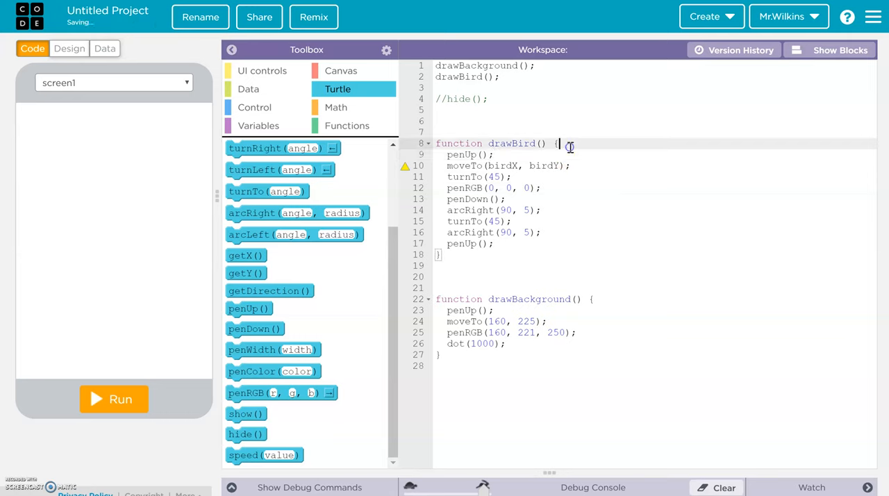
Declare var birdX = randomNumber(0, 315) and start the birdY random range in drawBird.
type("var")
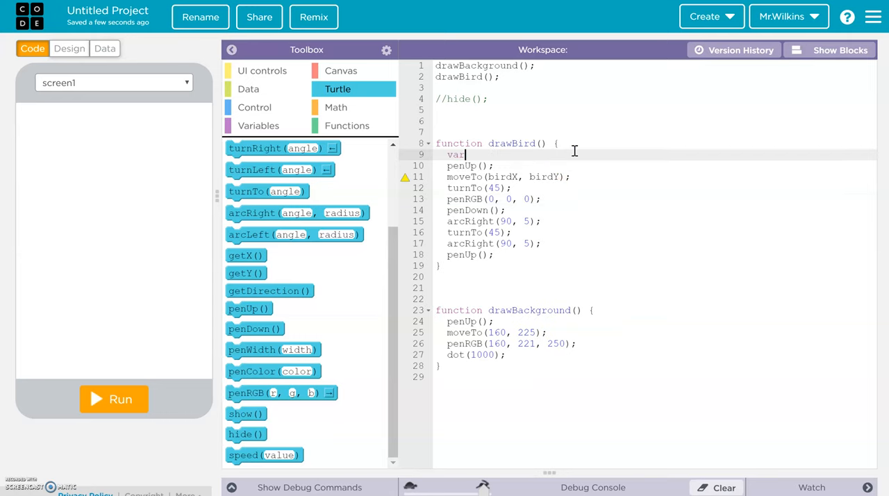
type("bird")
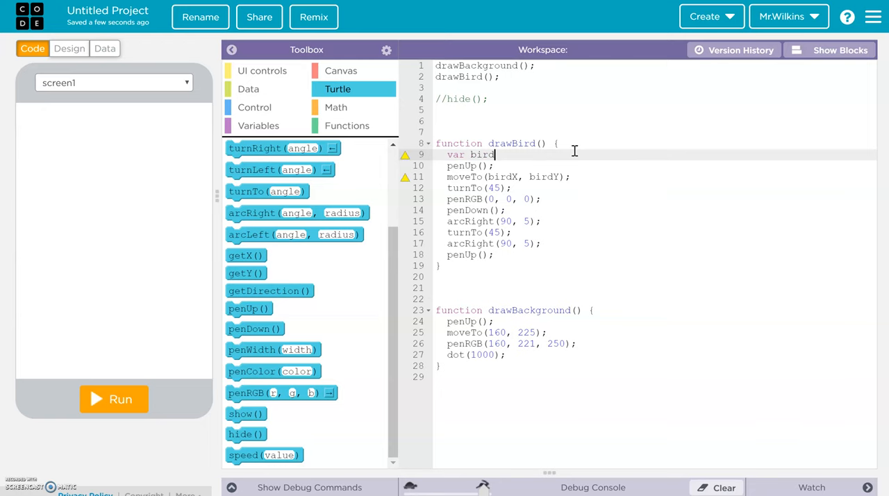
type("X =")
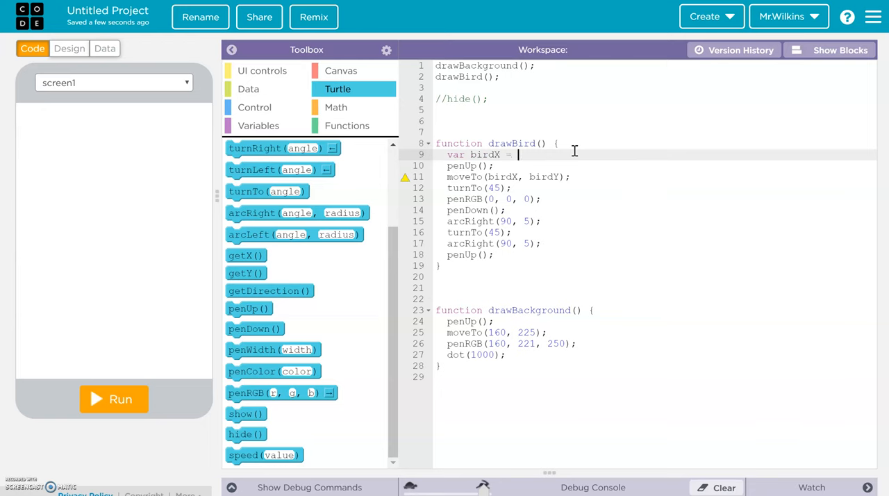
type("randomNumber(")
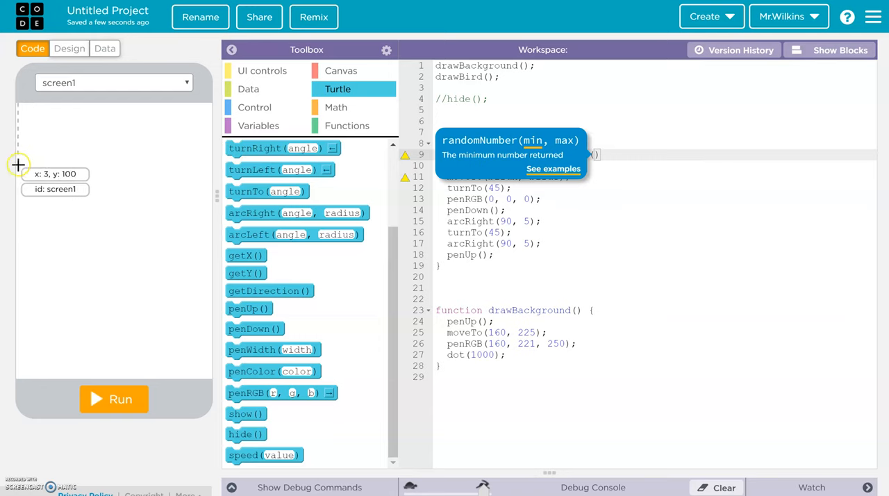
mouse_move(206, 164)
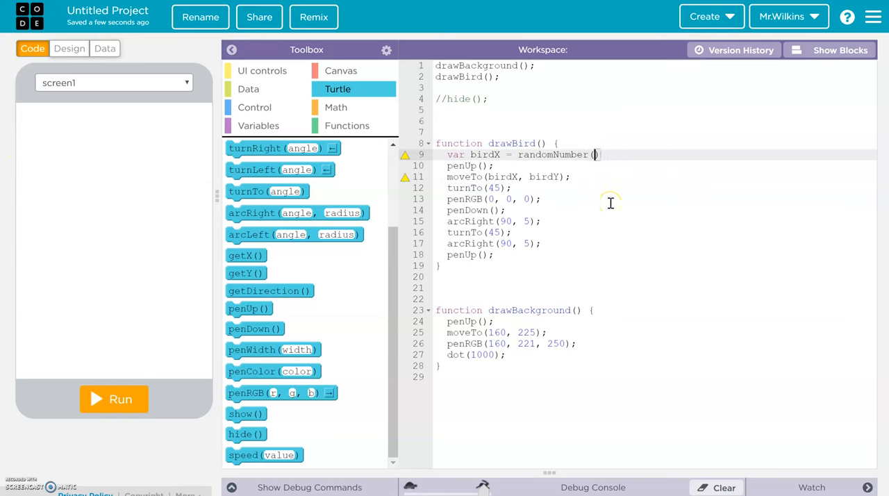
type("0")
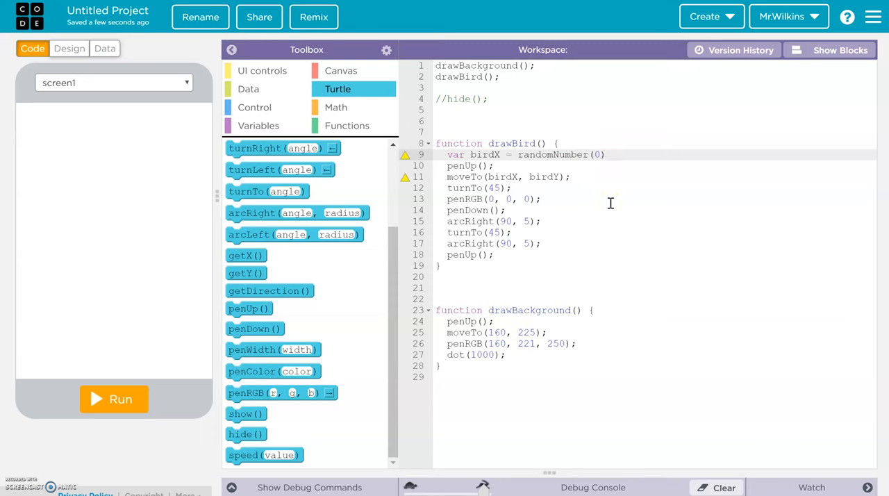
type(", 315")
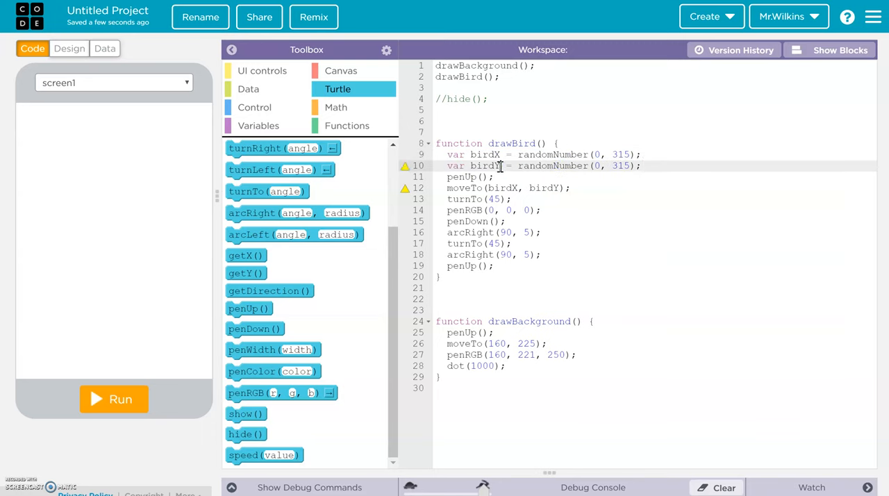
mouse_move(50, 104)
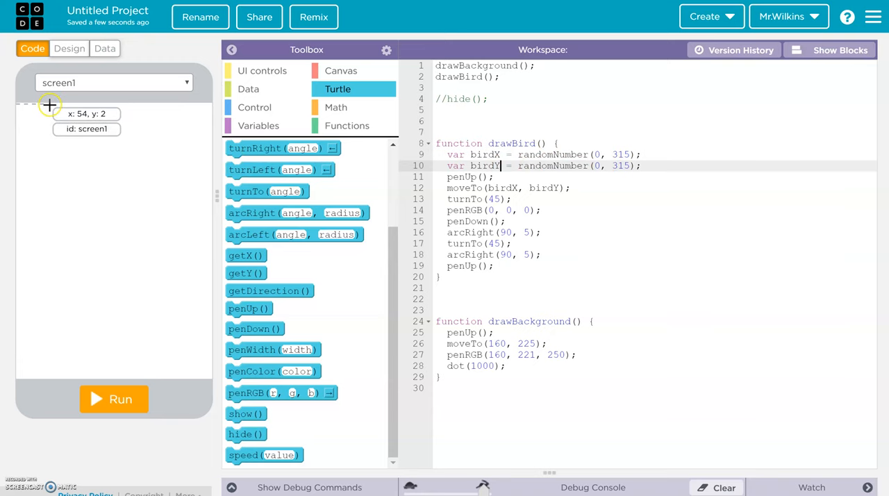
mouse_move(47, 108)
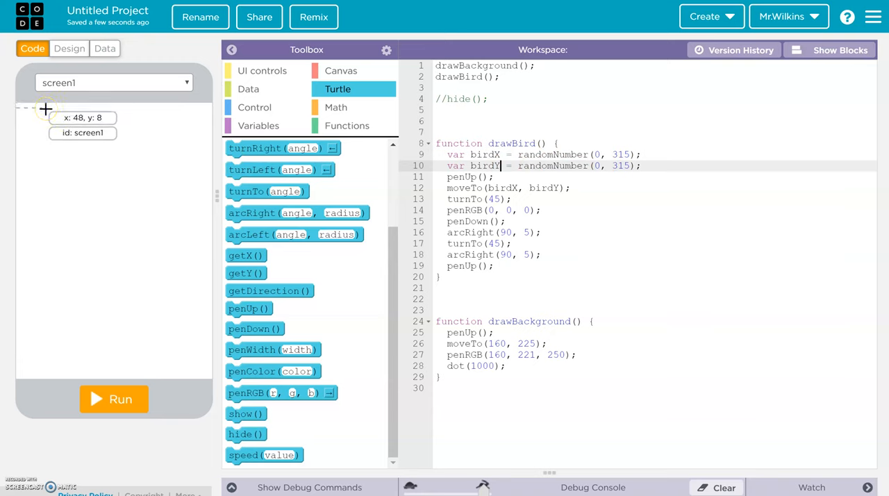
mouse_move(48, 199)
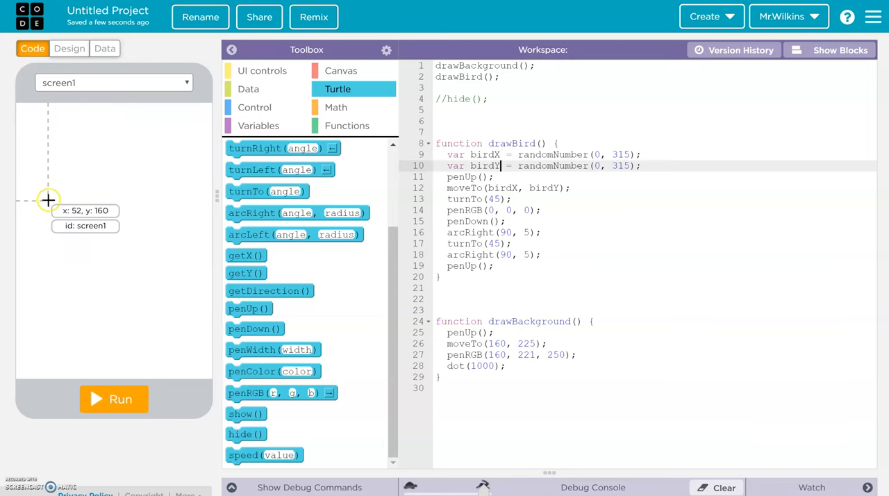
mouse_move(50, 197)
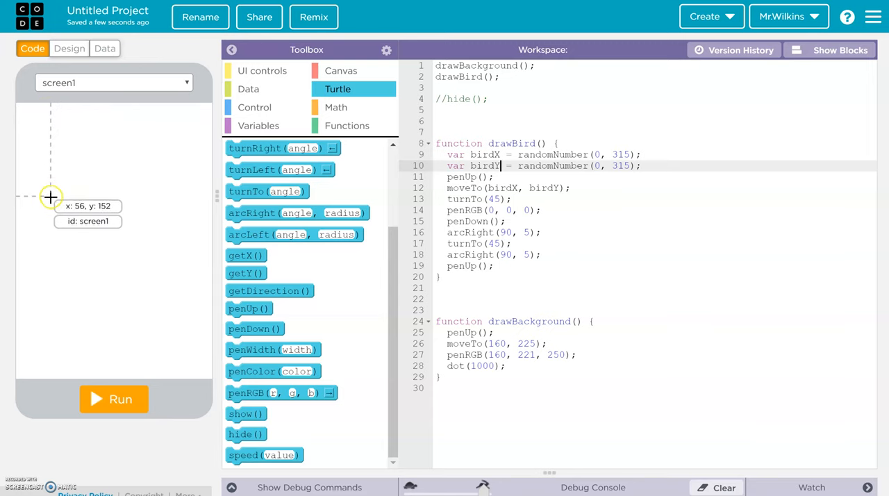
mouse_move(536, 179)
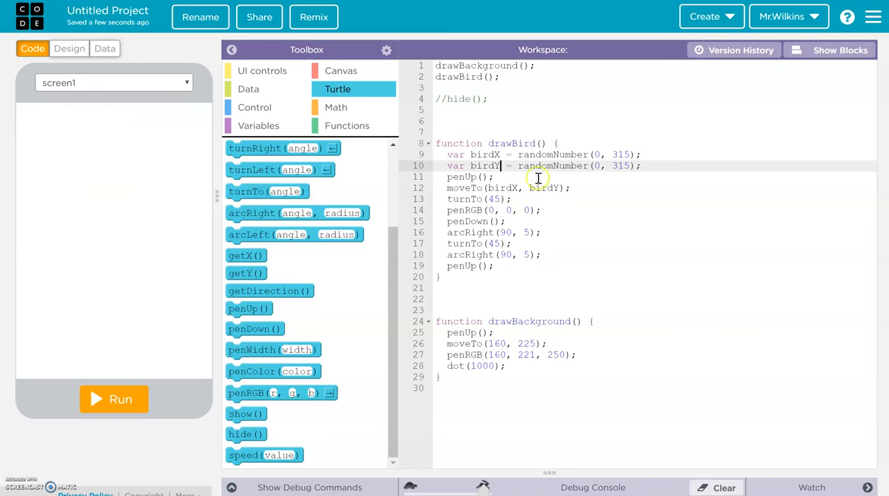
left_click(597, 166)
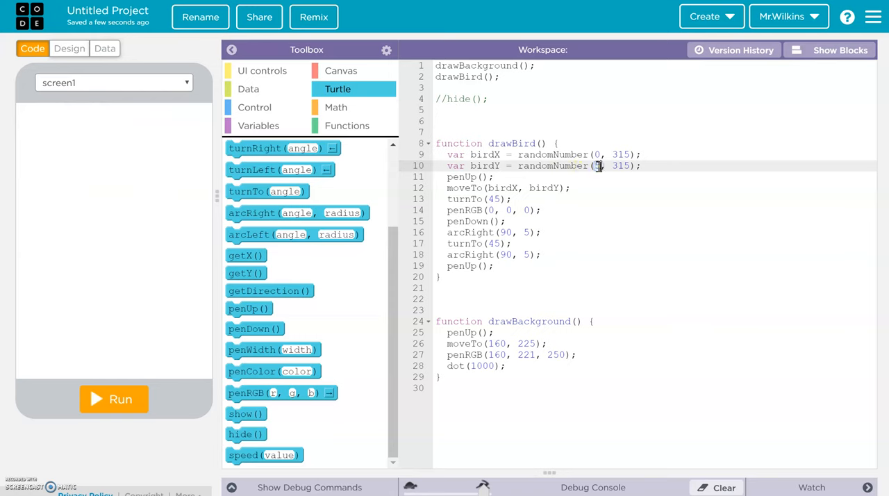
Set birdY's range to 5–150 and run the program twice to see randomly placed birds.
type("5")
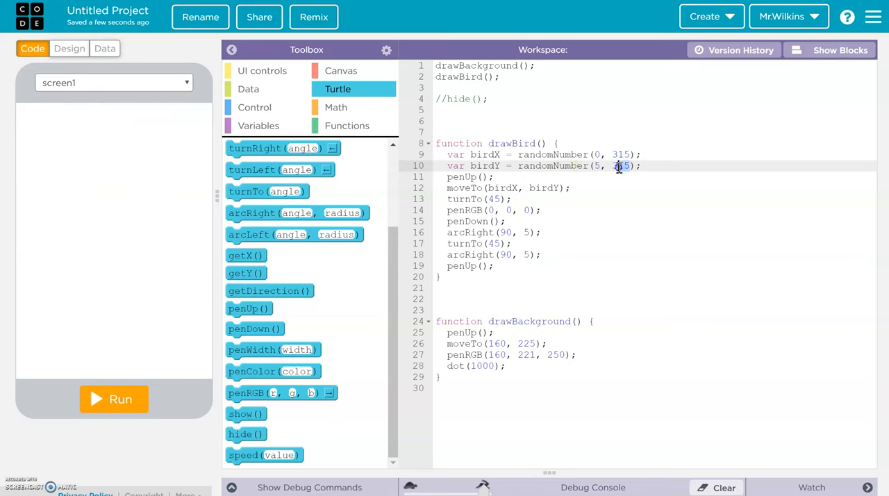
type("150")
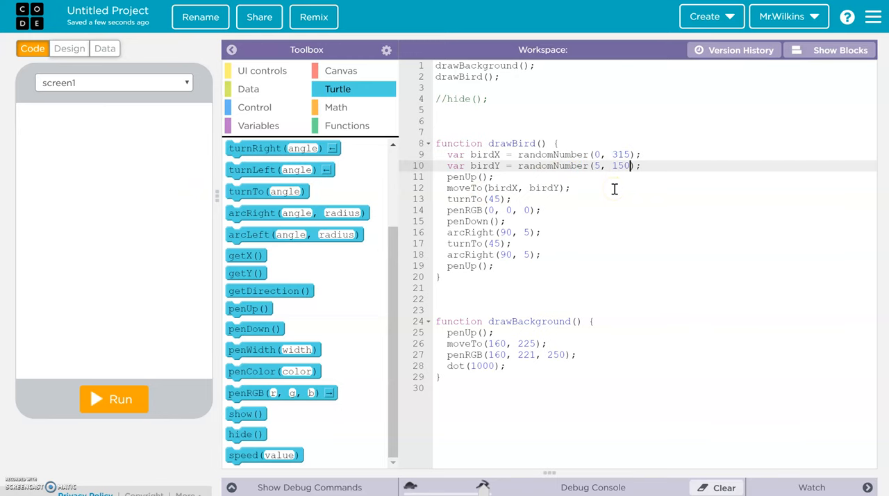
left_click(114, 398)
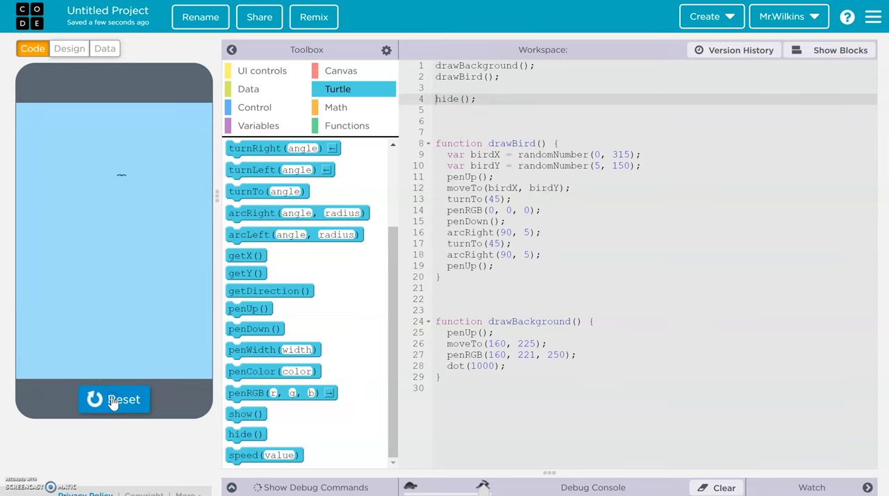
left_click(114, 399)
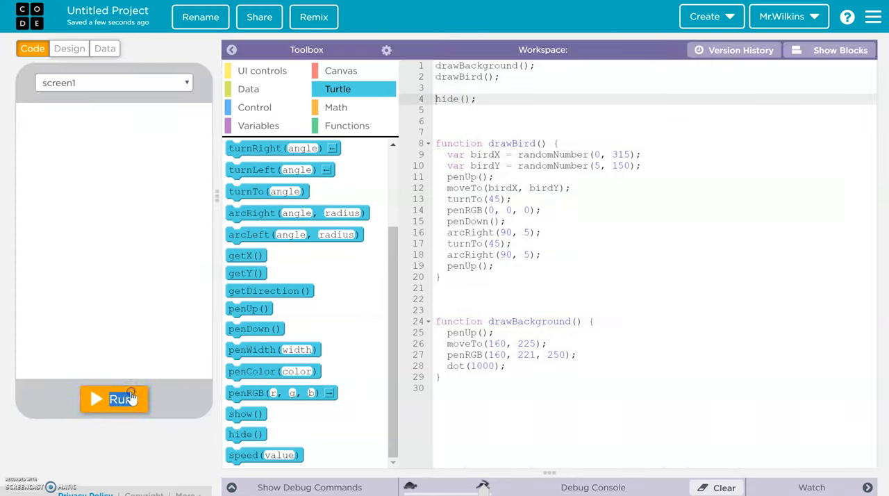
left_click(114, 399)
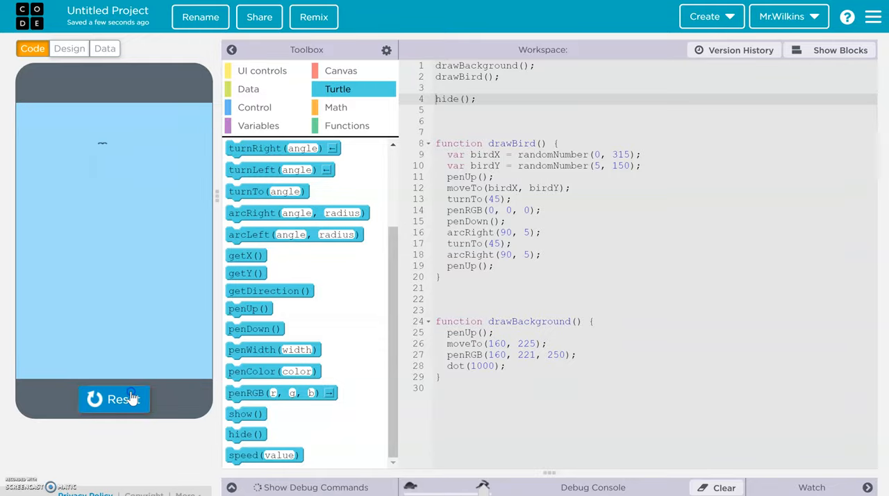
left_click(114, 398)
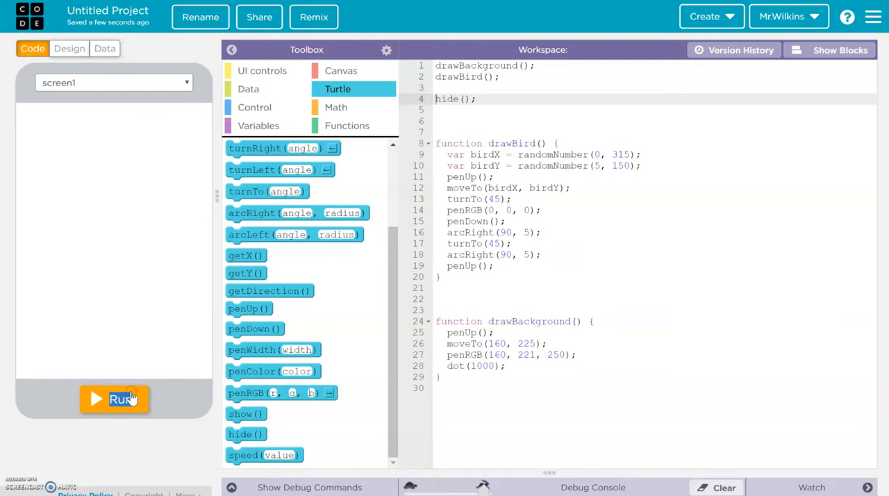
mouse_move(209, 439)
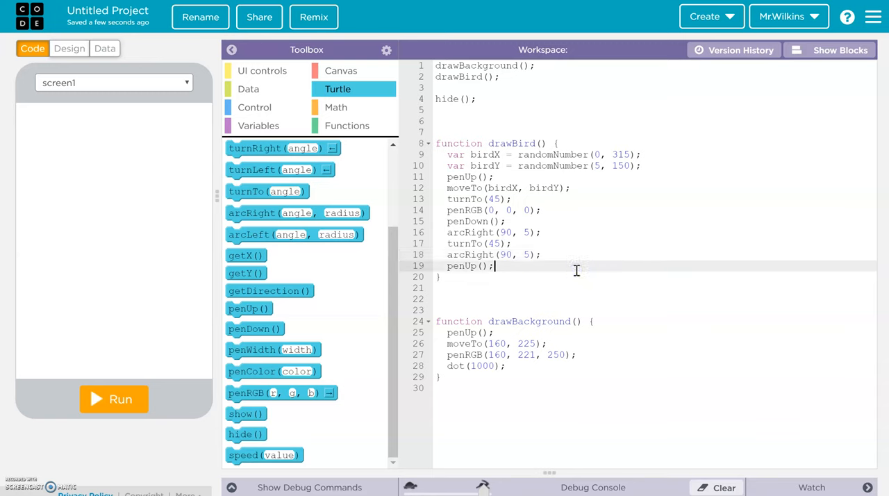
mouse_move(577, 240)
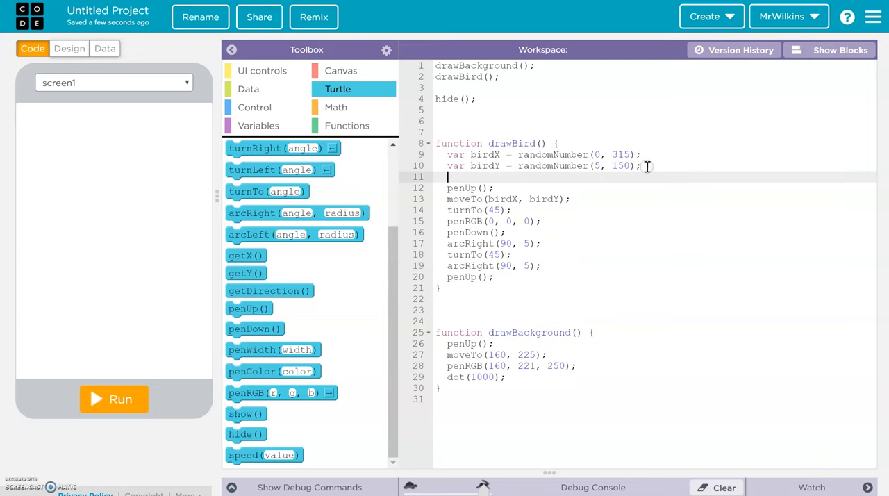
Declare var size = randomNumber(3, 10) and use size as the arcRight radius.
type("var size =")
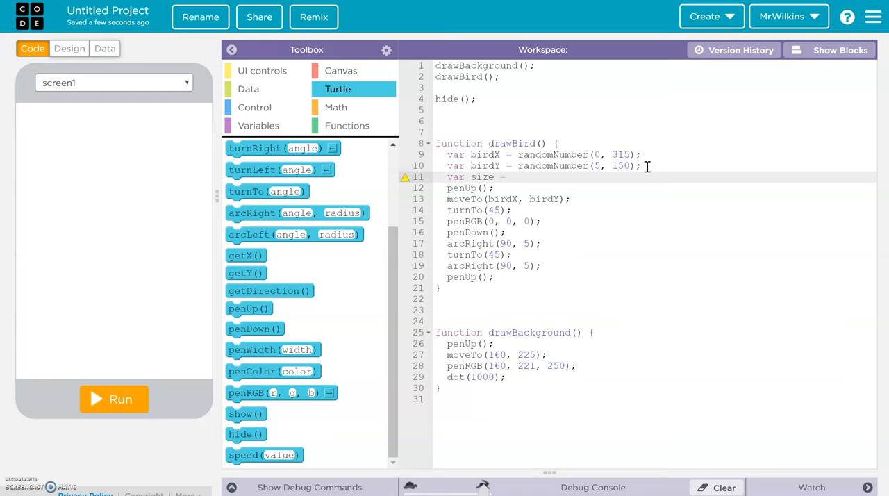
type("randomNumber")
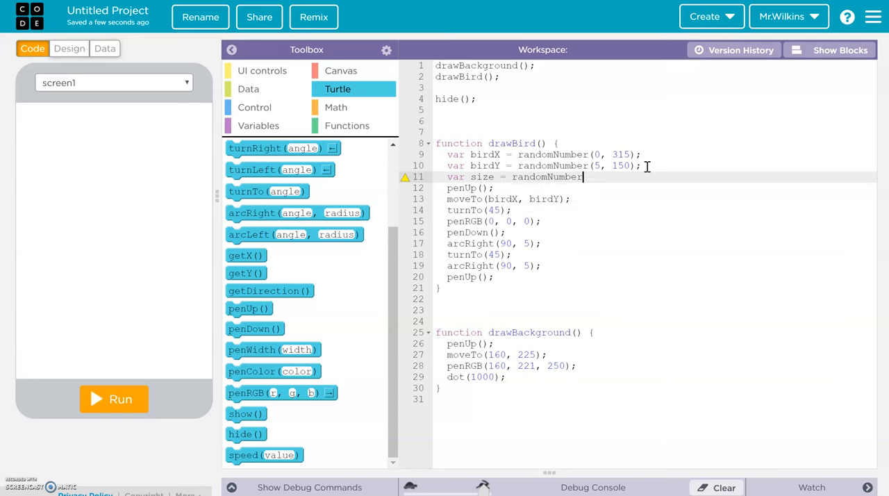
type("(3,")
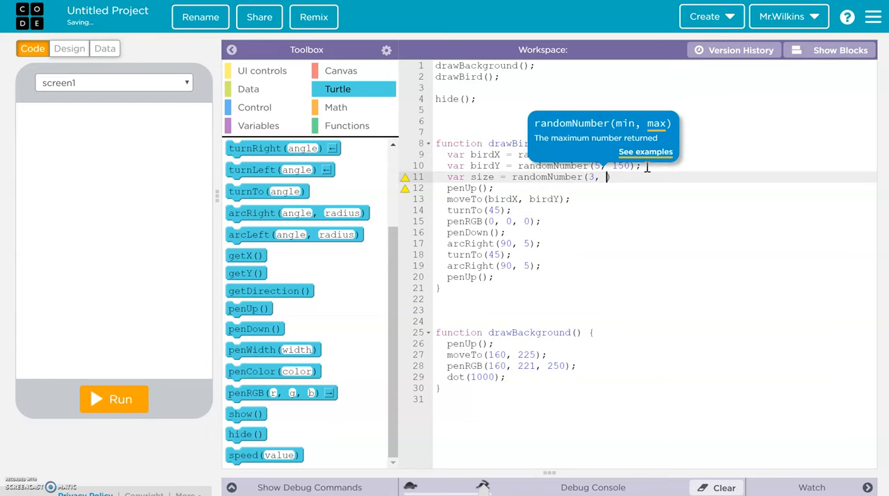
type("10)")
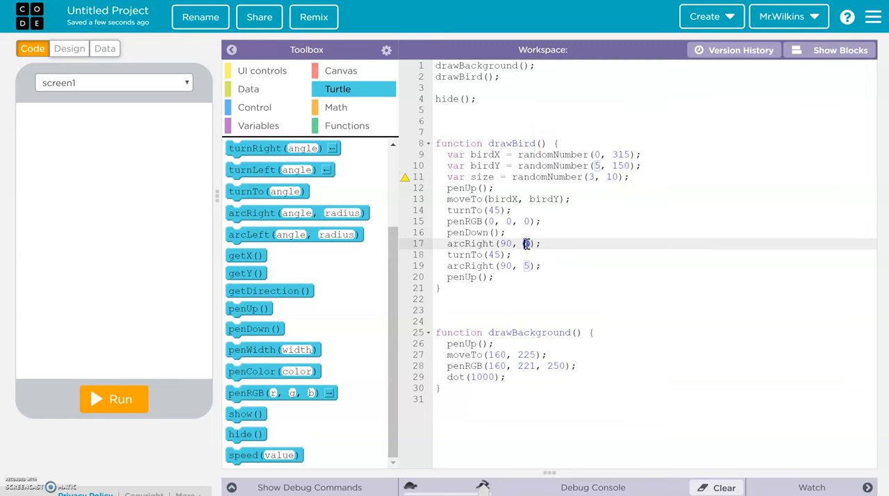
type("size")
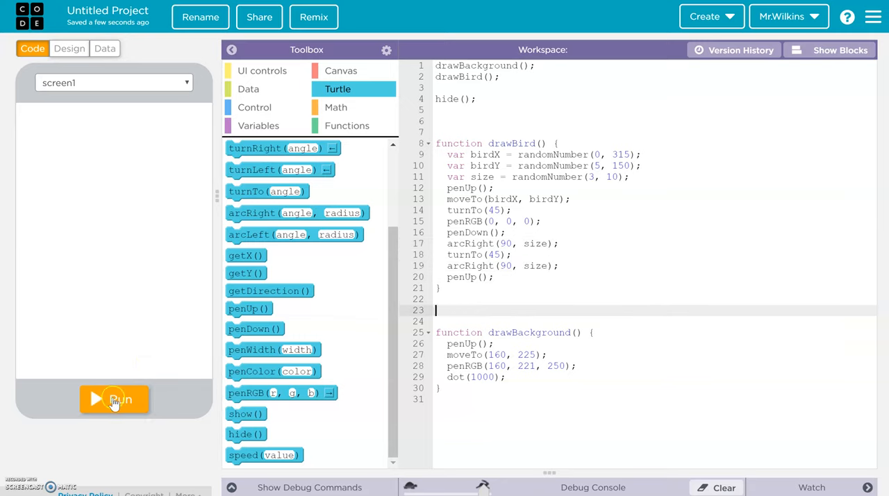
Rerun the program several times to check the birds' random size and position.
left_click(114, 400)
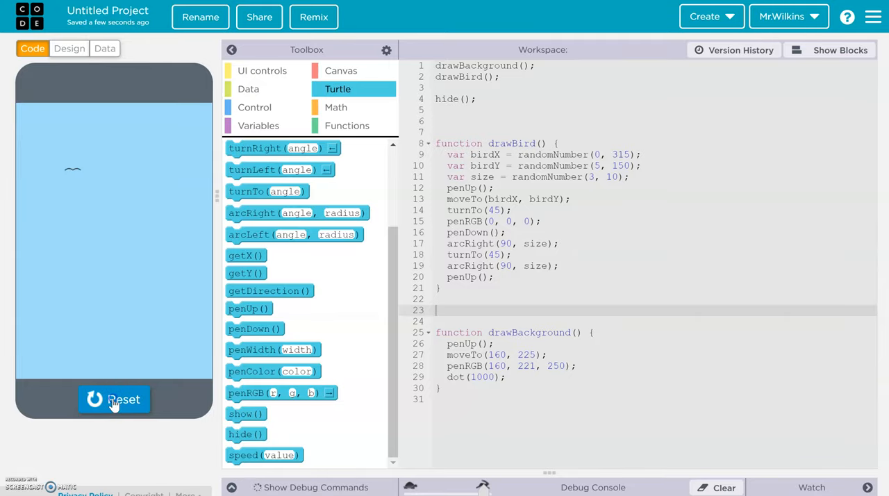
left_click(114, 398)
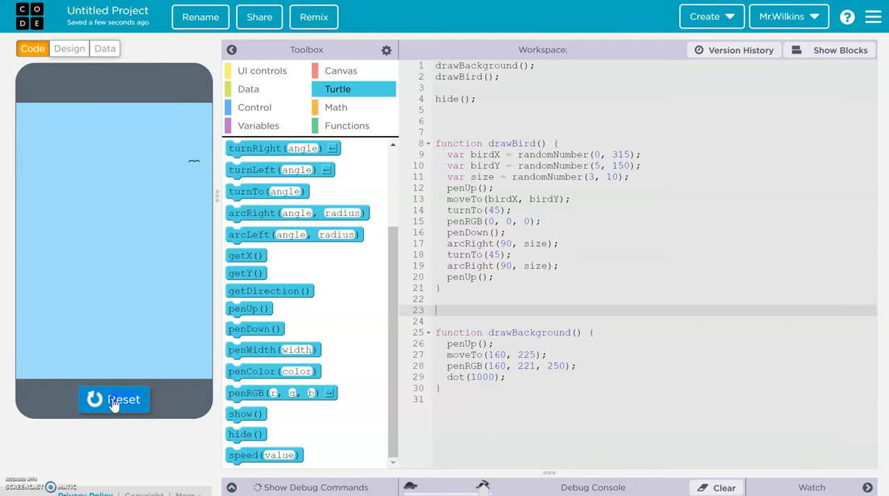
left_click(113, 399)
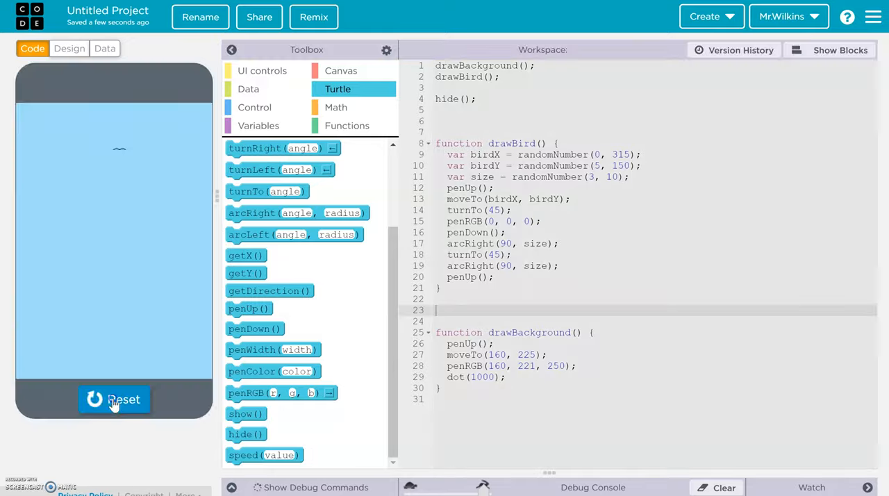
left_click(114, 399)
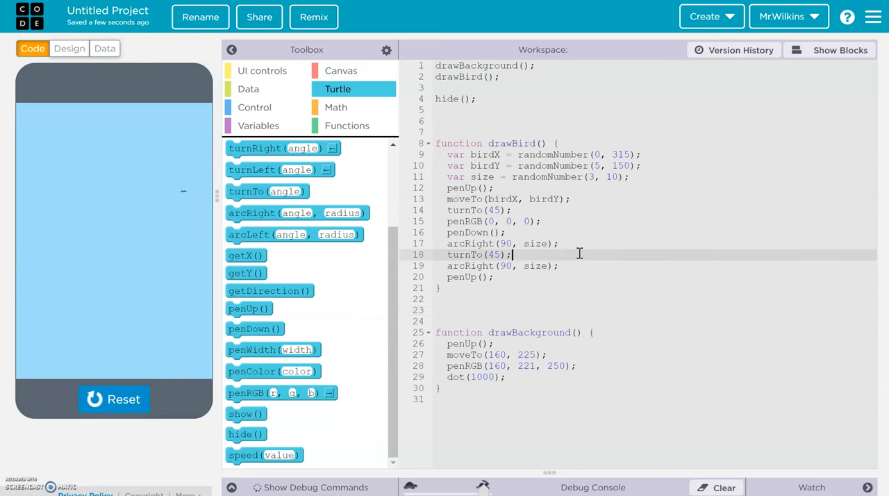
left_click(444, 176)
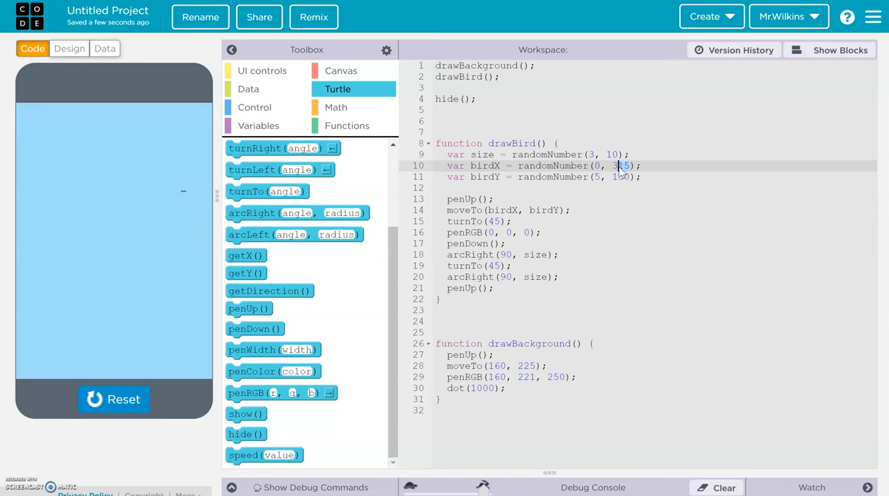
Change birdX's range to randomNumber(0, 320-2*size) so larger birds stay on screen.
type("320-")
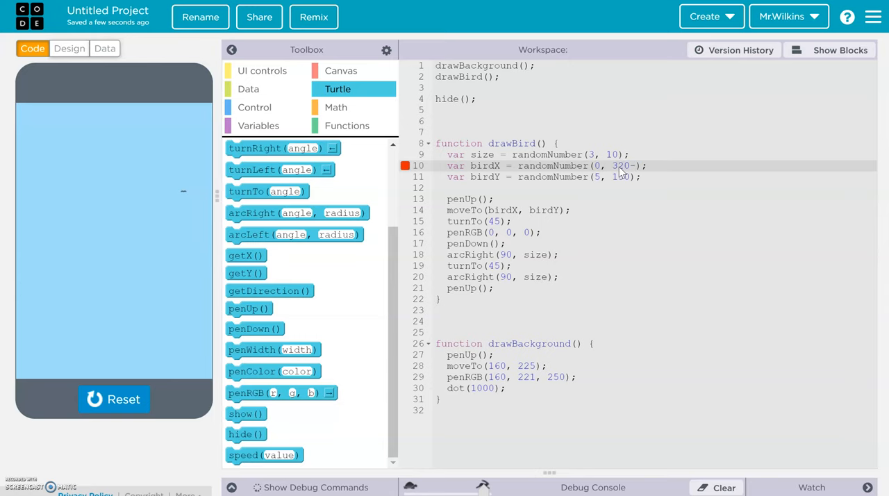
type("2*size")
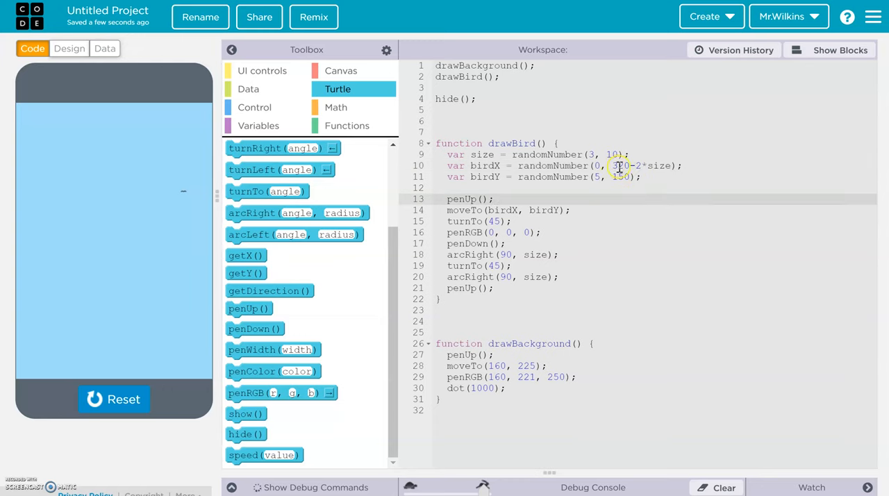
left_click(618, 154)
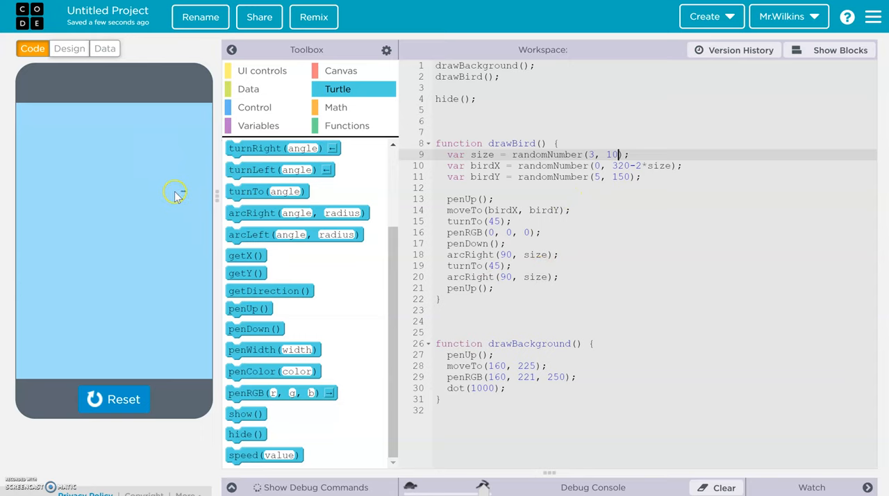
mouse_move(177, 193)
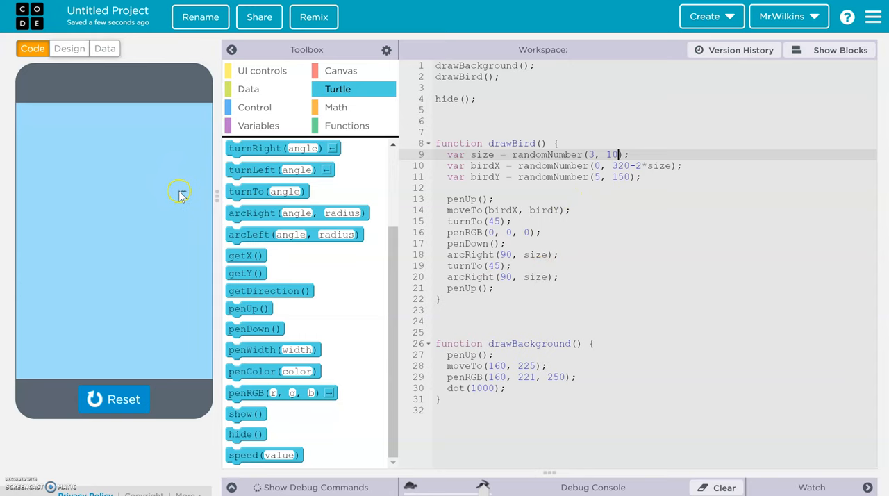
mouse_move(572, 136)
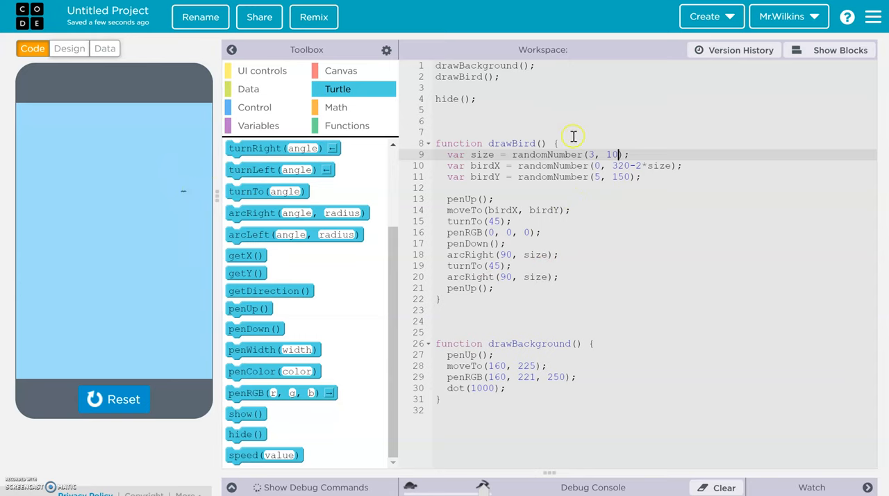
Limit birdX to 320-4*size and rerun the app repeatedly to check bird placement.
left_click(637, 165)
type("4")
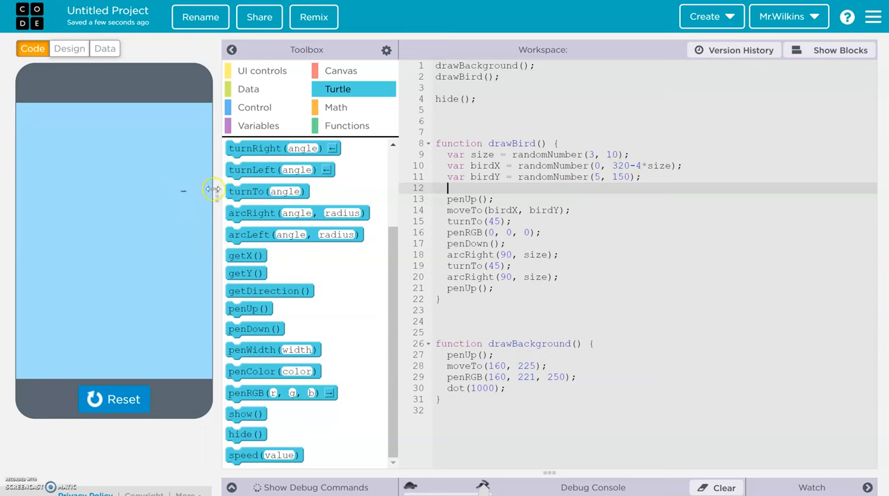
left_click(114, 399)
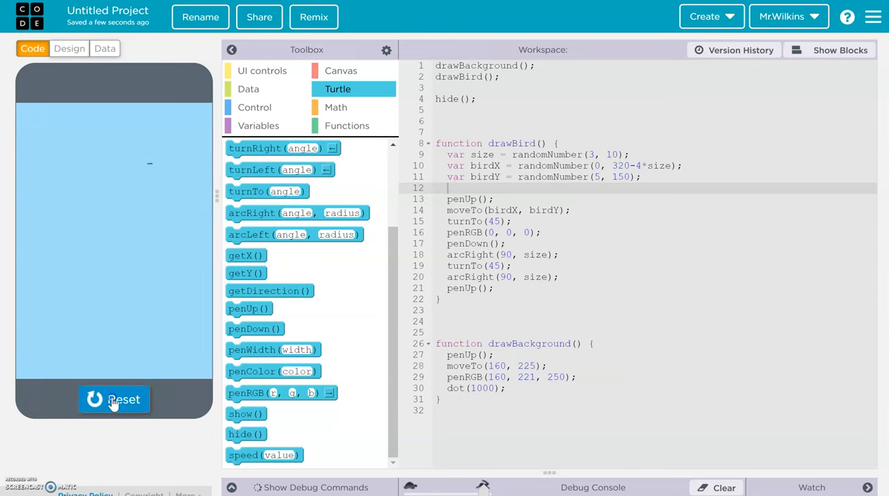
left_click(113, 399)
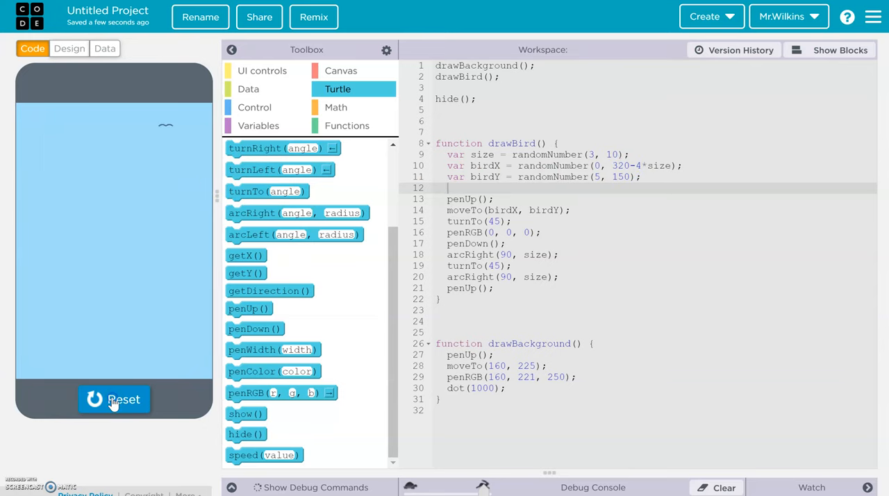
left_click(114, 400)
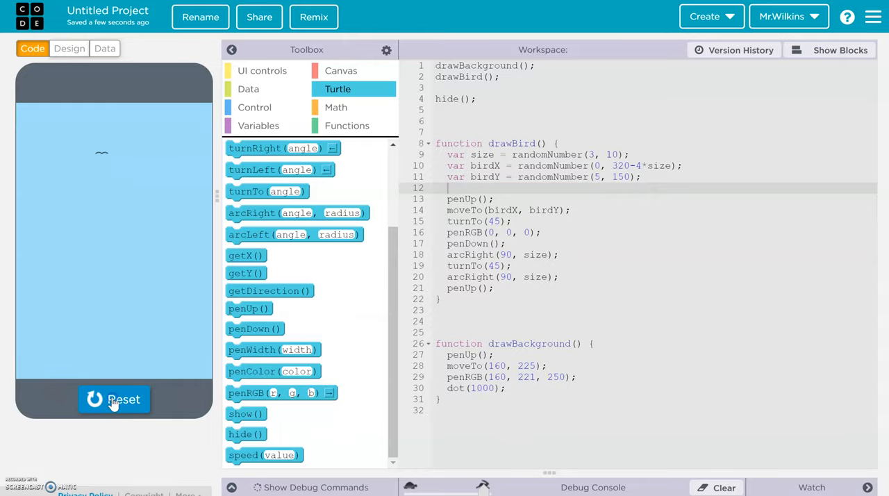
left_click(114, 398)
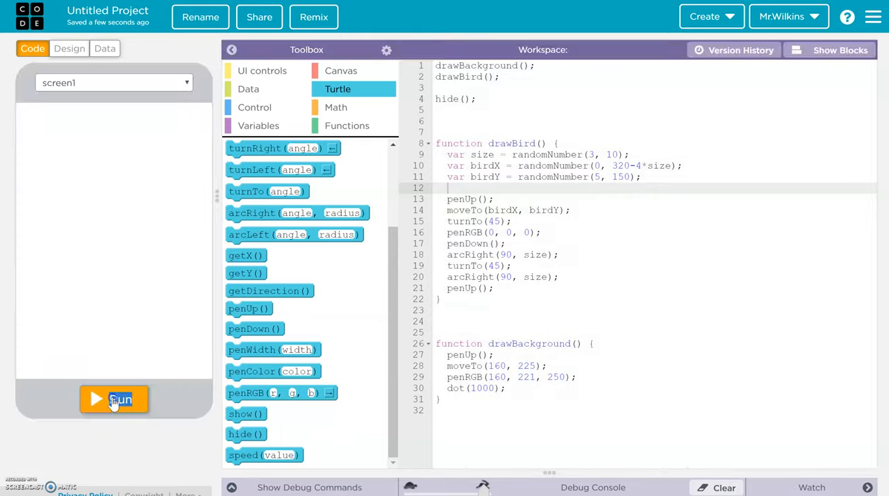
left_click(114, 398)
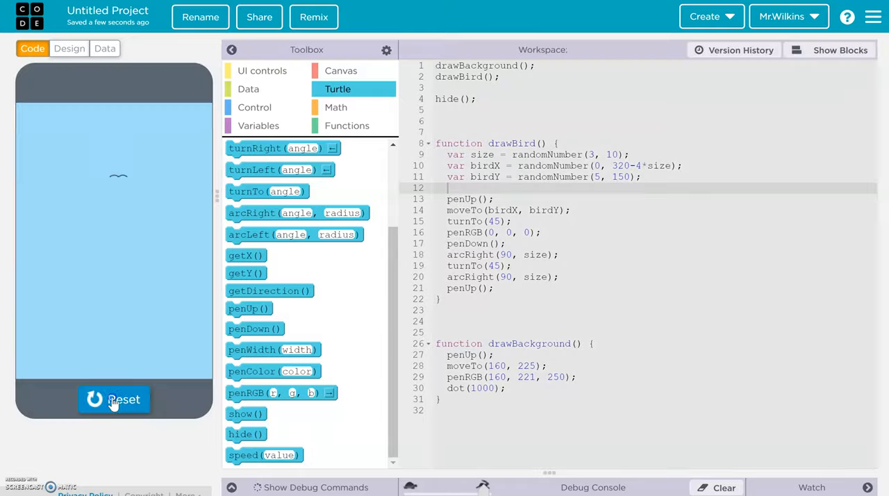
left_click(113, 399)
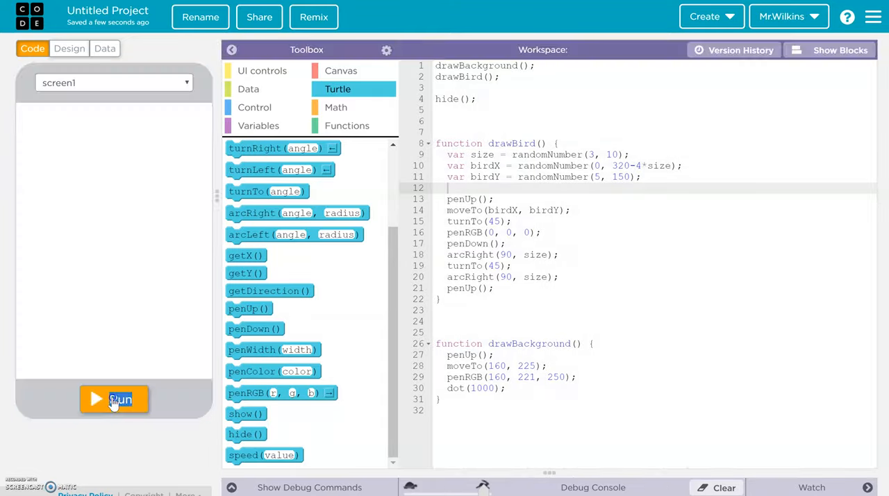
left_click(114, 398)
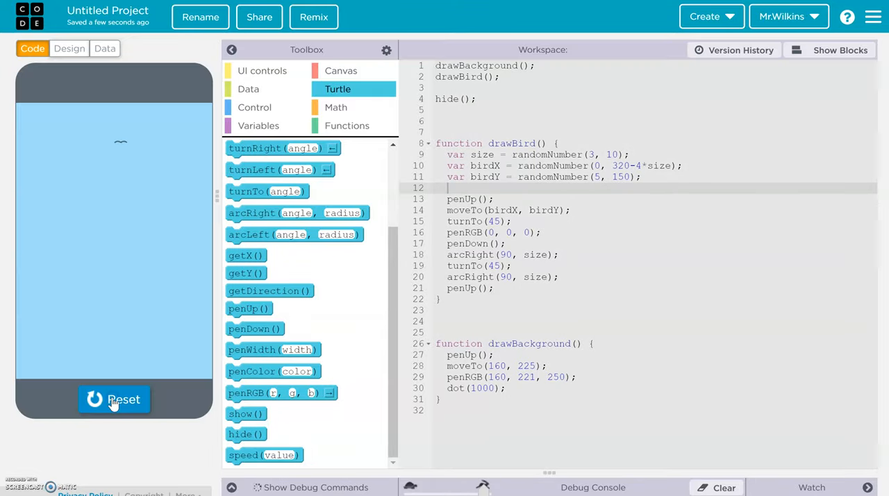
left_click(114, 398)
type(" 10;")
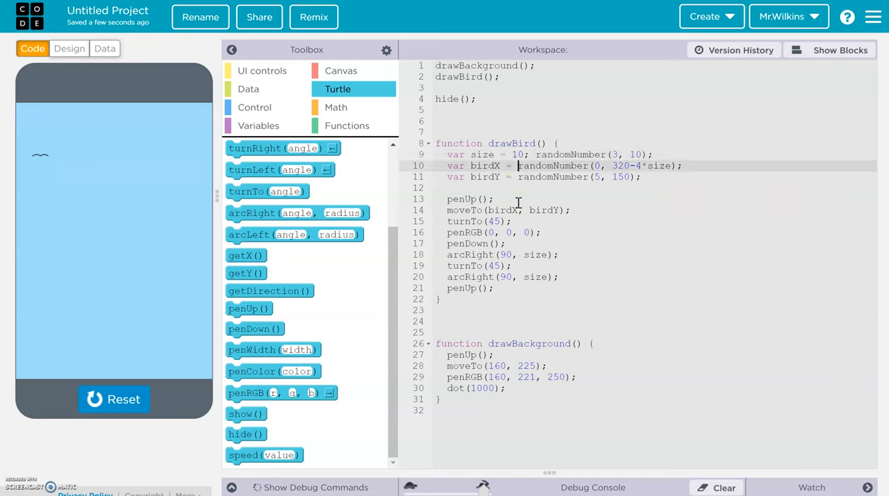
Test fixed values like 280 and 00, restore random size with birdX capped at 320-3*size, and stop.
type("280; //")
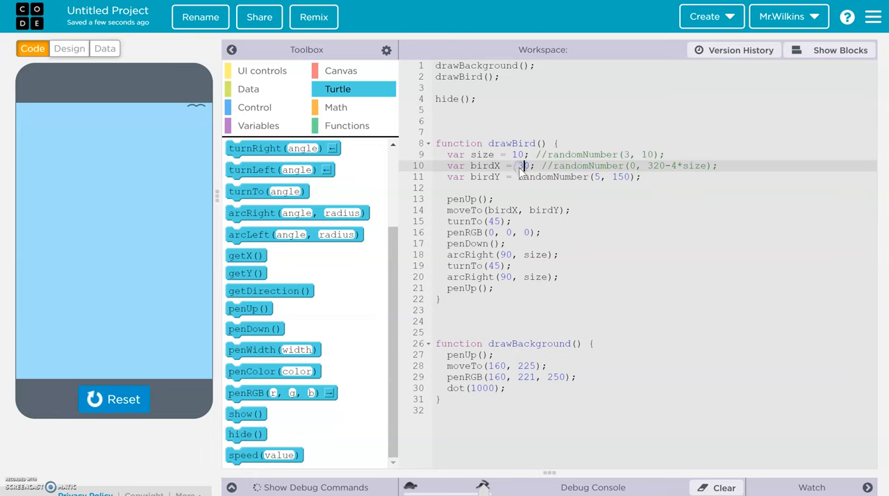
type("00")
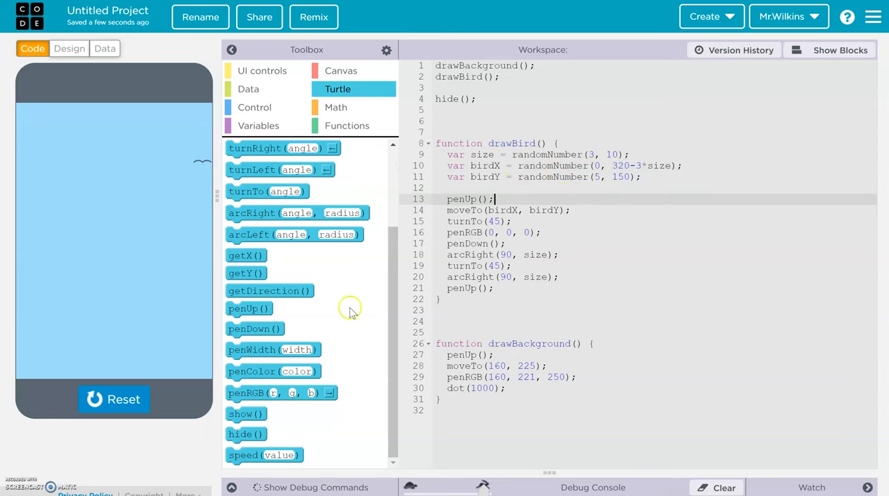
left_click(114, 399)
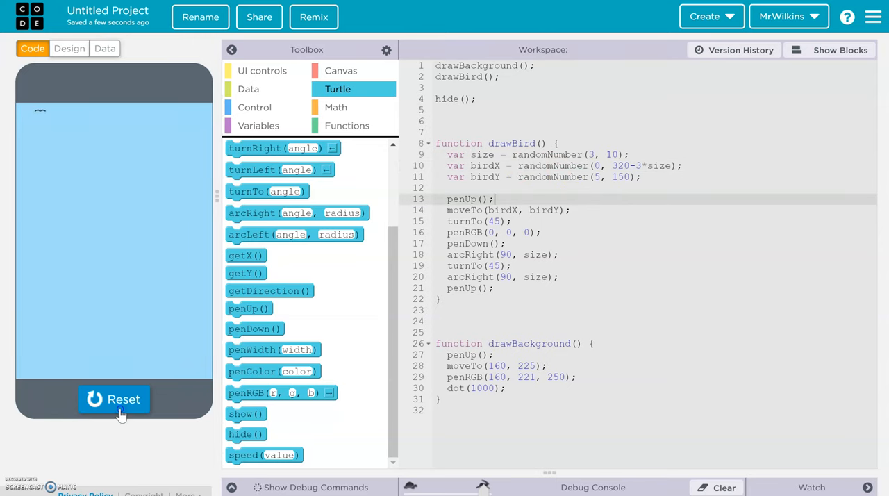
left_click(114, 398)
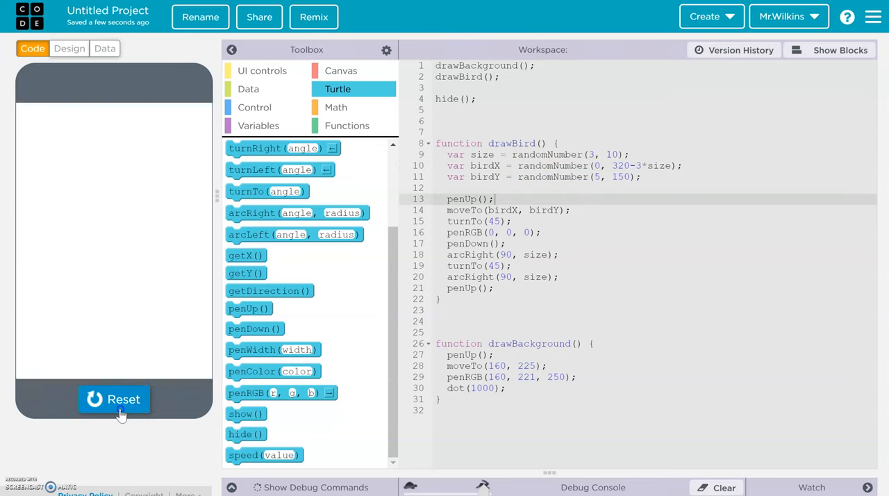
left_click(114, 399)
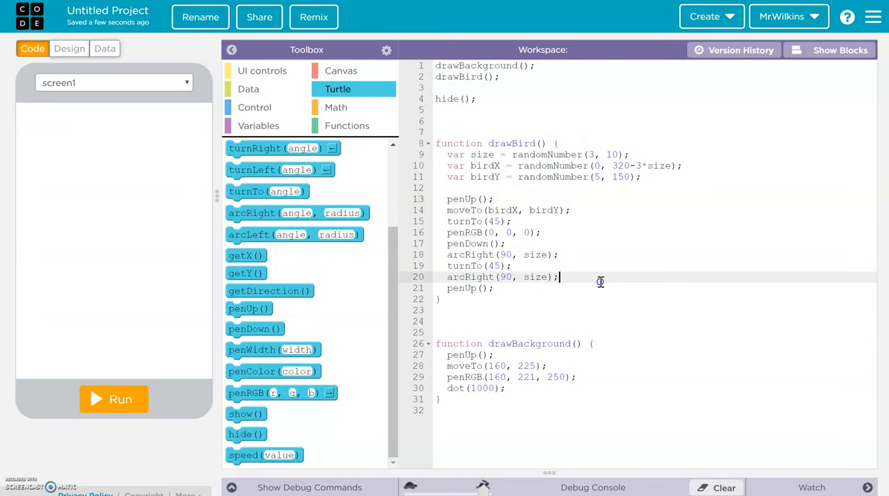
mouse_move(600, 281)
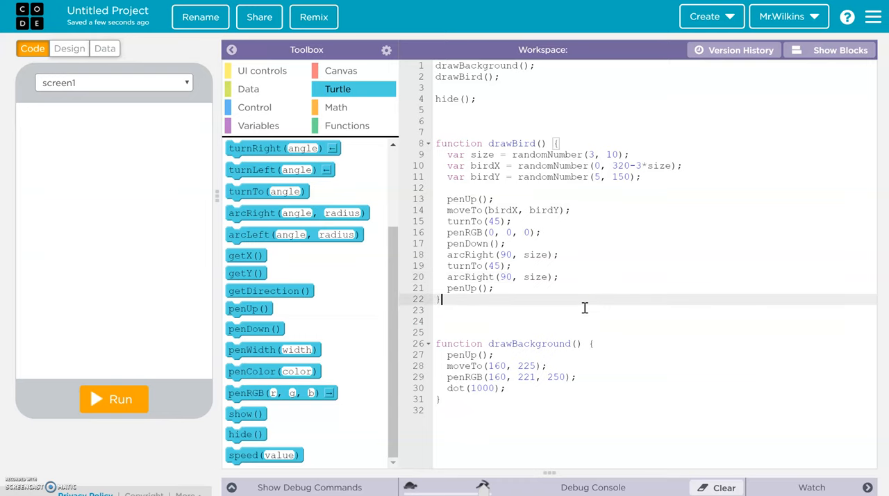
mouse_move(556, 247)
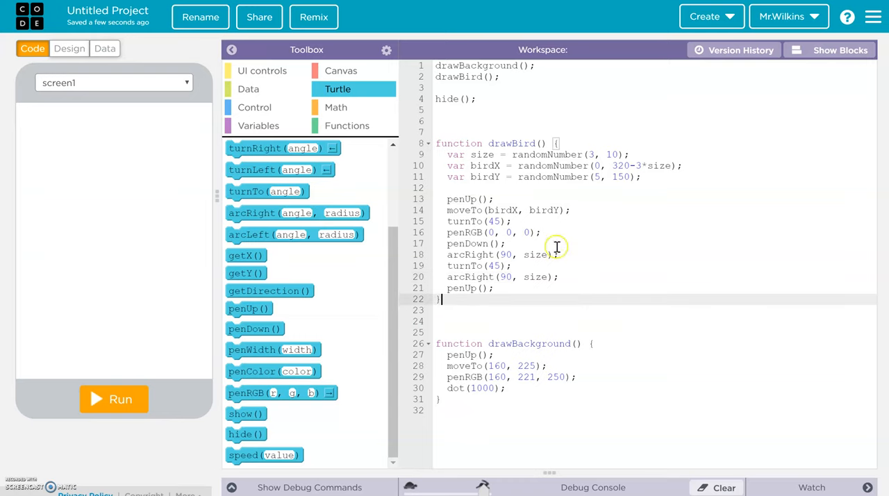
mouse_move(530, 298)
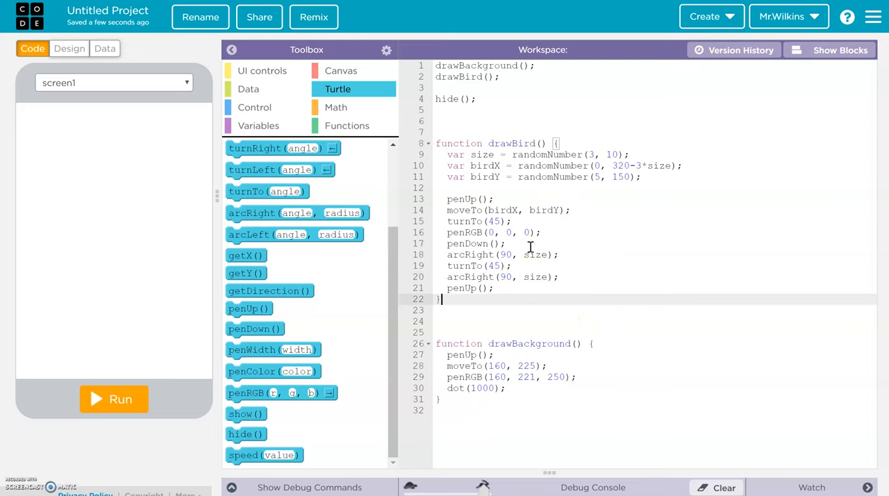
left_click(436, 88)
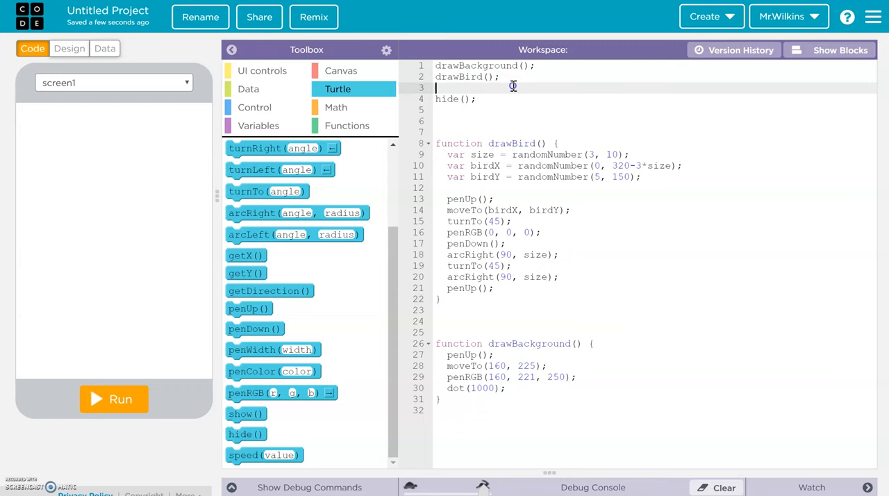
Add more drawBird(); calls after drawBackground() and run to fill the sky with birds.
type("drawBird();")
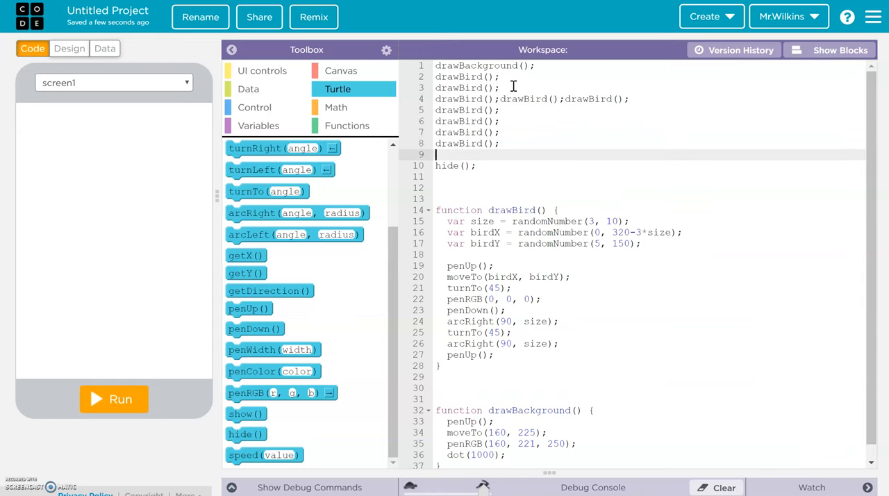
left_click(114, 399)
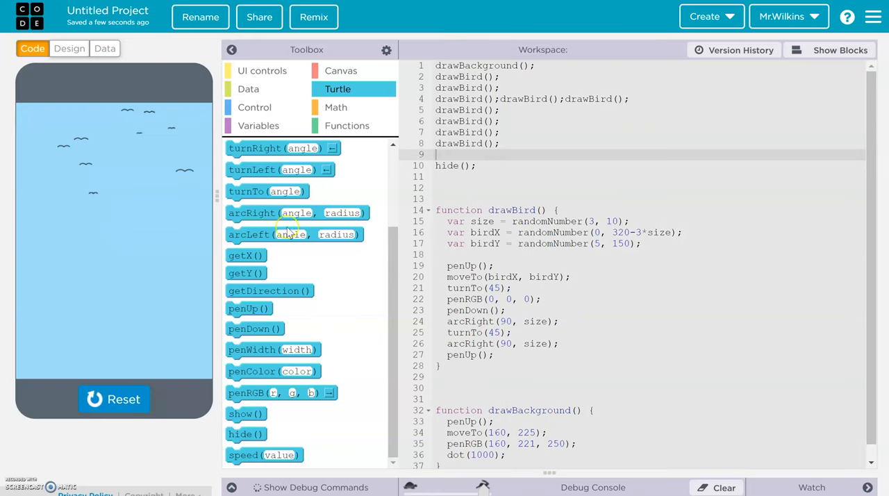
mouse_move(622, 202)
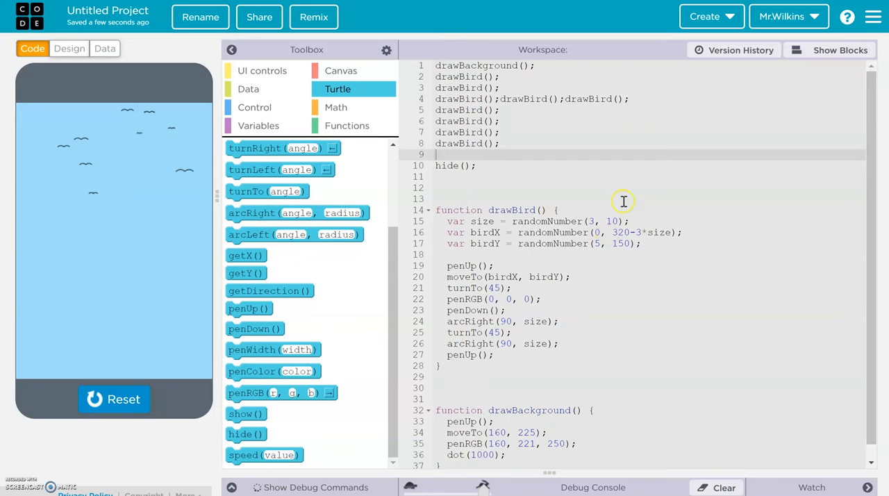
mouse_move(519, 167)
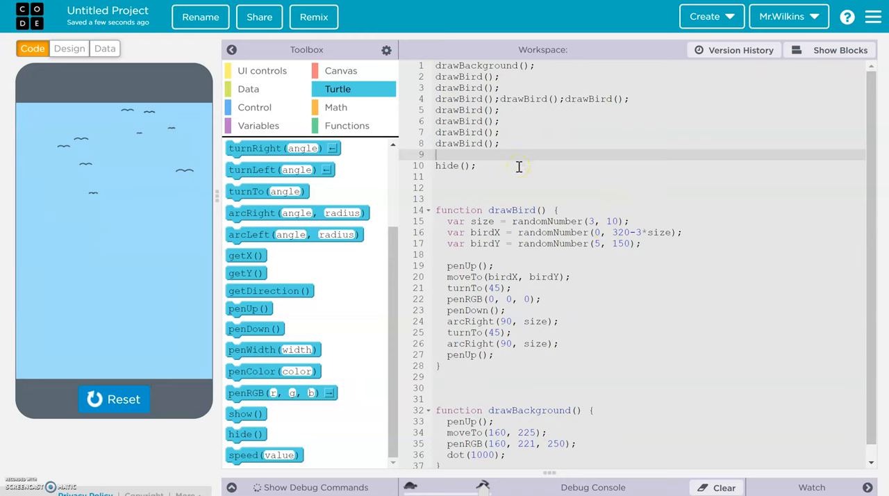